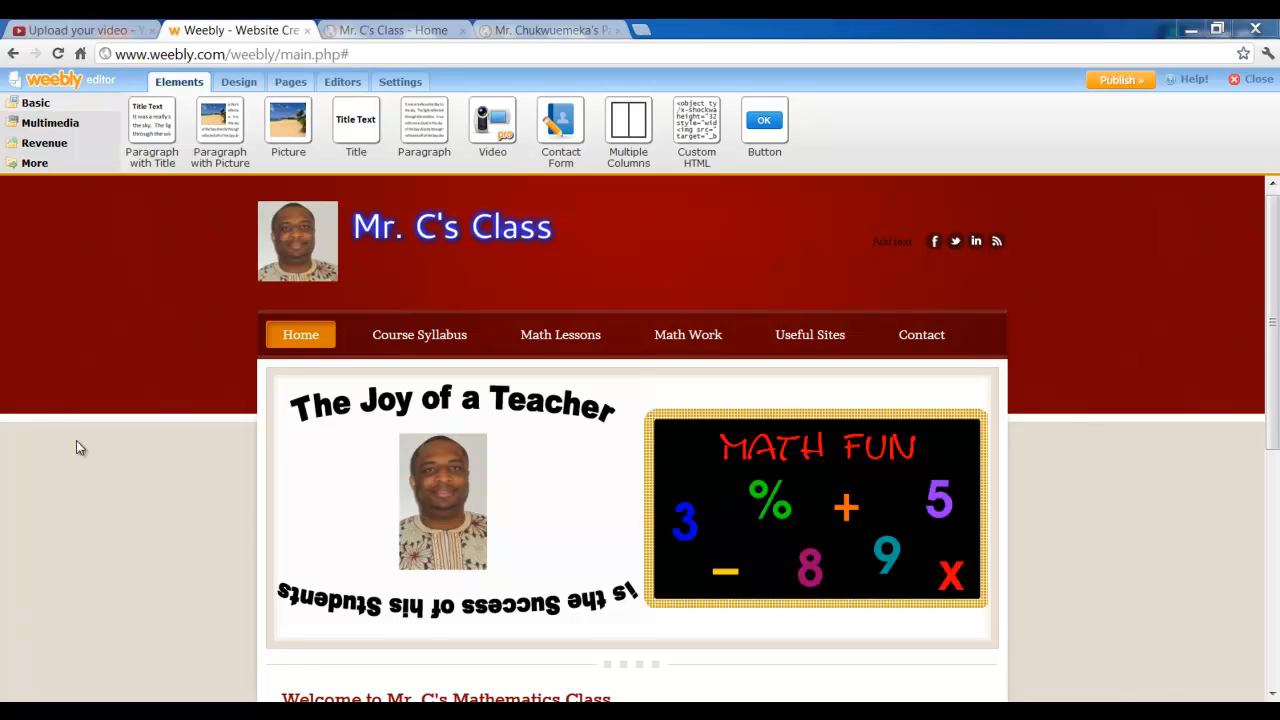
{"action": "mouse_move", "coordinate": [72, 388]}
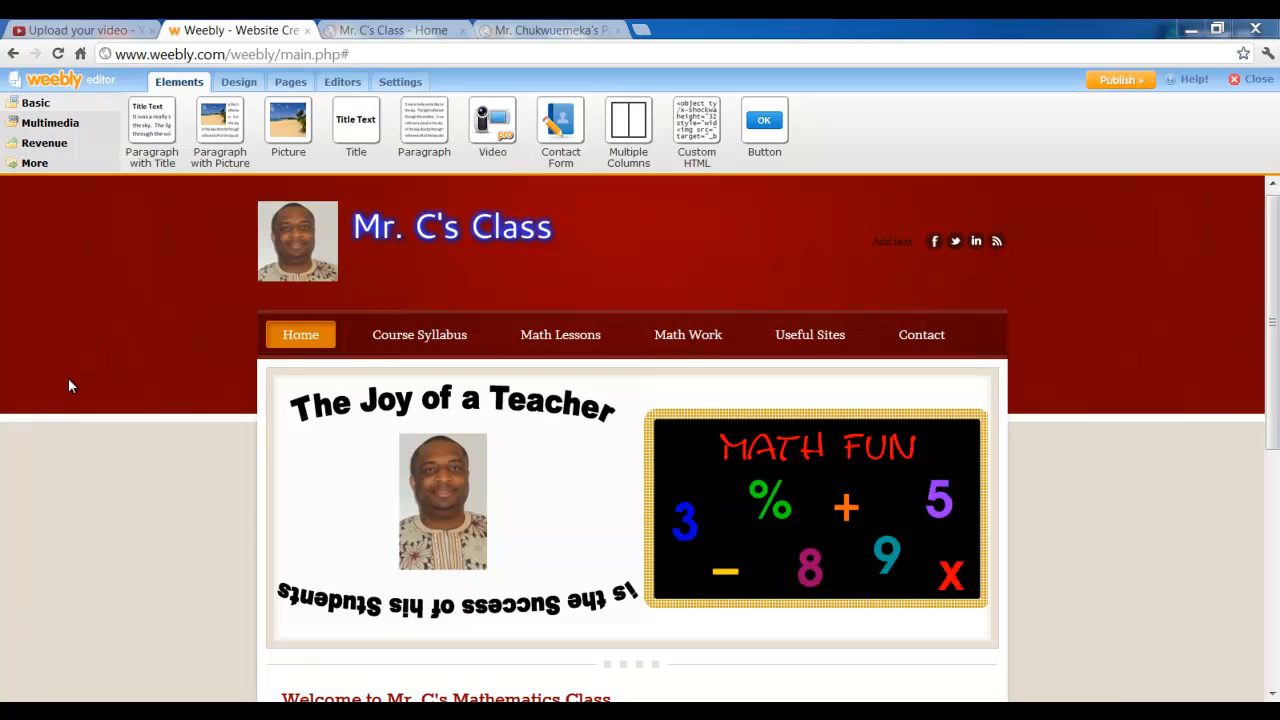
{"action": "mouse_move", "coordinate": [78, 376]}
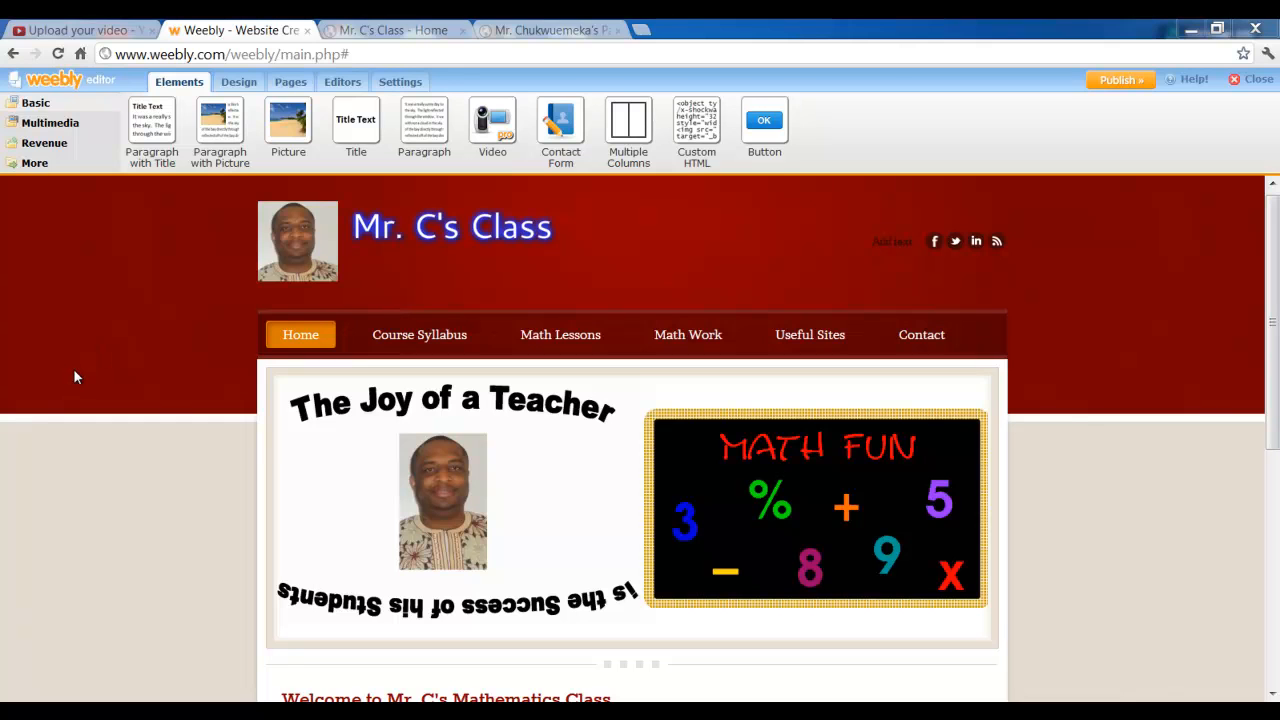
{"action": "mouse_move", "coordinate": [110, 382]}
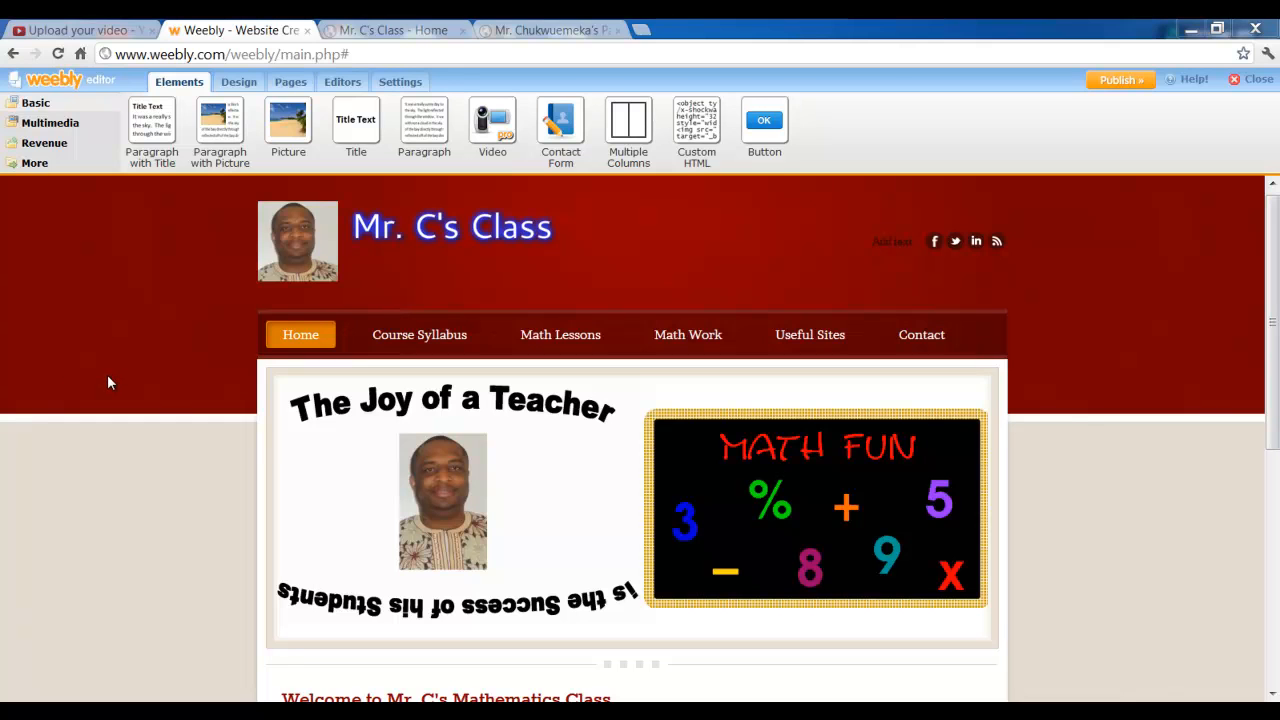
{"action": "mouse_move", "coordinate": [114, 364]}
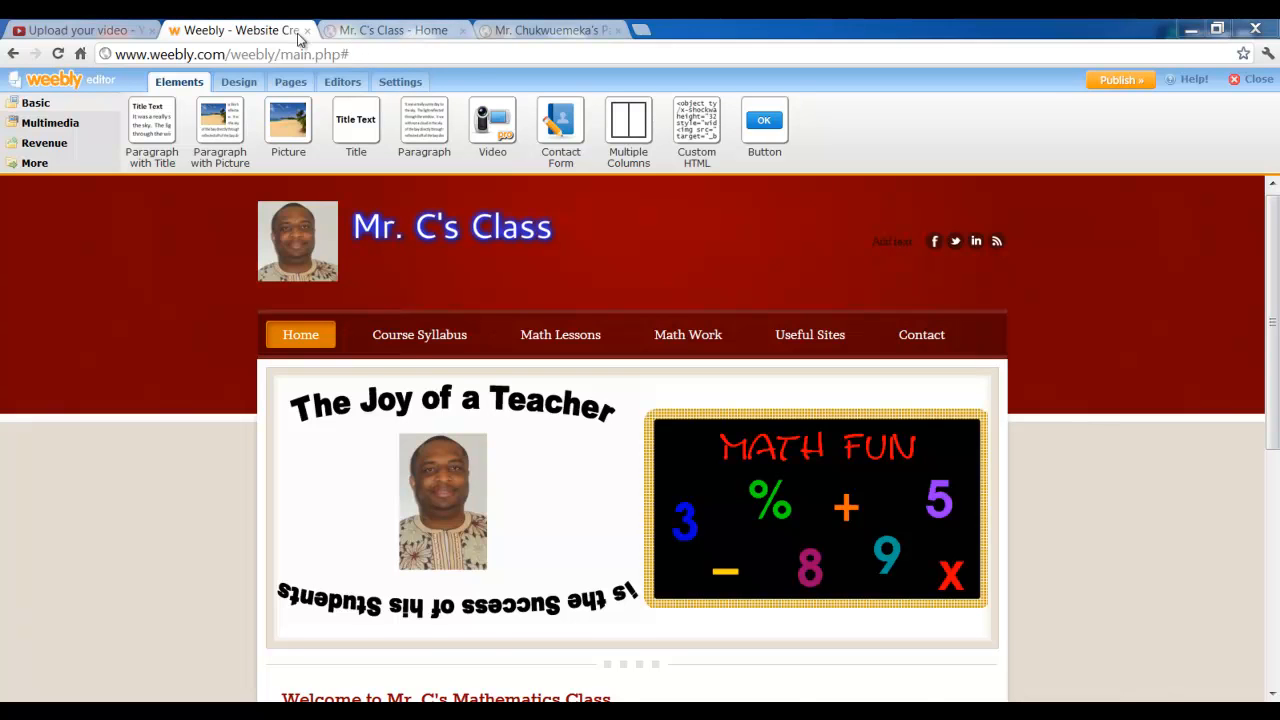
Step: Switch to the Webs.com site, open Pre-Algebra Tests and scroll to the ThatQuiz codes PDF link
{"action": "left_click", "coordinate": [392, 30]}
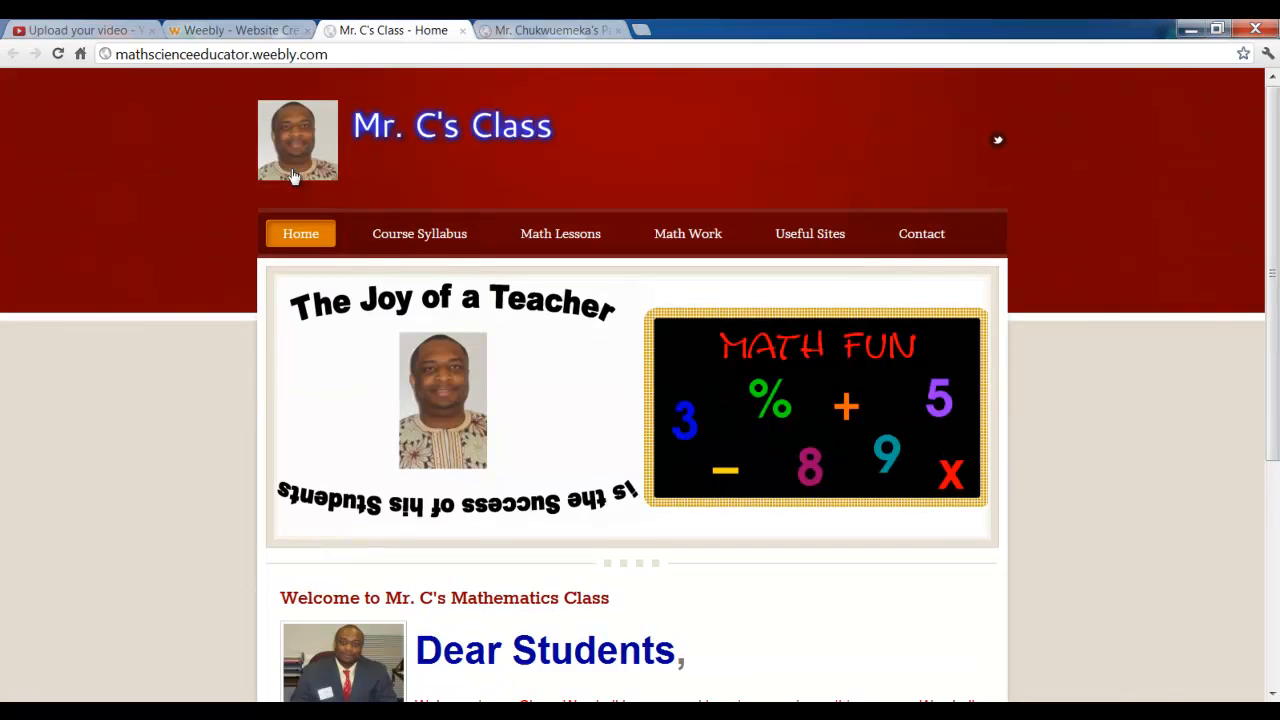
{"action": "left_click", "coordinate": [240, 30]}
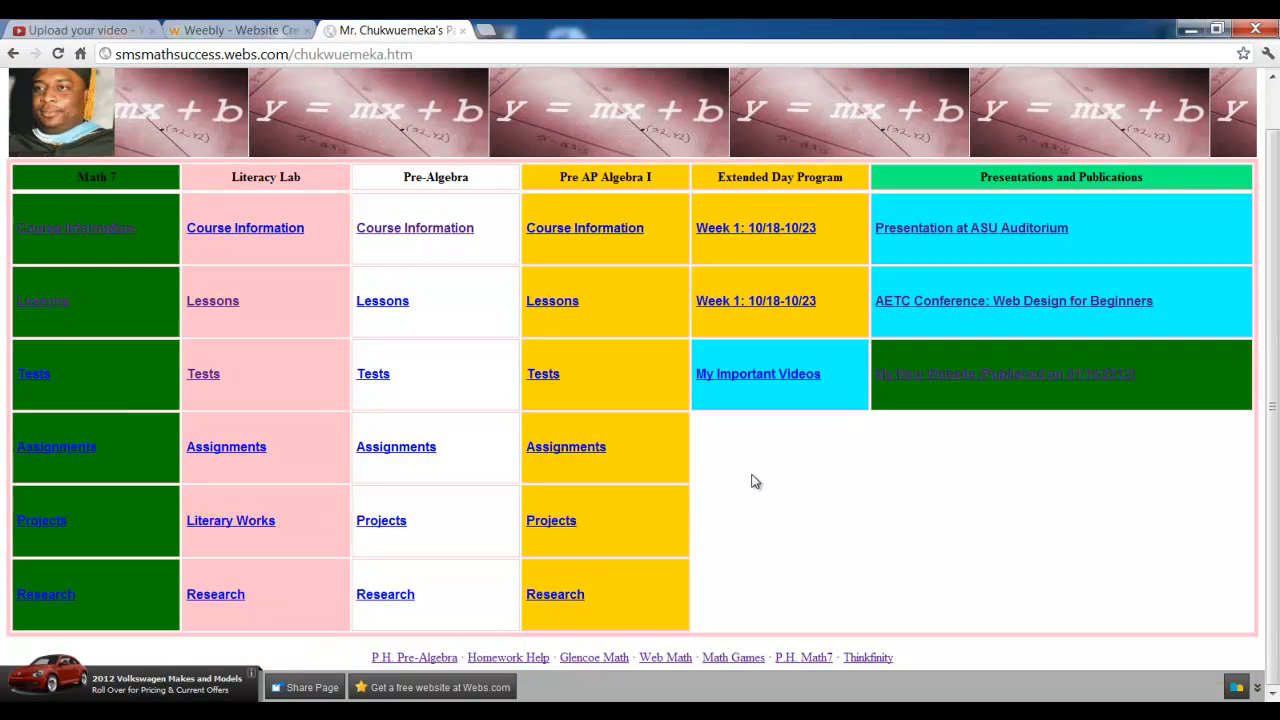
{"action": "mouse_move", "coordinate": [372, 374]}
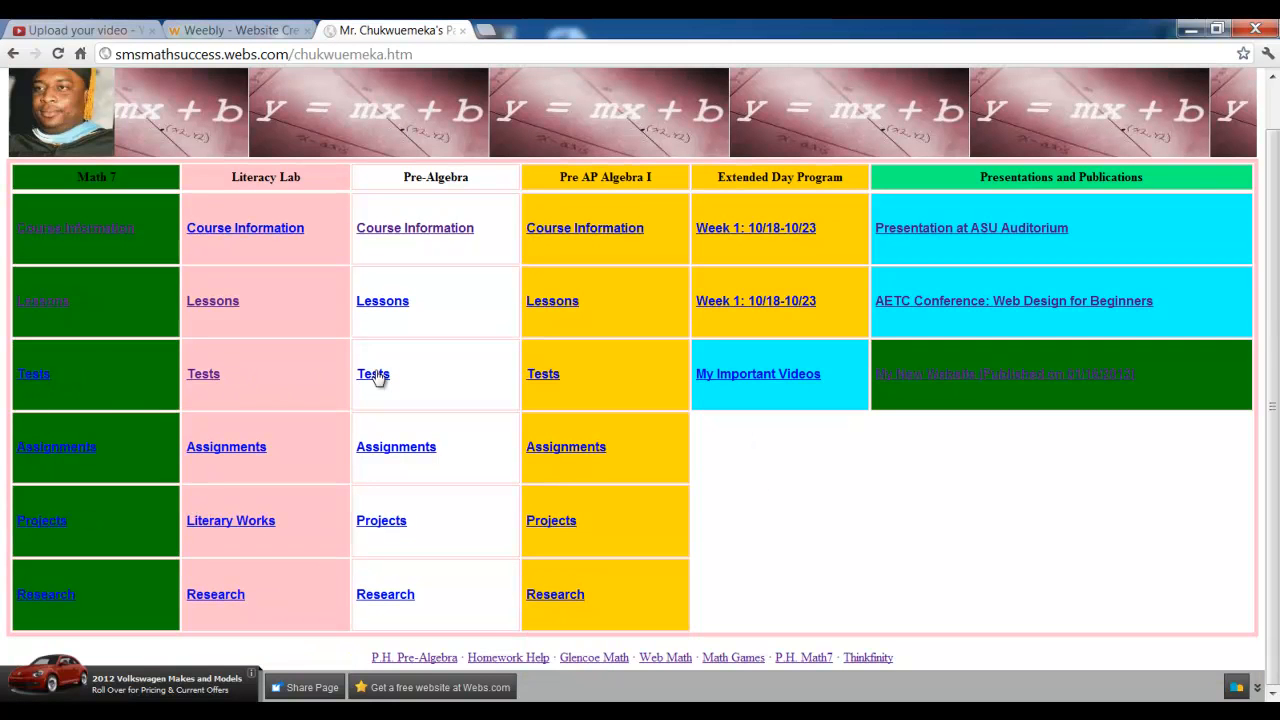
{"action": "left_click", "coordinate": [372, 374]}
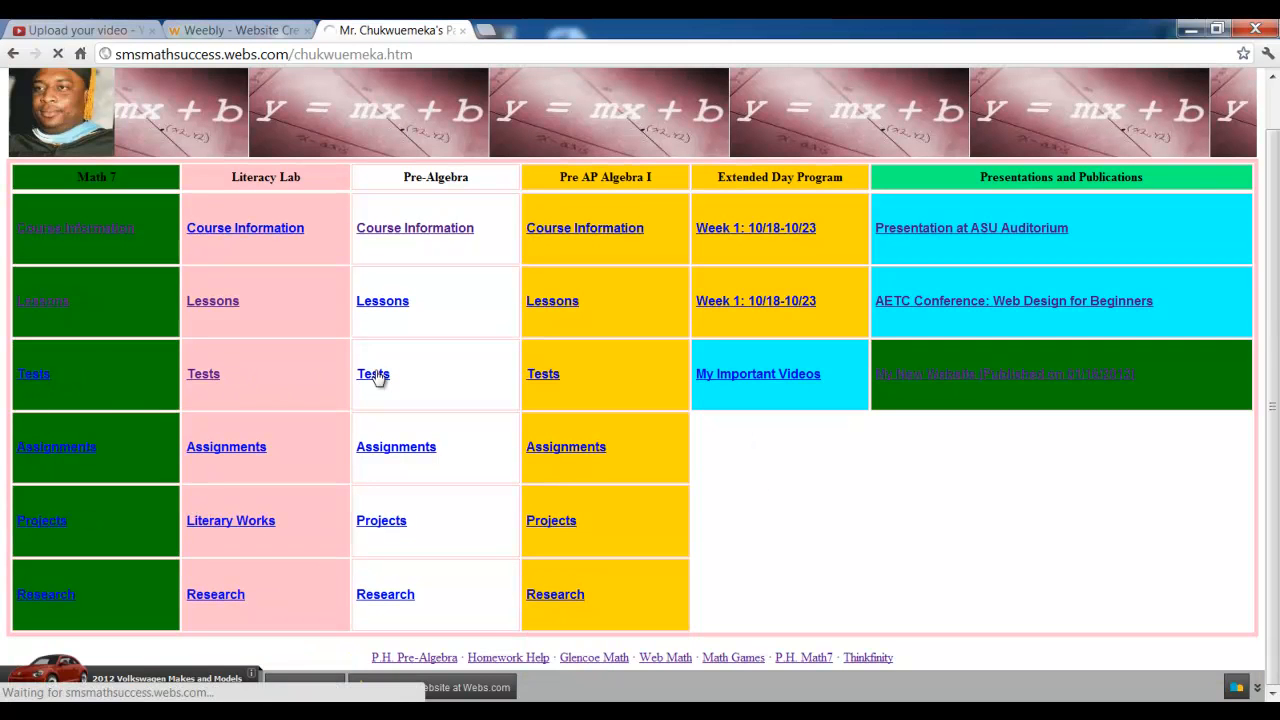
{"action": "left_click", "coordinate": [372, 374]}
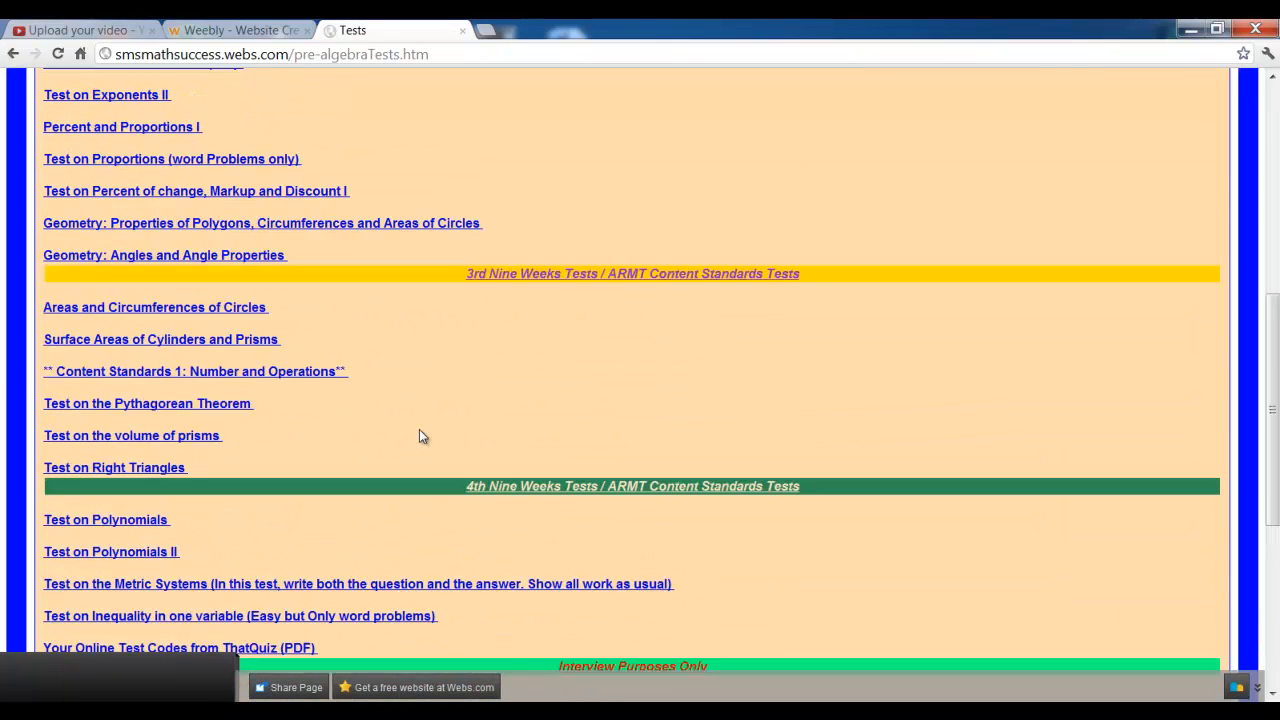
{"action": "scroll", "scroll_direction": "down", "scroll_amount": 3}
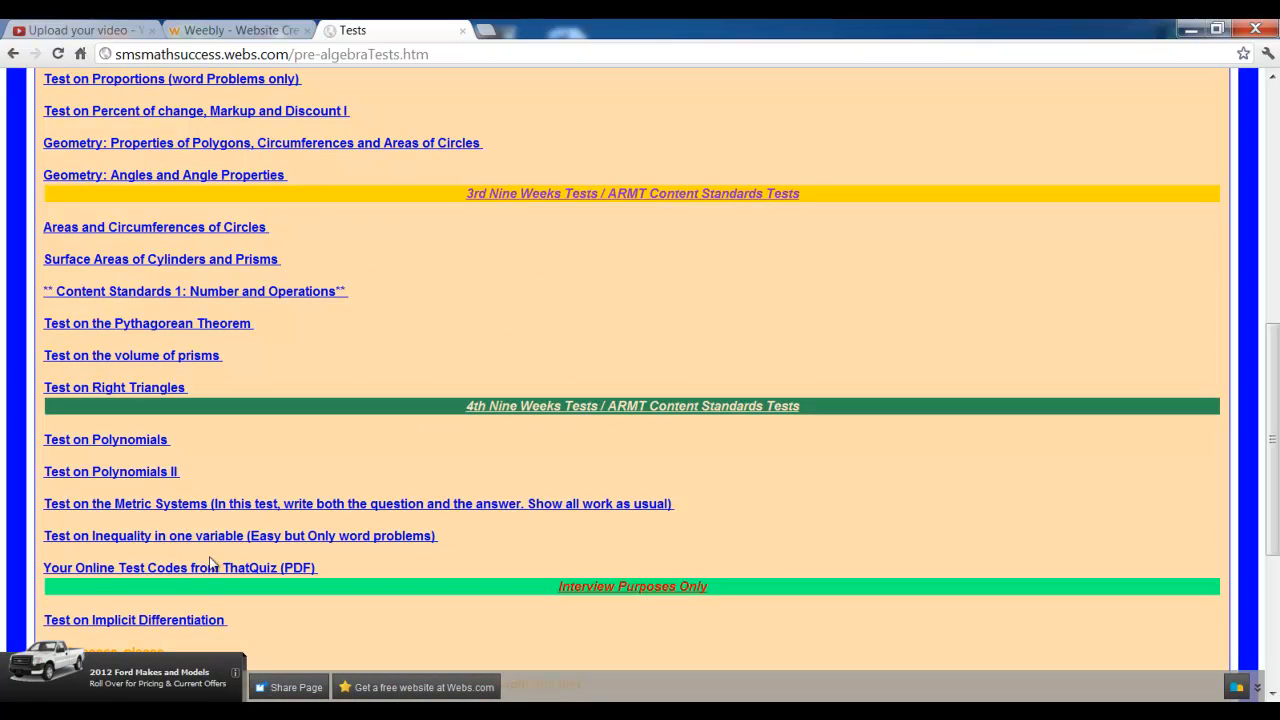
{"action": "scroll", "scroll_direction": "down", "scroll_amount": 3}
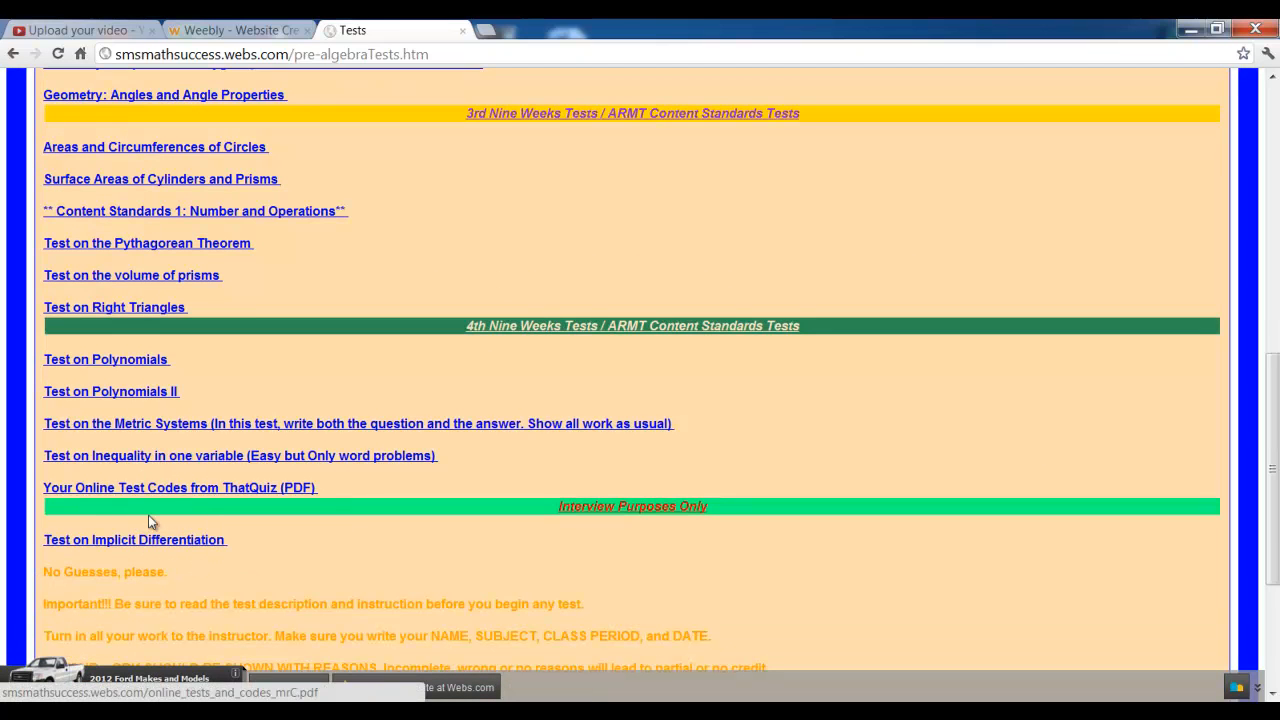
{"action": "mouse_move", "coordinate": [178, 494]}
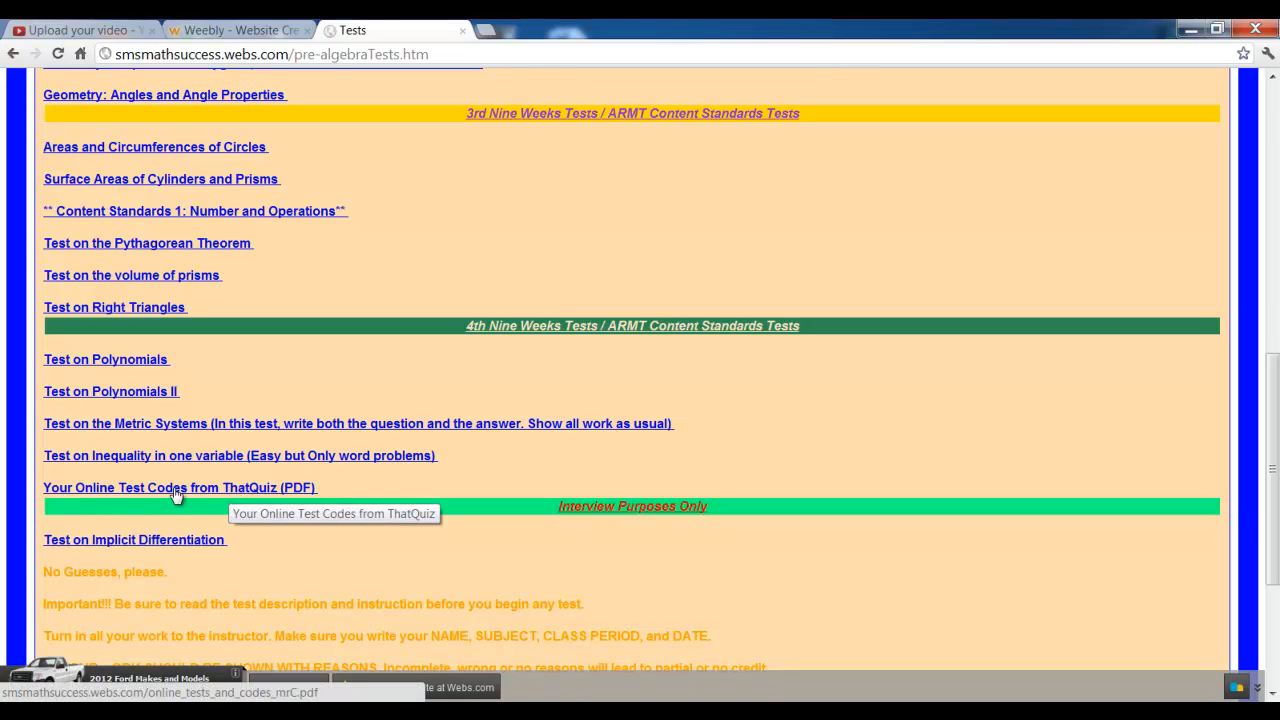
Step: Open the online test codes PDF, zoom in twice and scroll through the dates and codes table
{"action": "left_click", "coordinate": [180, 488]}
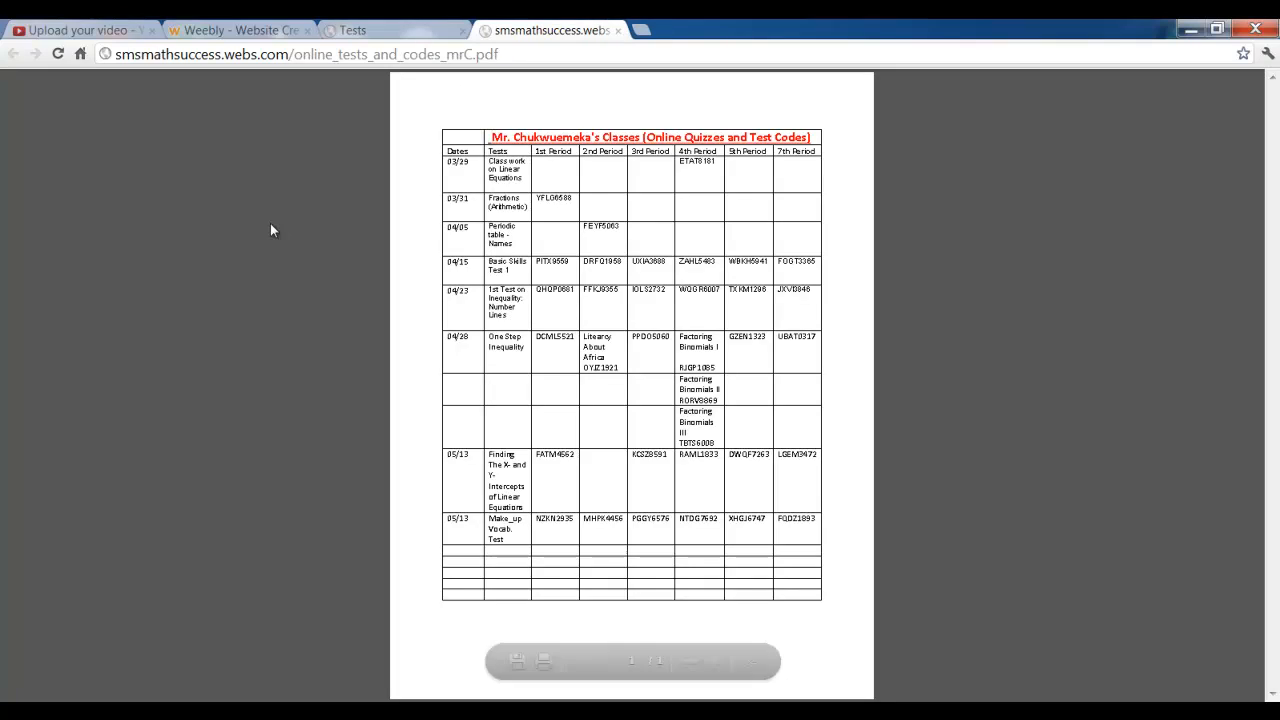
{"action": "left_click", "coordinate": [716, 660]}
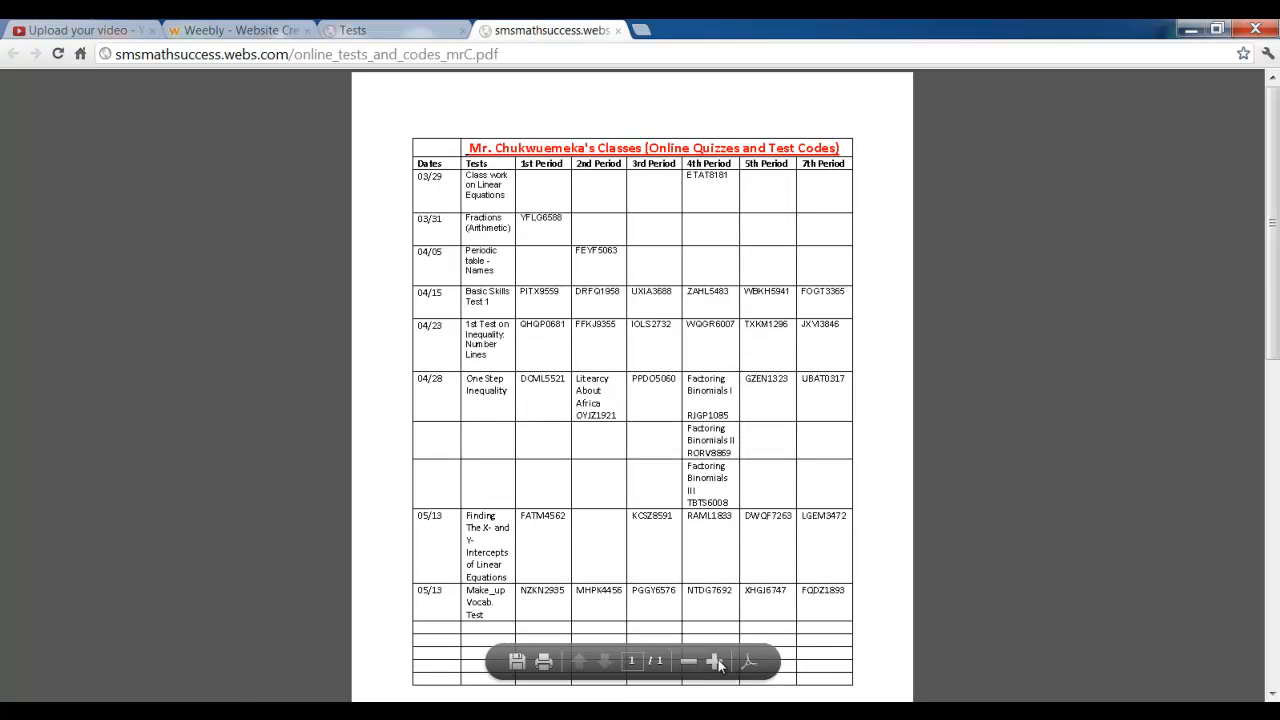
{"action": "left_click", "coordinate": [716, 660]}
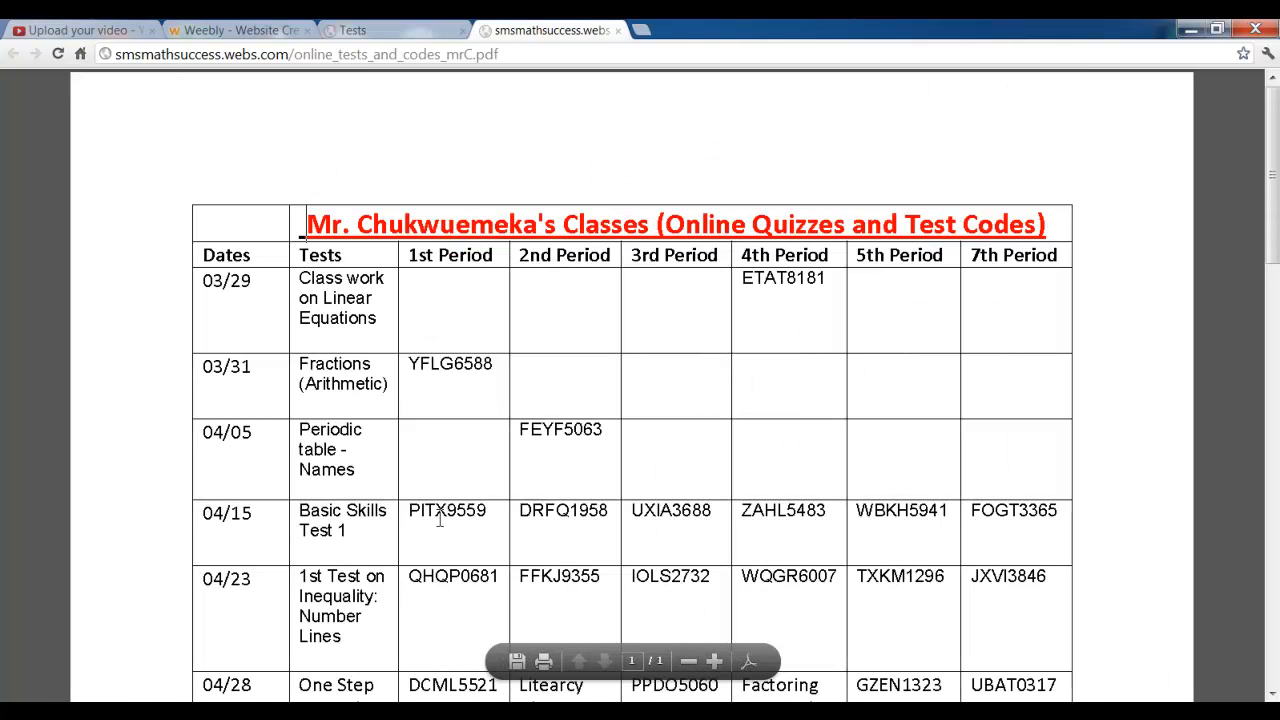
{"action": "scroll", "scroll_direction": "down", "scroll_amount": 3}
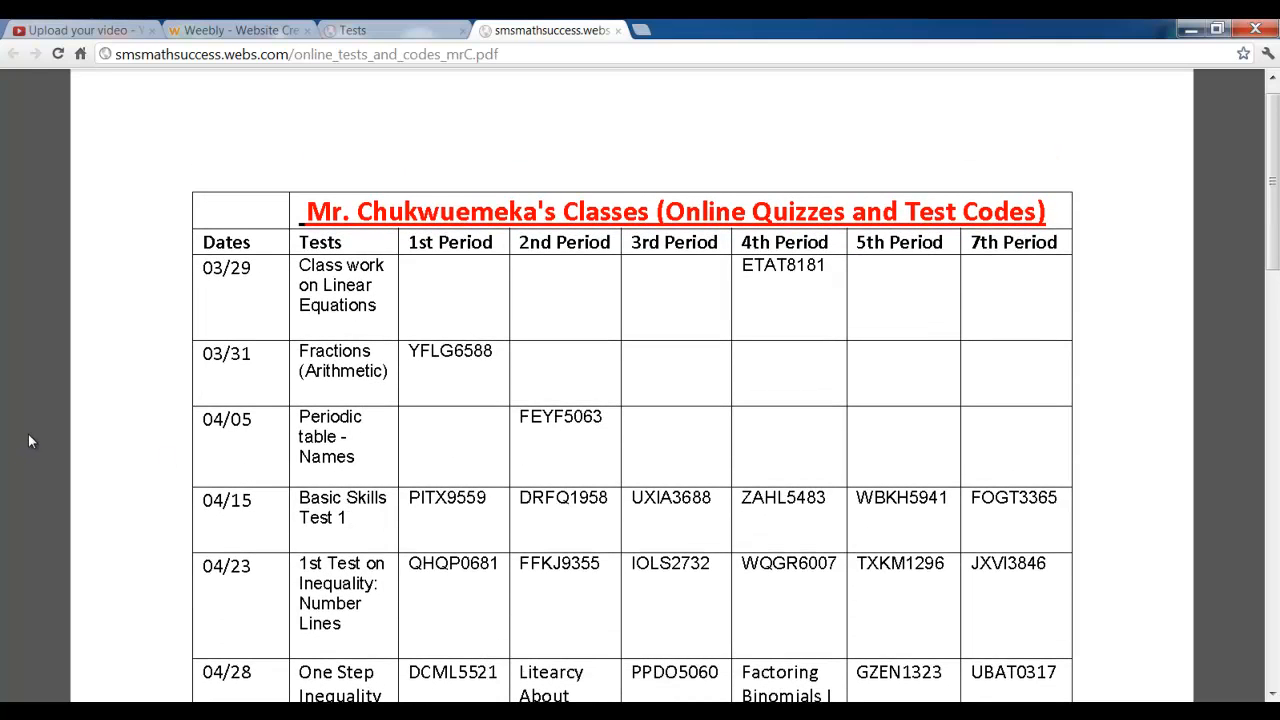
{"action": "mouse_move", "coordinate": [284, 160]}
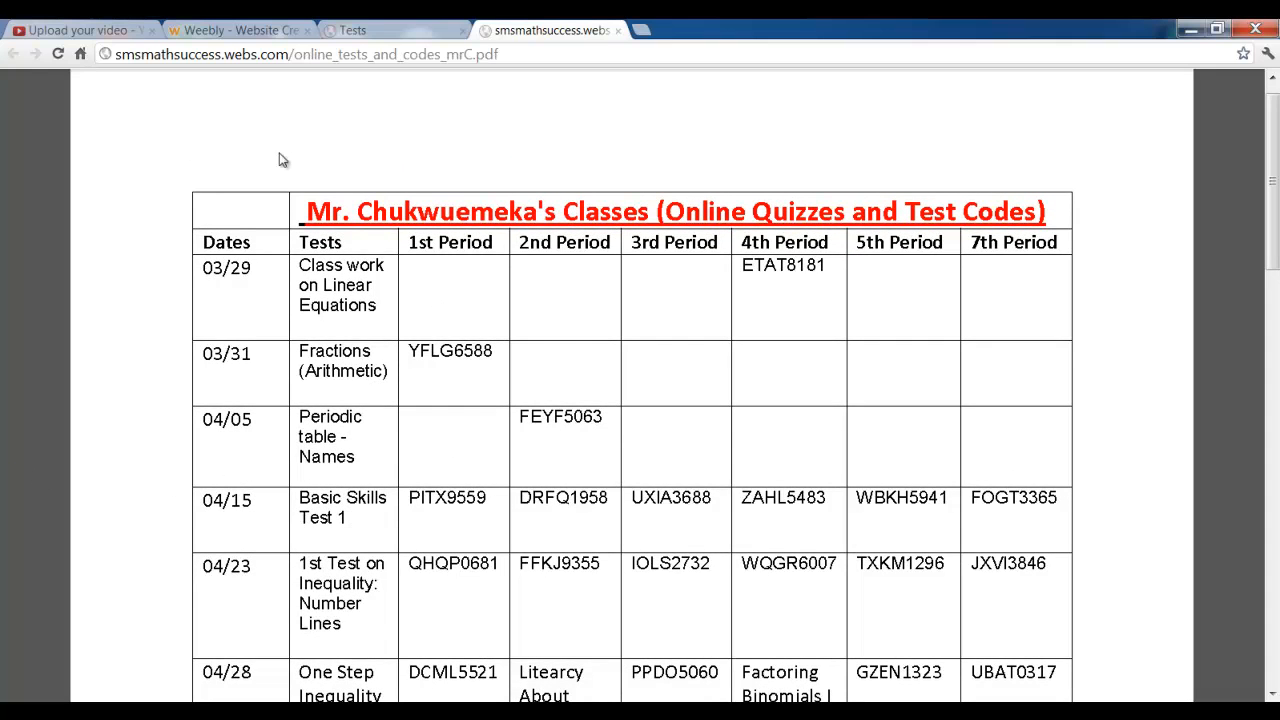
{"action": "mouse_move", "coordinate": [296, 264]}
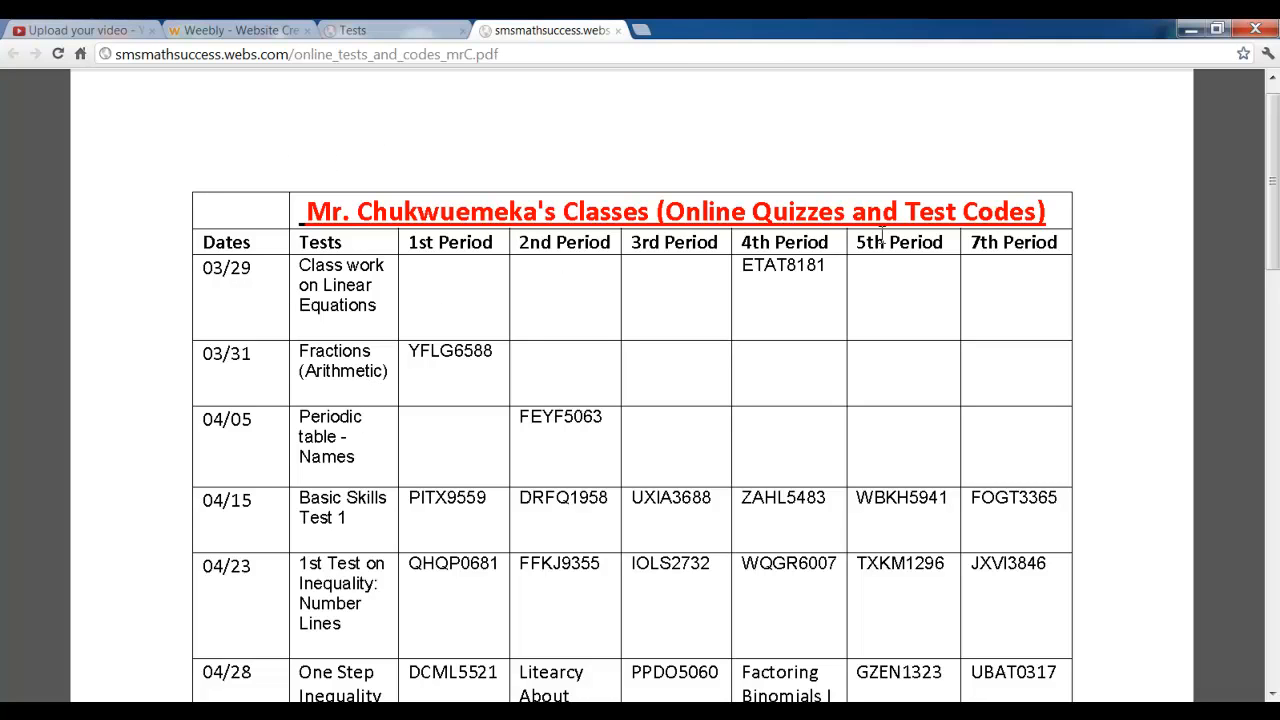
{"action": "scroll", "scroll_direction": "down", "scroll_amount": 3}
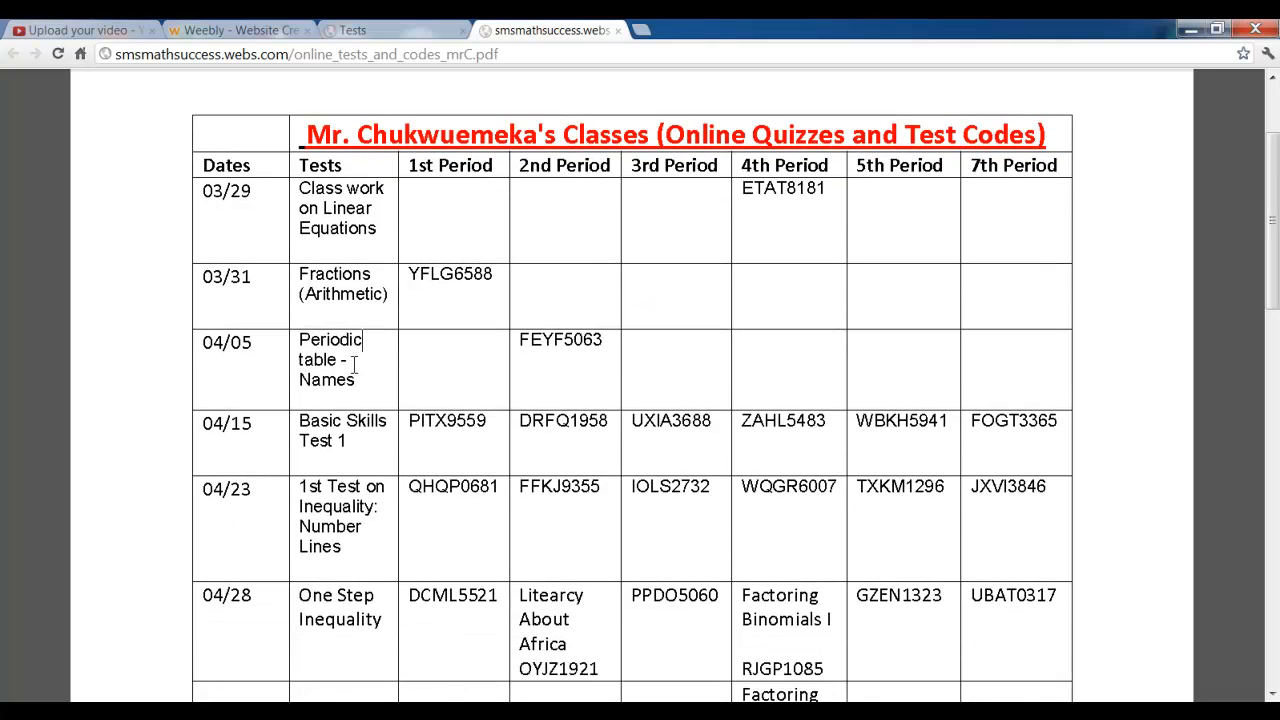
{"action": "scroll", "scroll_direction": "up", "scroll_amount": 3}
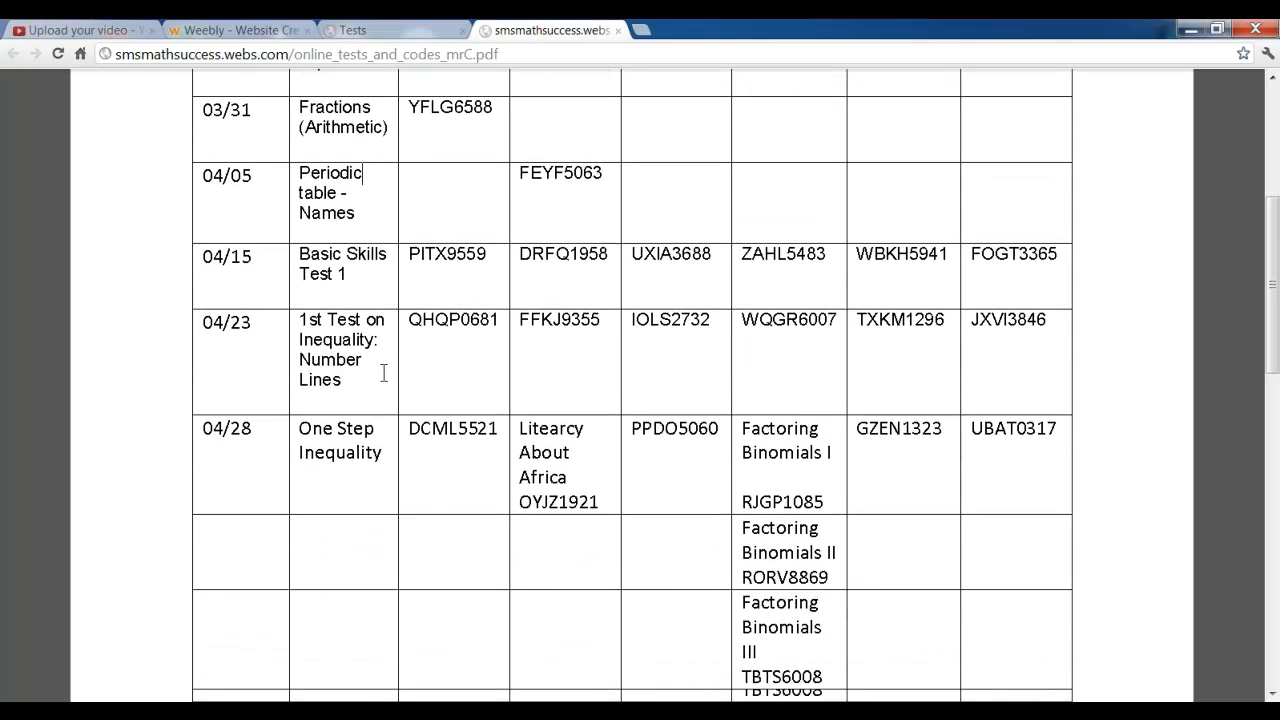
{"action": "scroll", "scroll_direction": "down", "scroll_amount": 3}
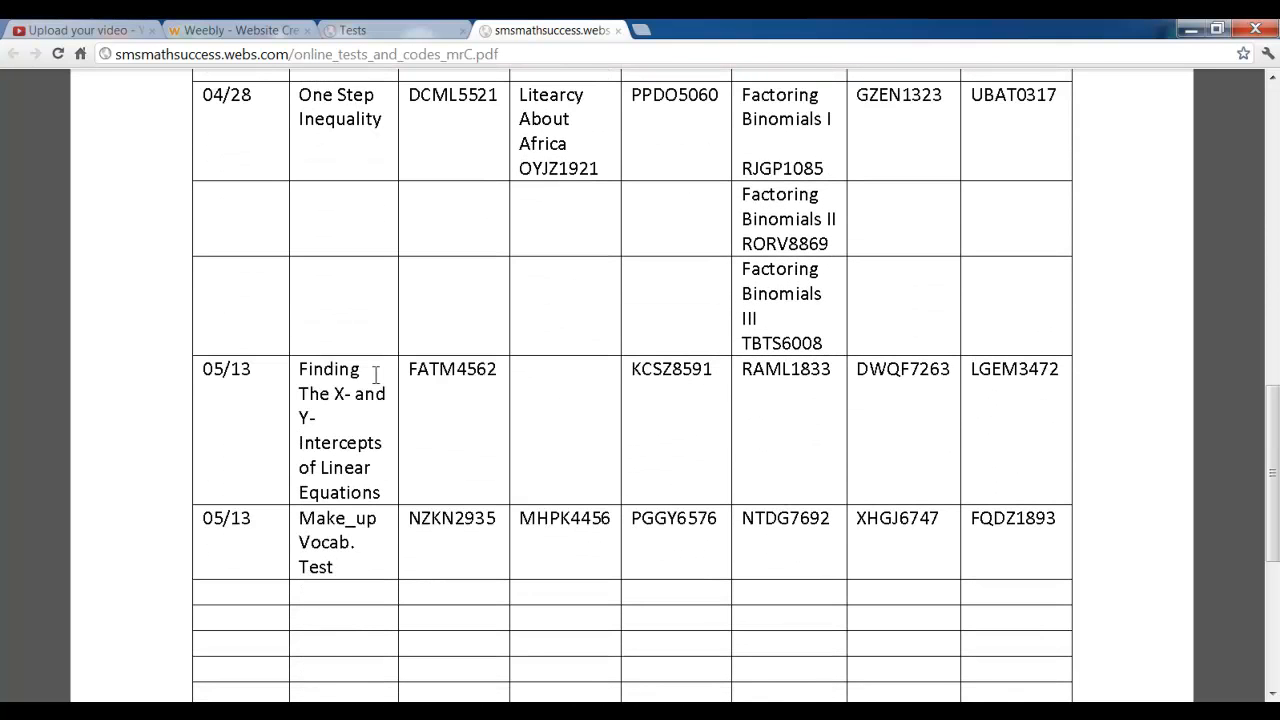
{"action": "scroll", "scroll_direction": "up", "scroll_amount": 3}
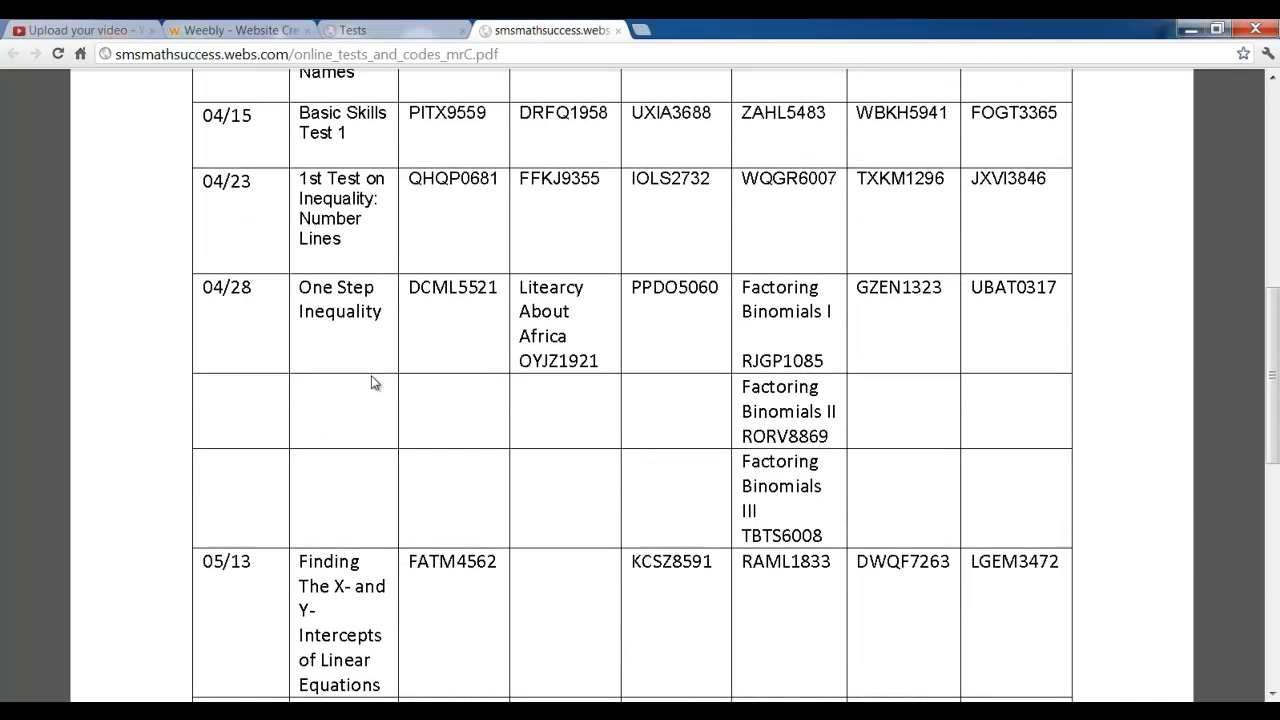
{"action": "scroll", "scroll_direction": "up", "scroll_amount": 3}
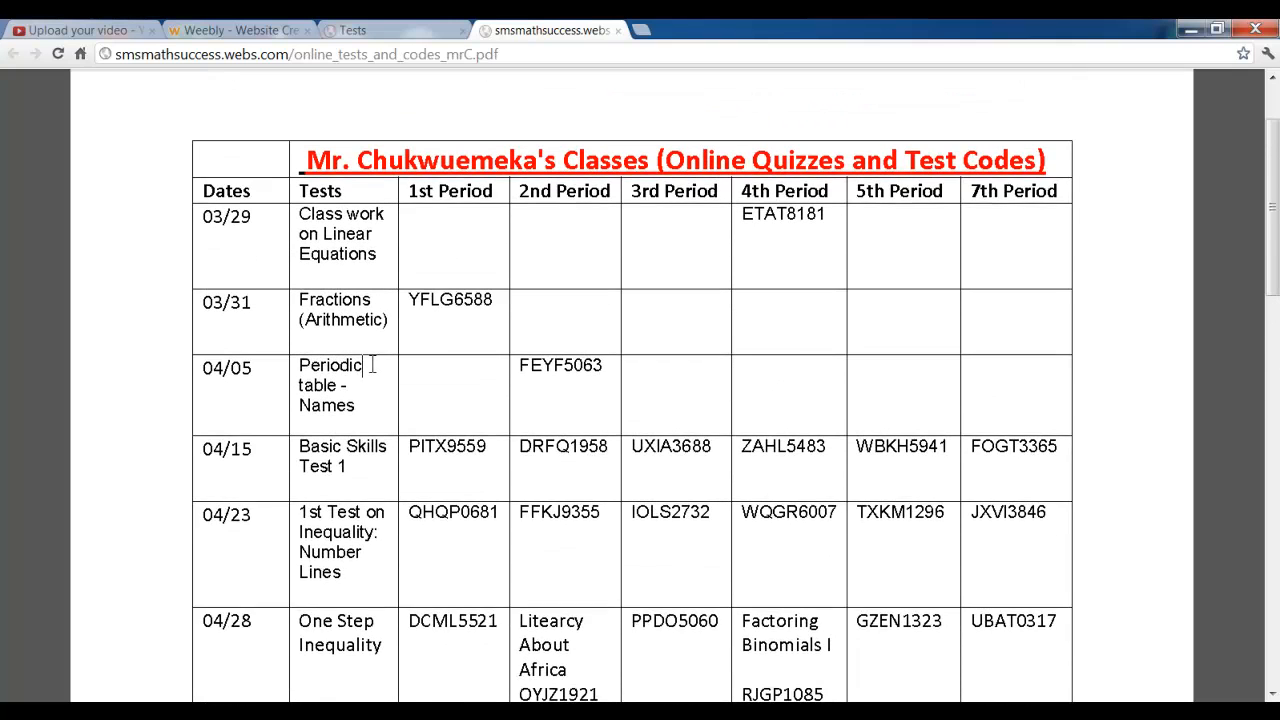
{"action": "scroll", "scroll_direction": "down", "scroll_amount": 3}
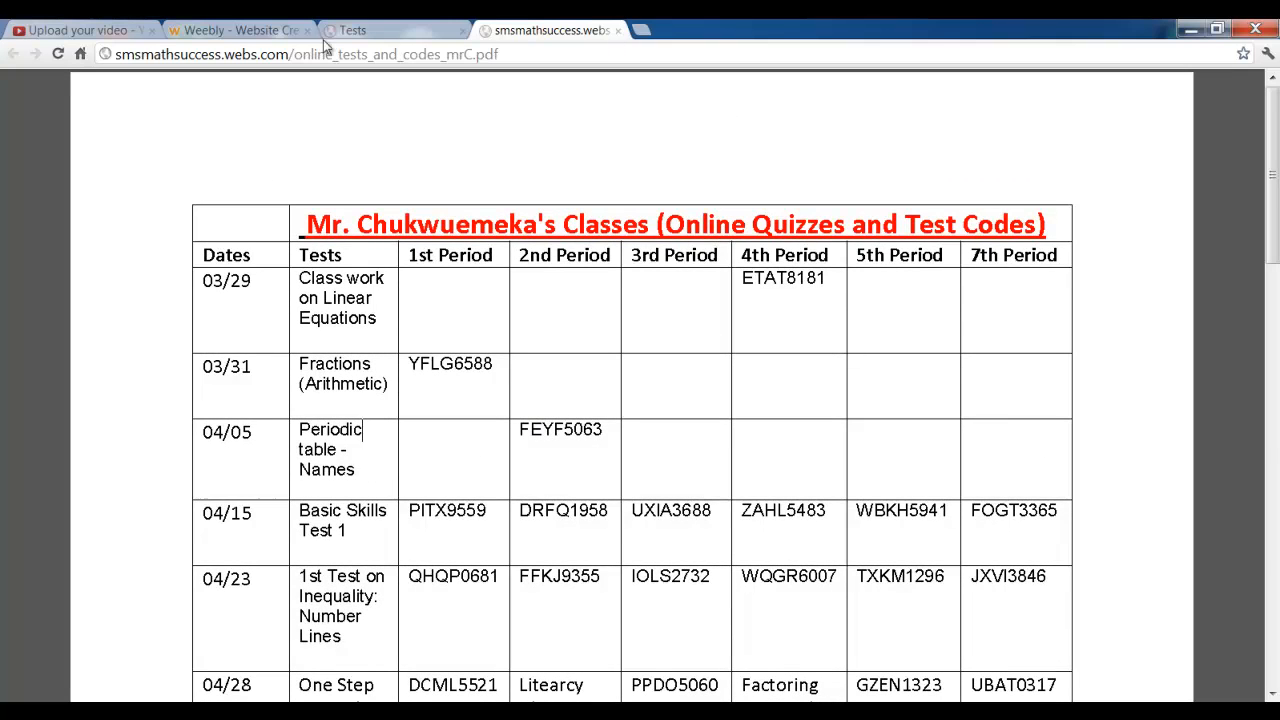
Step: Go back to the Weebly editor and scroll to the empty content area below the banner
{"action": "left_click", "coordinate": [238, 30]}
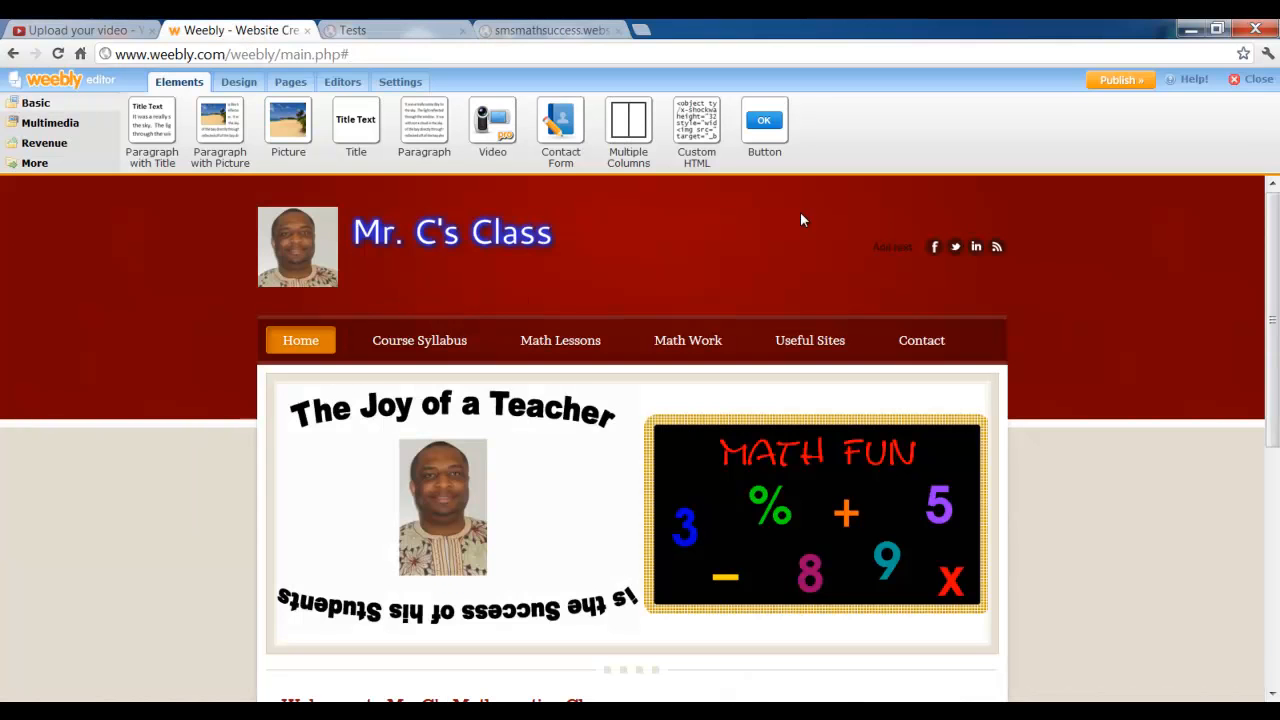
{"action": "mouse_move", "coordinate": [688, 340]}
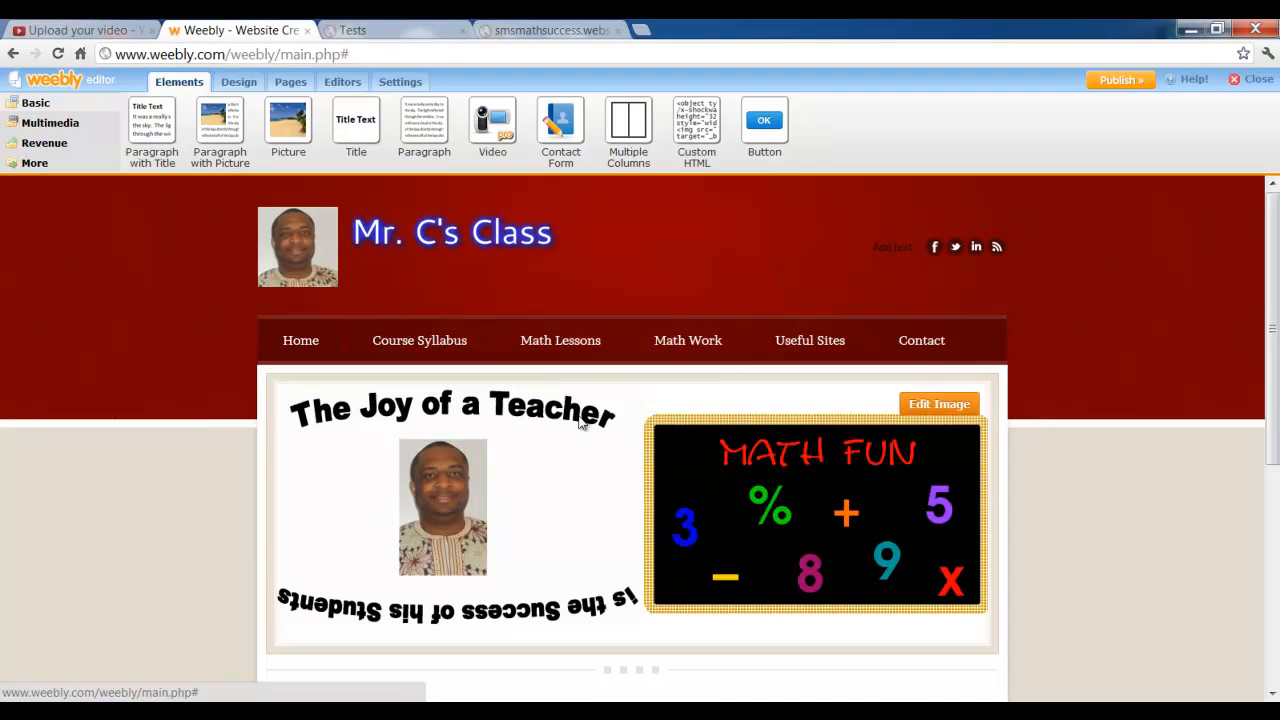
{"action": "scroll", "scroll_direction": "down", "scroll_amount": 3}
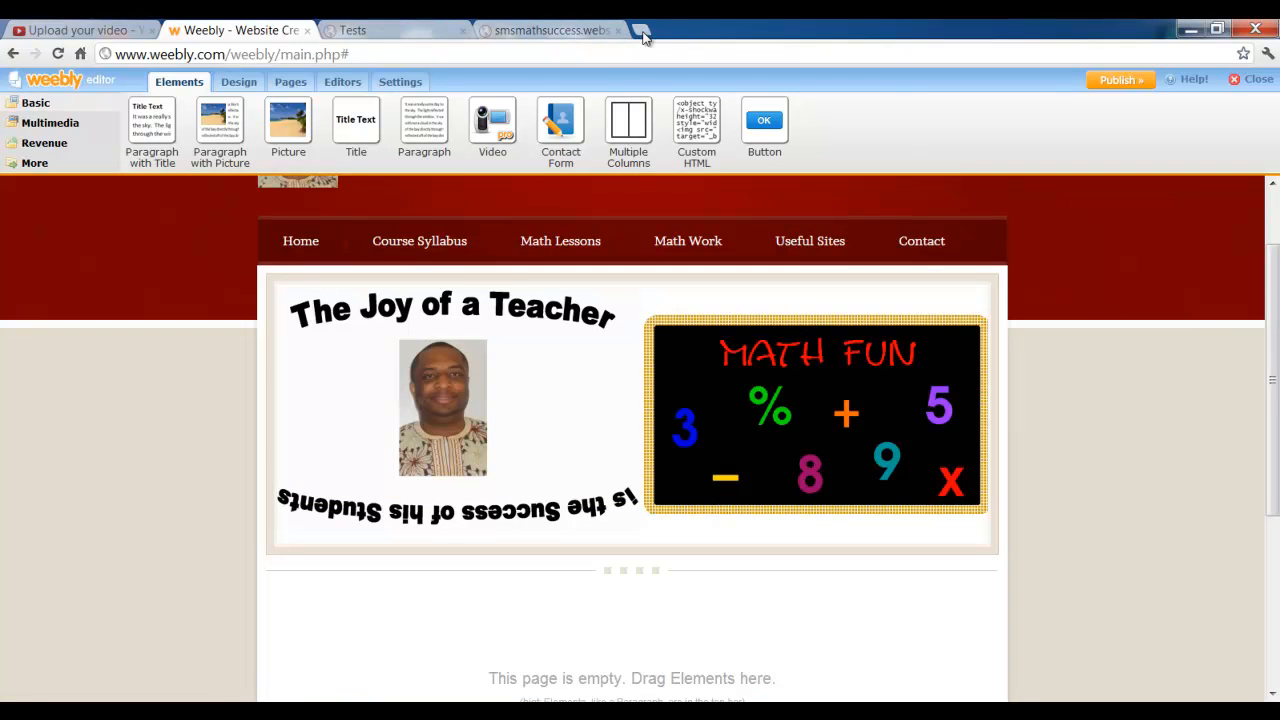
Step: Open thatquiz.org in a new Chrome tab
{"action": "left_click", "coordinate": [644, 30]}
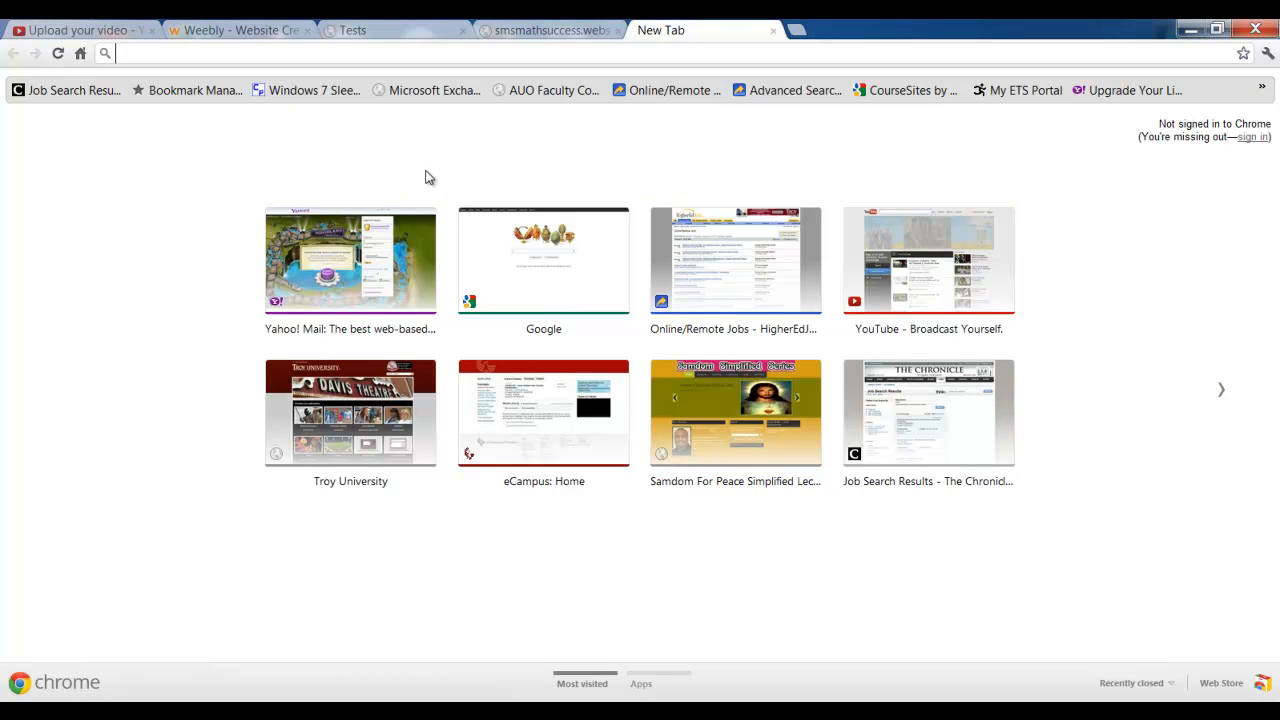
{"action": "type", "text": "thatquiz.org"}
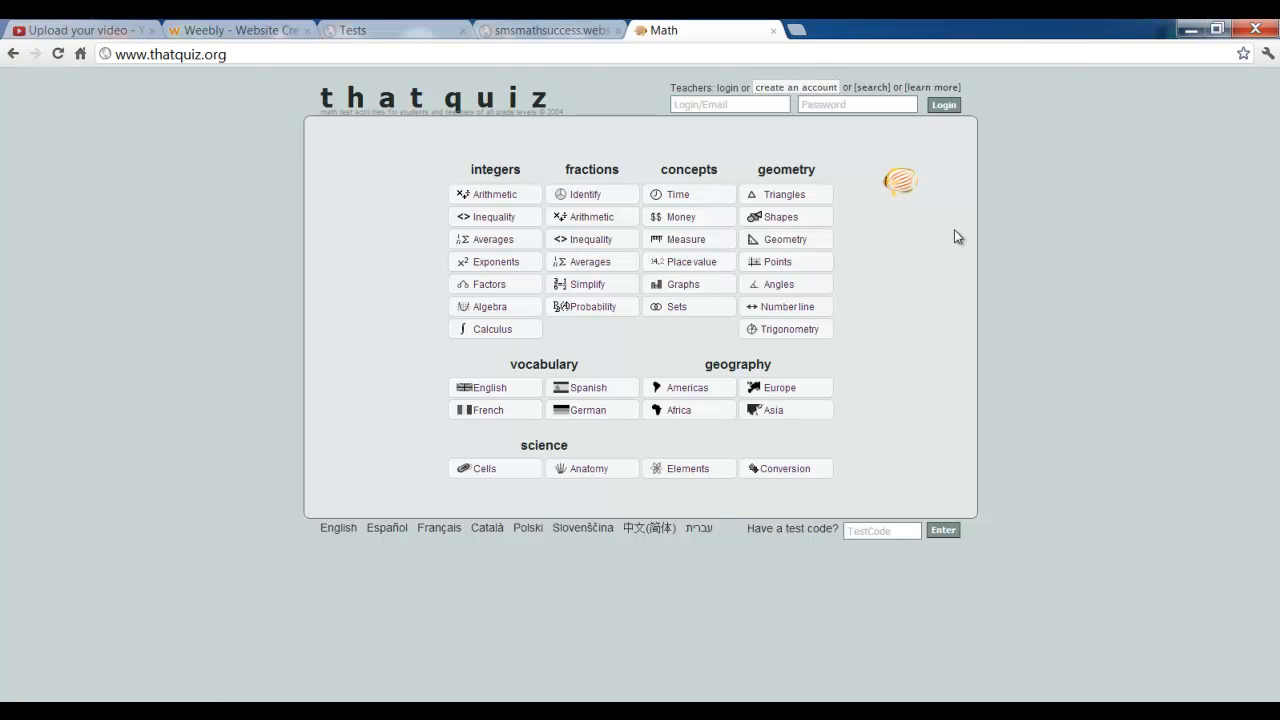
{"action": "mouse_move", "coordinate": [1012, 264]}
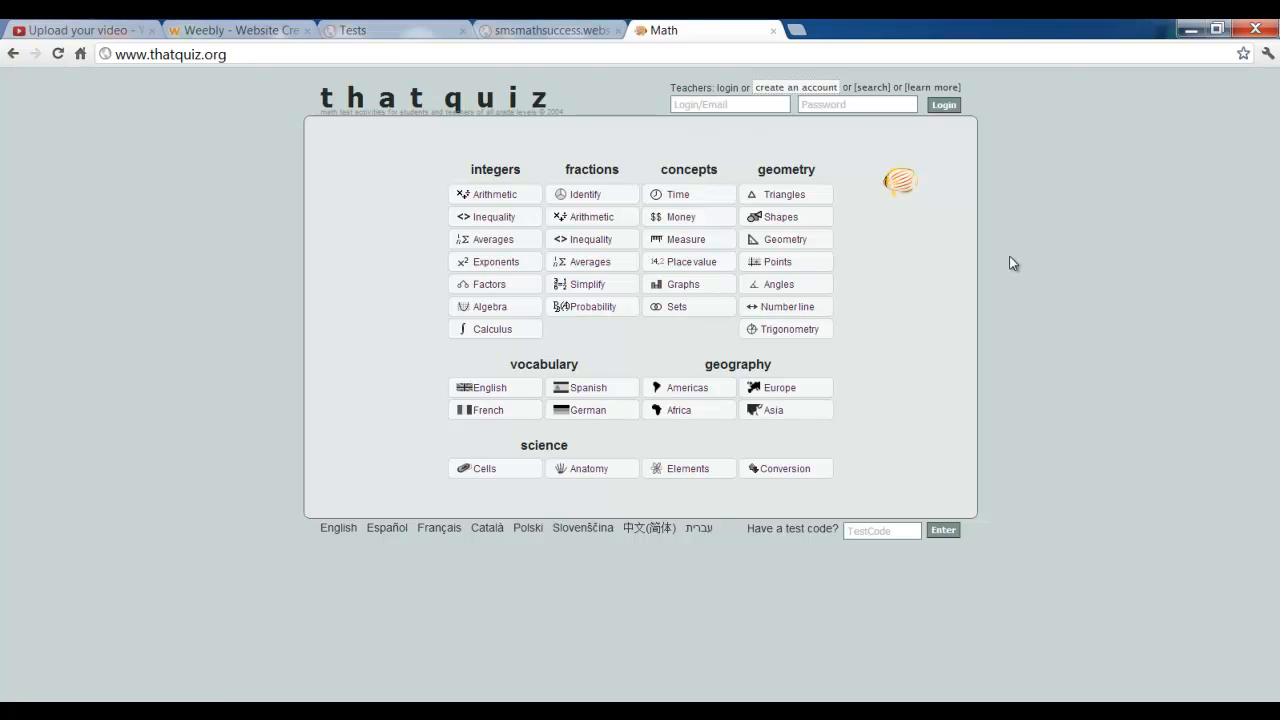
{"action": "mouse_move", "coordinate": [730, 76]}
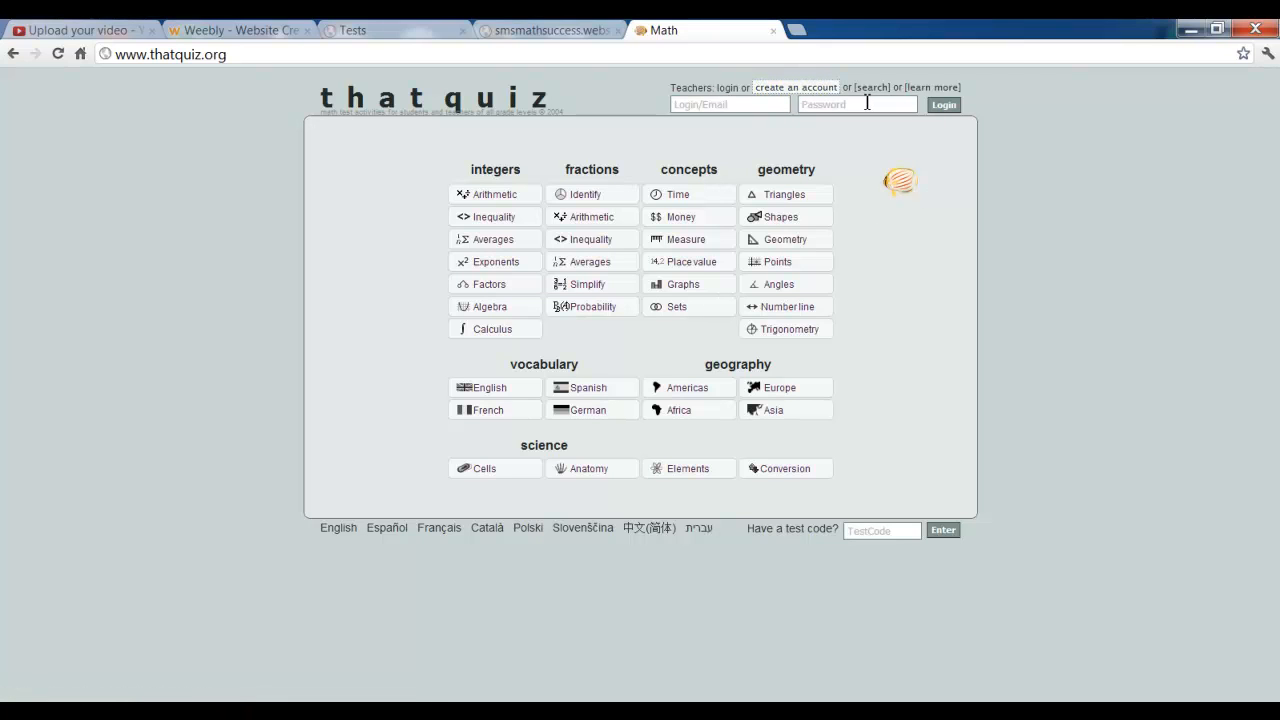
{"action": "mouse_move", "coordinate": [718, 156]}
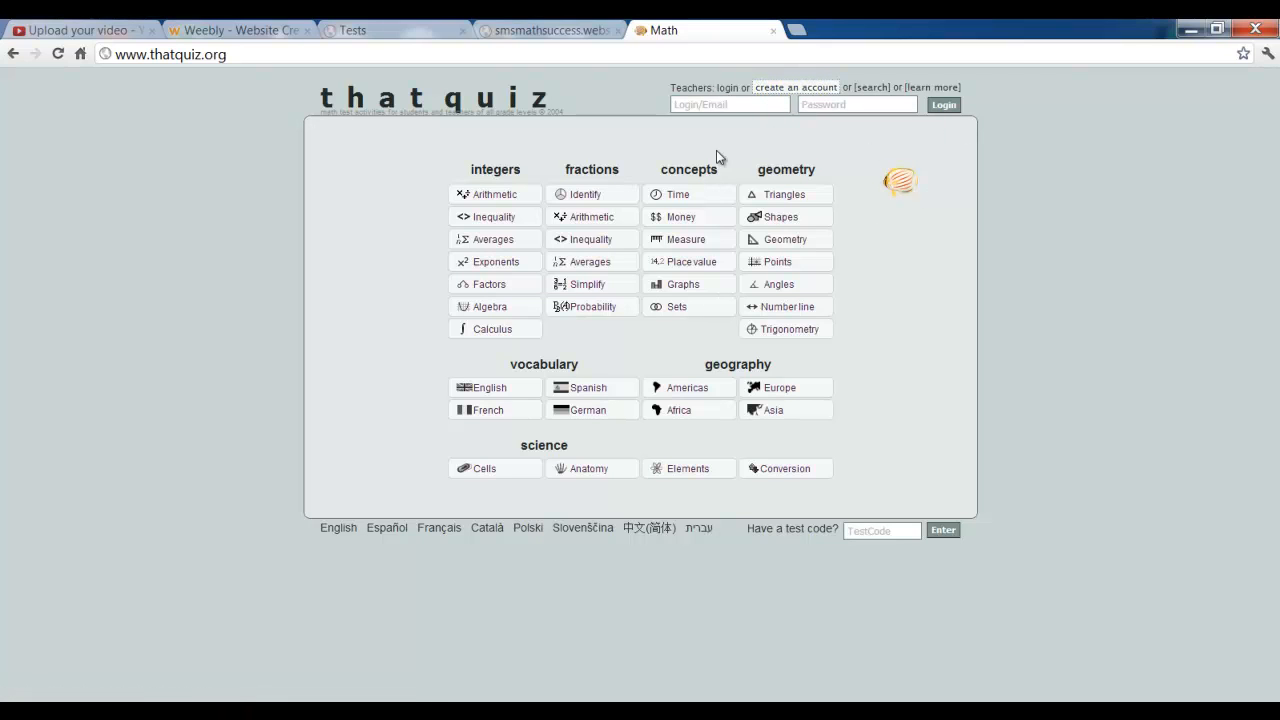
Step: Log in to the ThatQuiz teacher account with the yahoo email and password
{"action": "left_click", "coordinate": [730, 104]}
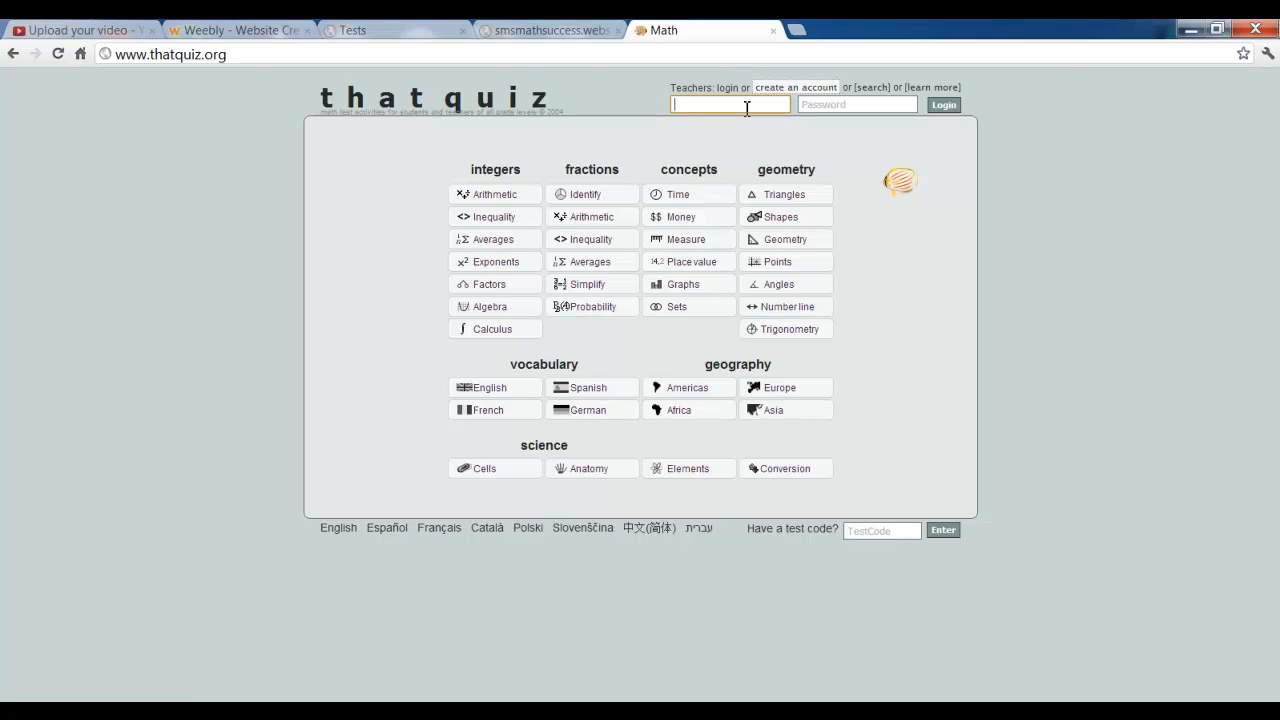
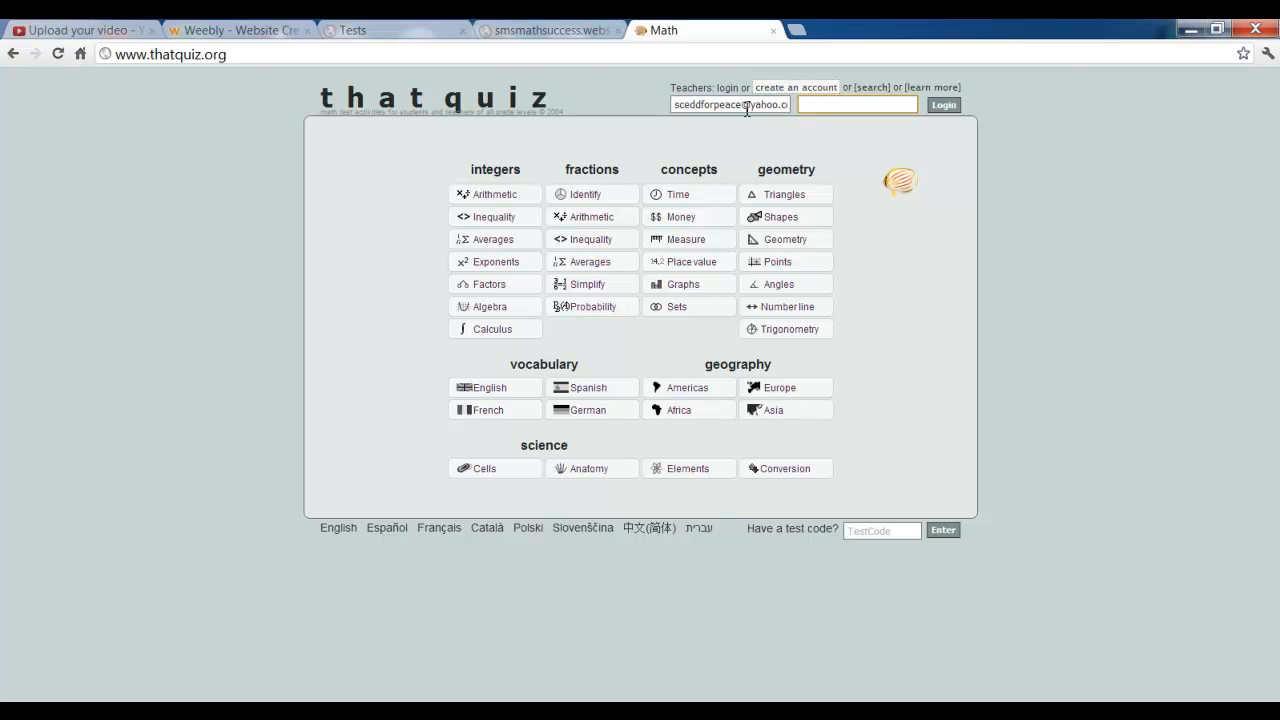
{"action": "type", "text": "password"}
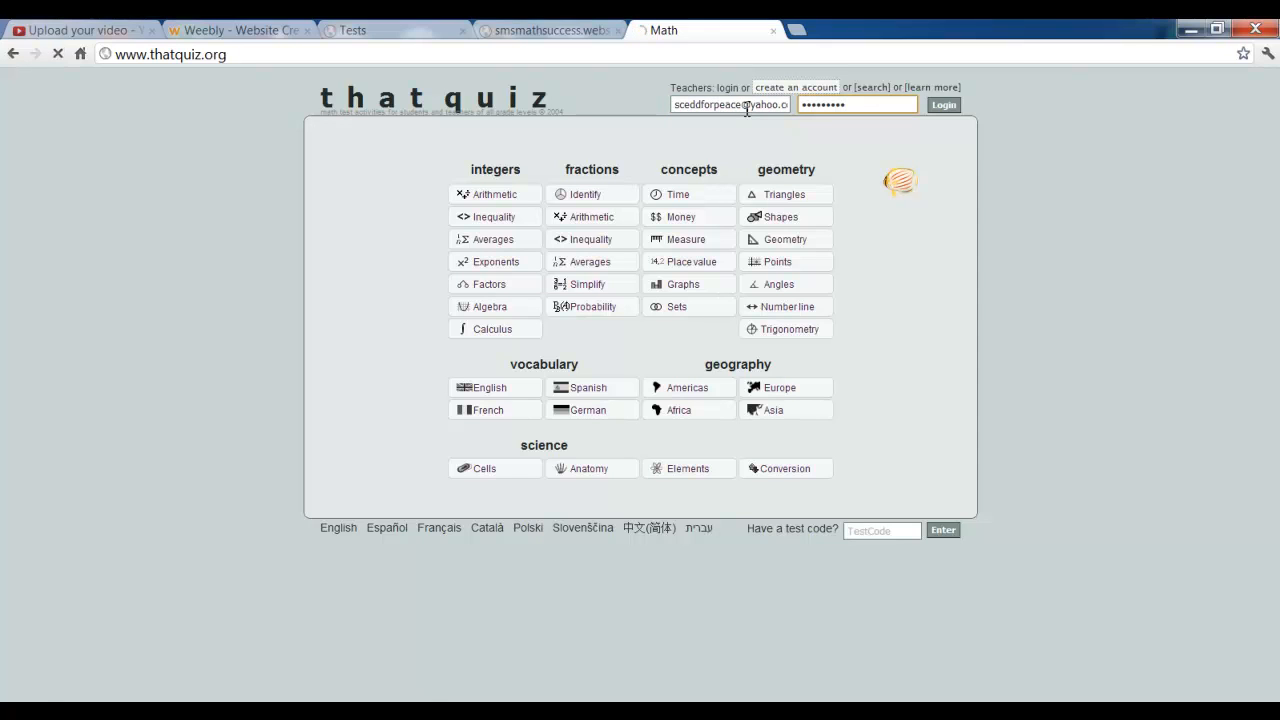
{"action": "left_click", "coordinate": [940, 104]}
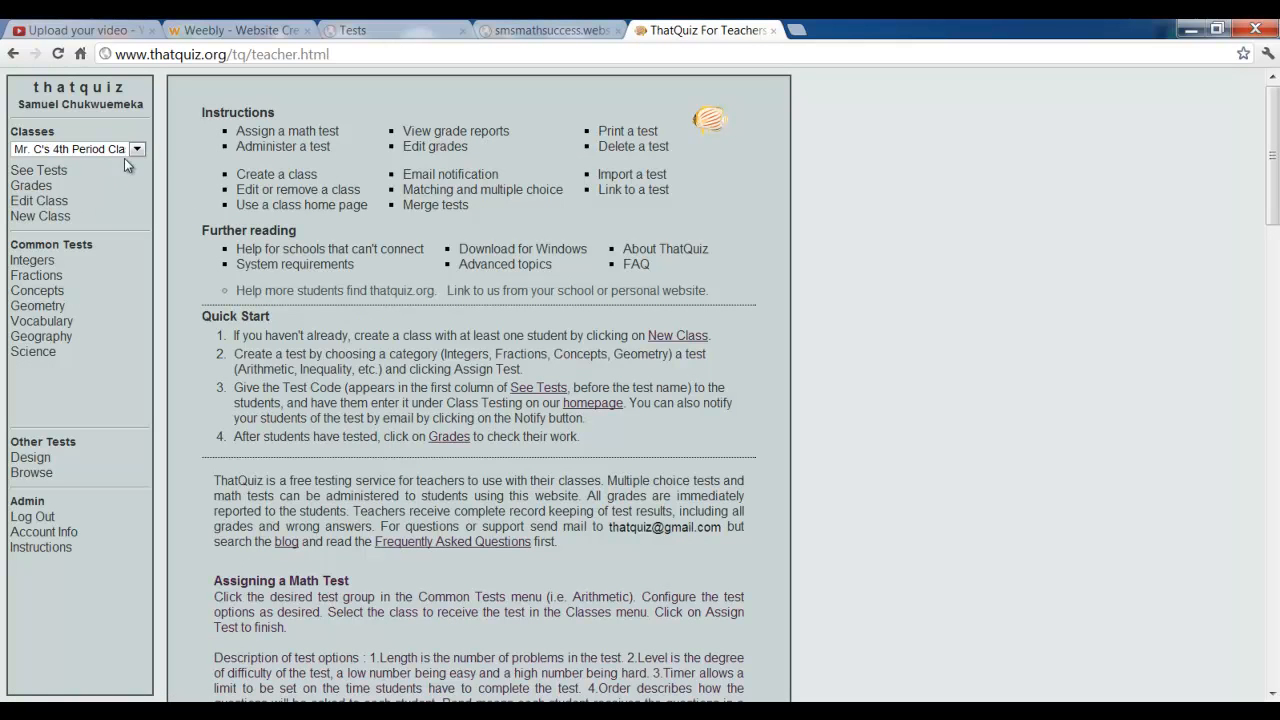
{"action": "left_click", "coordinate": [136, 148]}
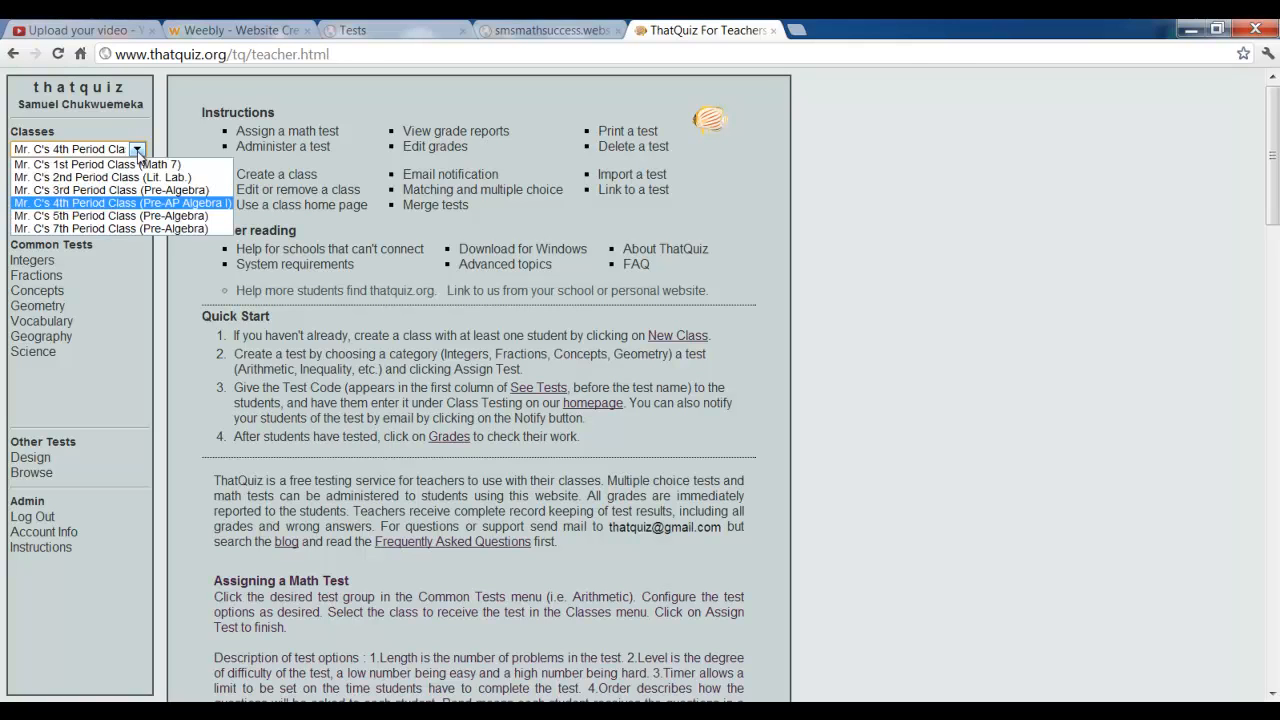
{"action": "mouse_move", "coordinate": [96, 164]}
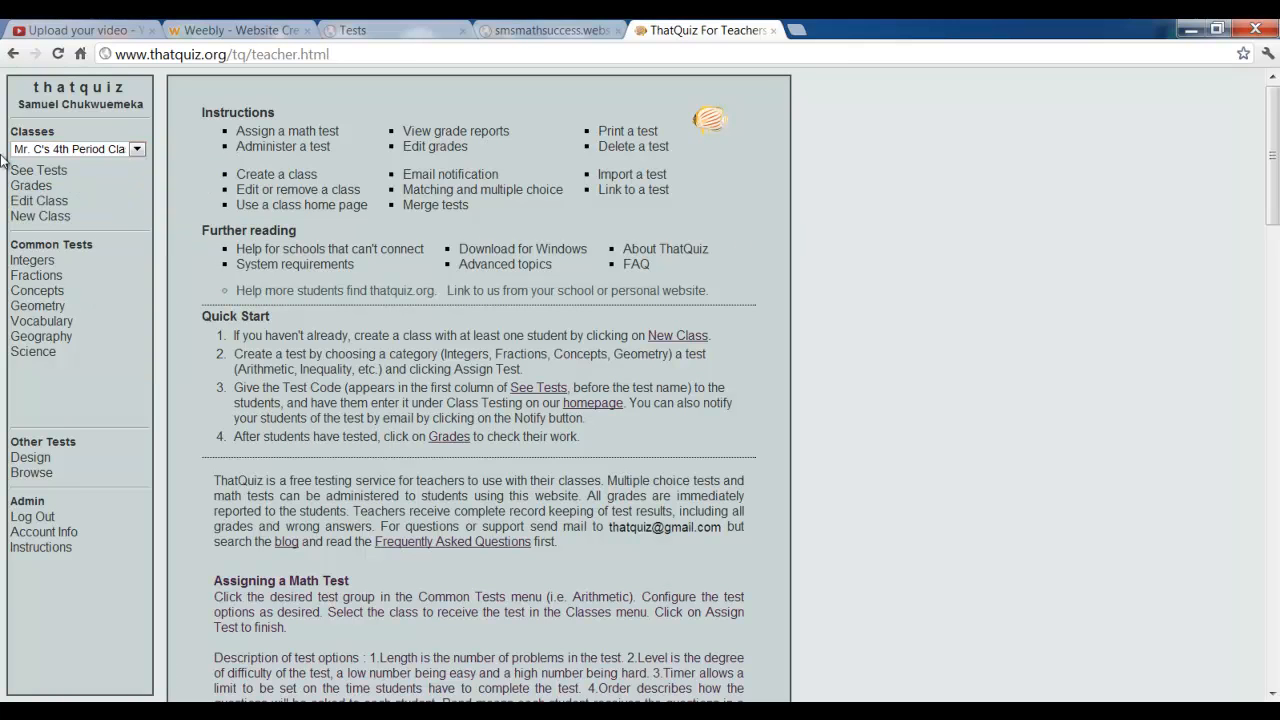
{"action": "mouse_move", "coordinate": [200, 192]}
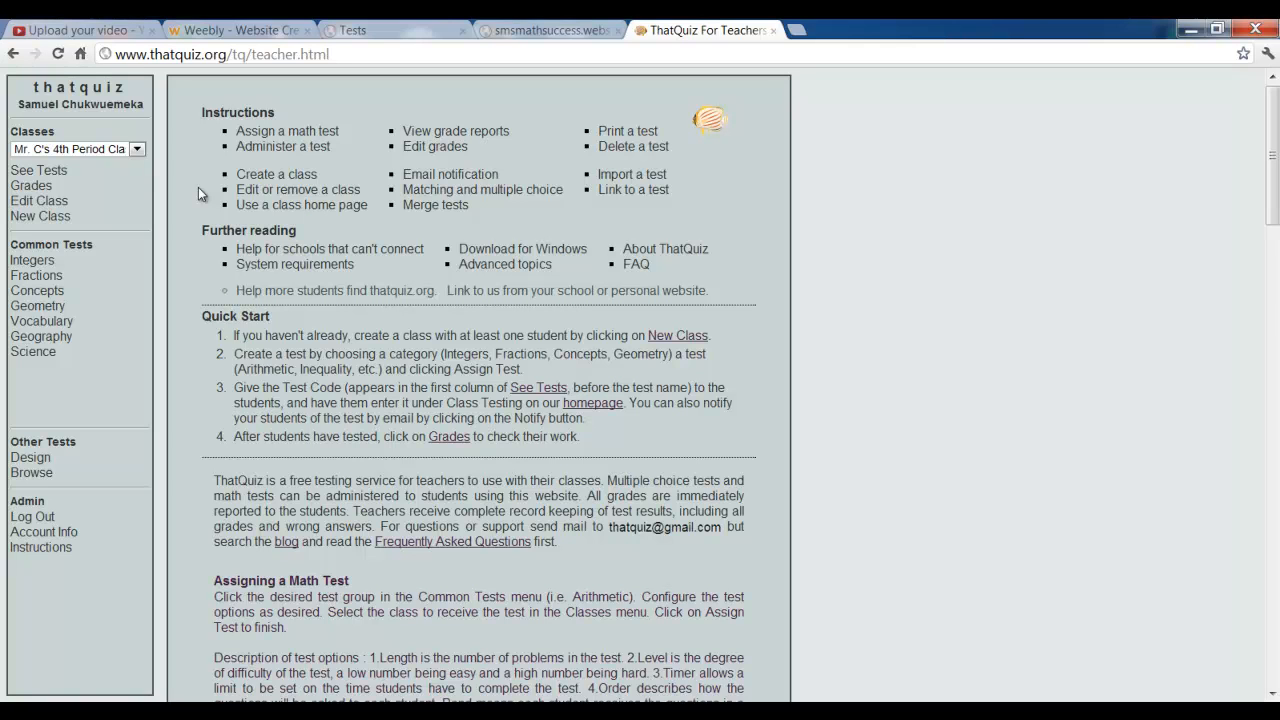
{"action": "mouse_move", "coordinate": [208, 152]}
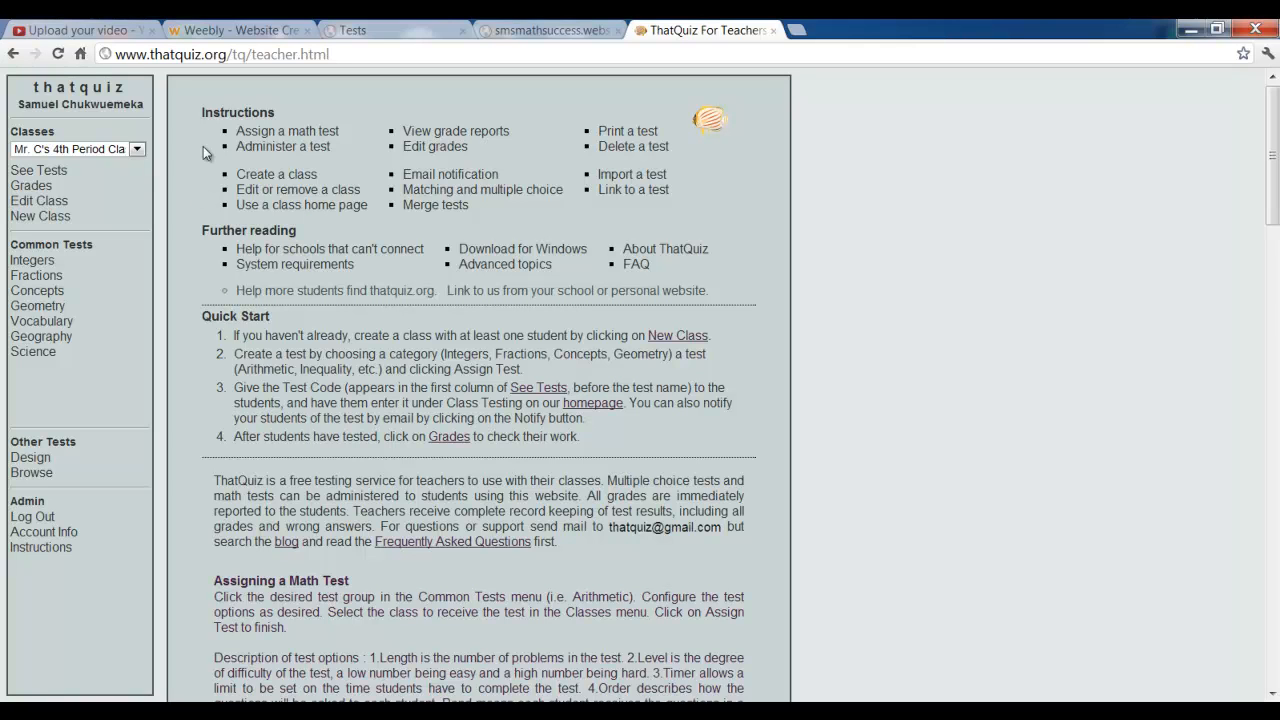
{"action": "mouse_move", "coordinate": [84, 180]}
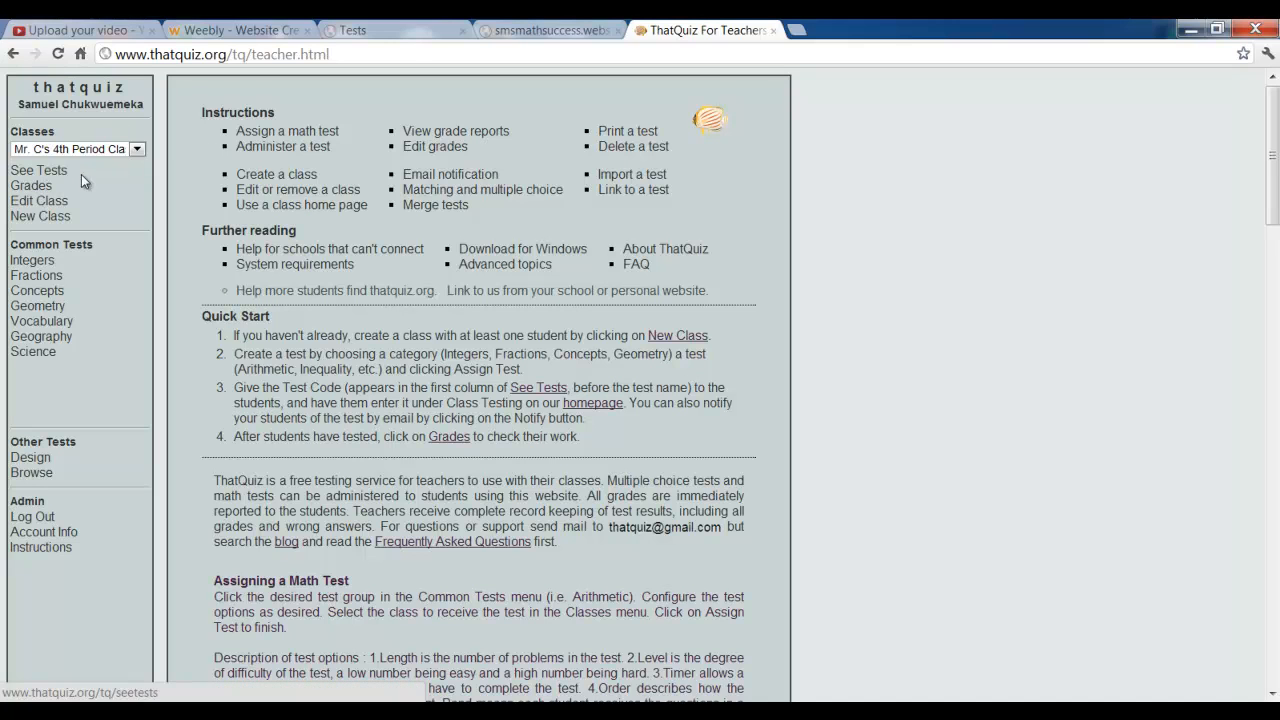
{"action": "mouse_move", "coordinate": [292, 288]}
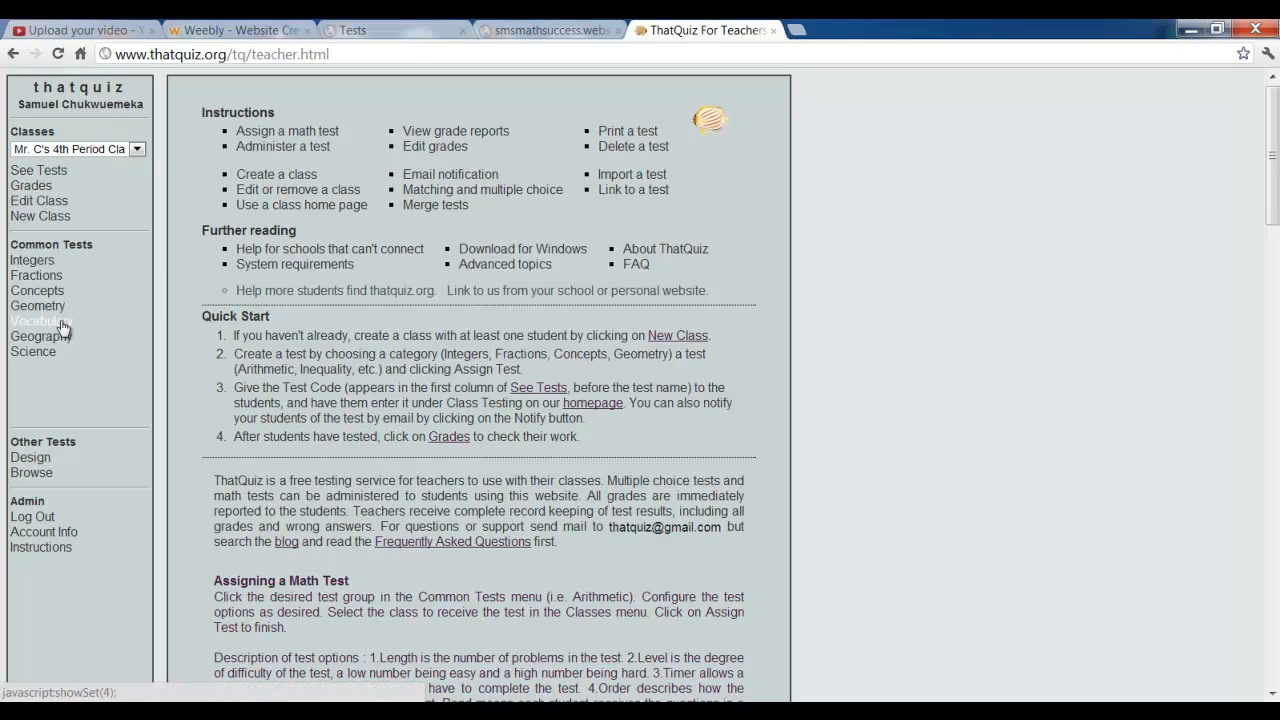
{"action": "mouse_move", "coordinate": [72, 376]}
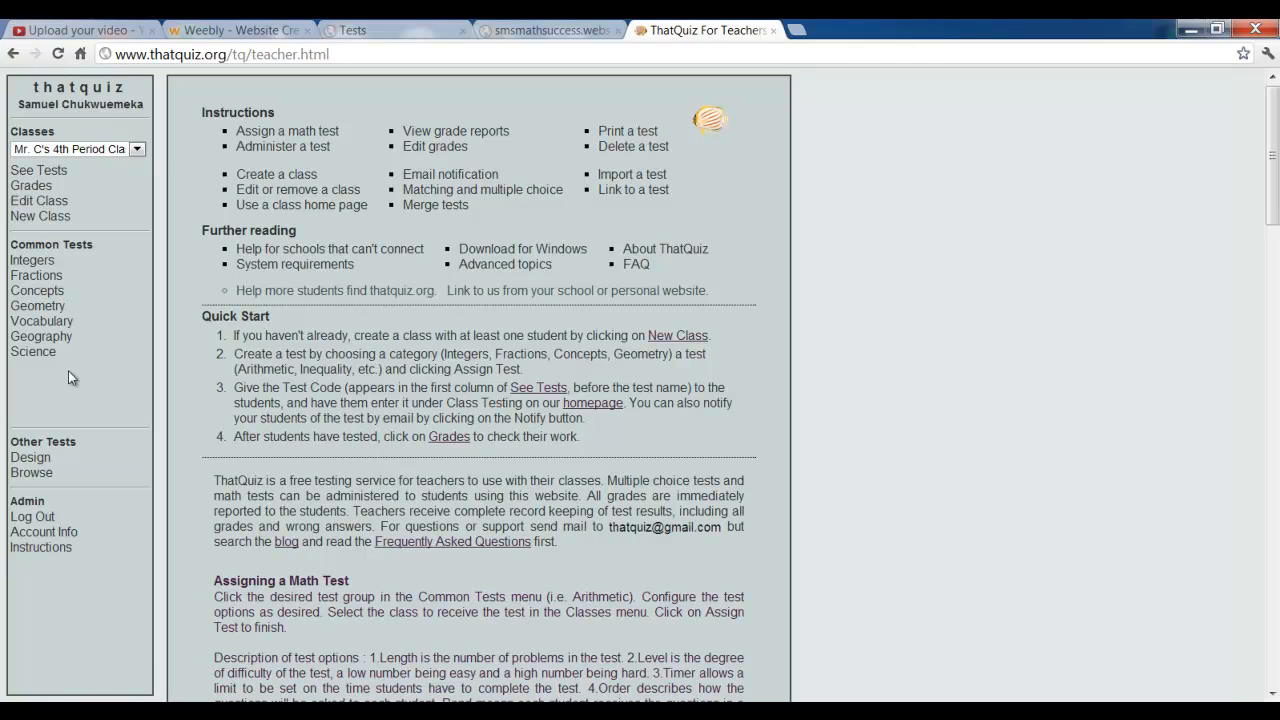
{"action": "mouse_move", "coordinate": [38, 492]}
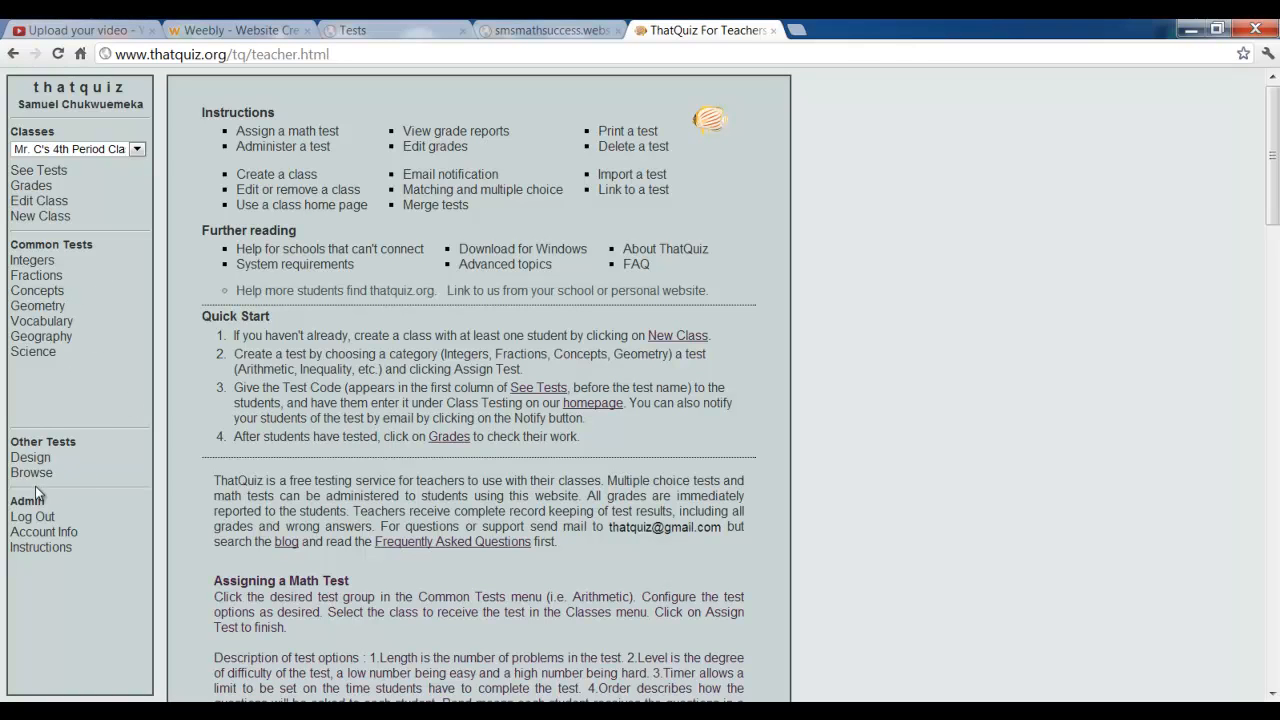
{"action": "mouse_move", "coordinate": [84, 496]}
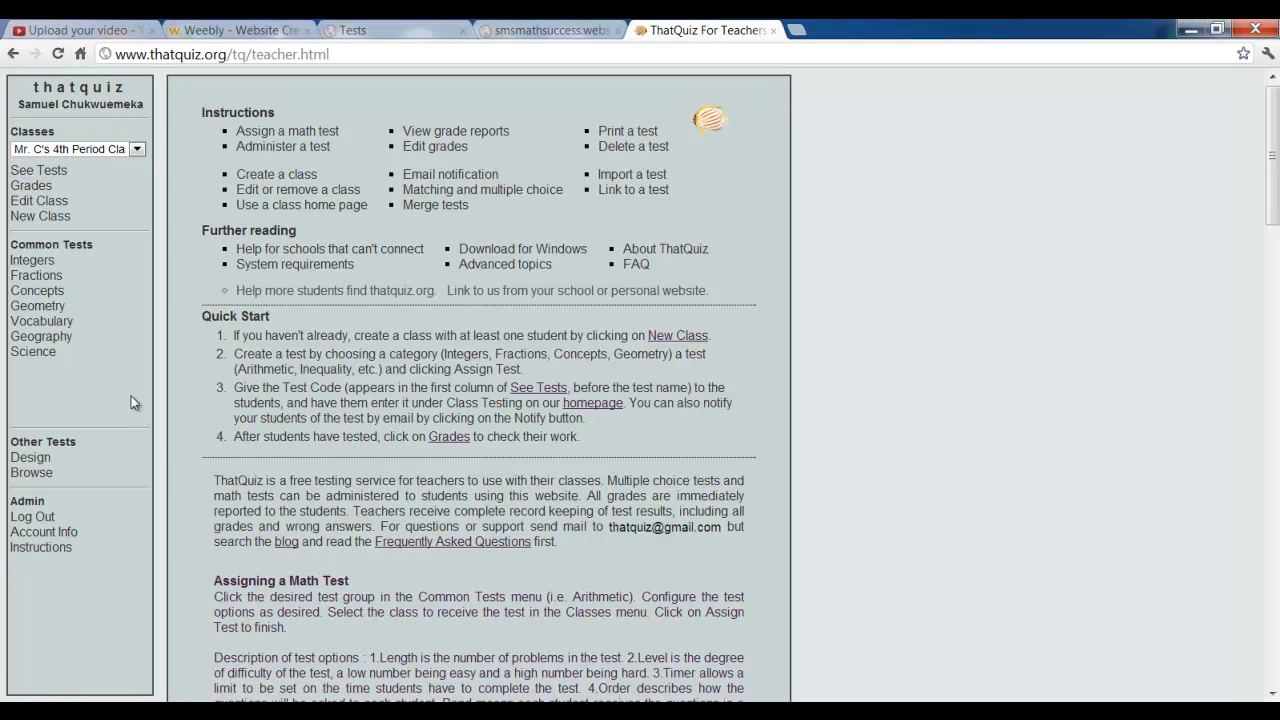
{"action": "mouse_move", "coordinate": [150, 390]}
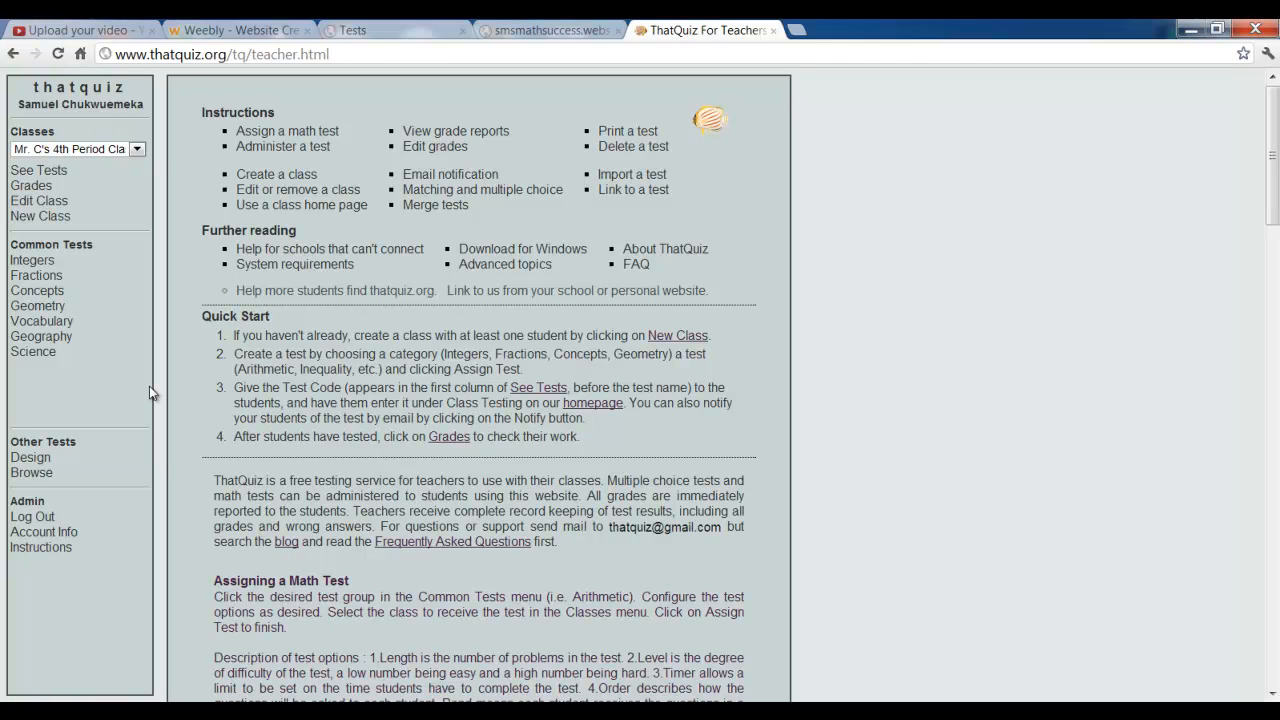
{"action": "mouse_move", "coordinate": [80, 216]}
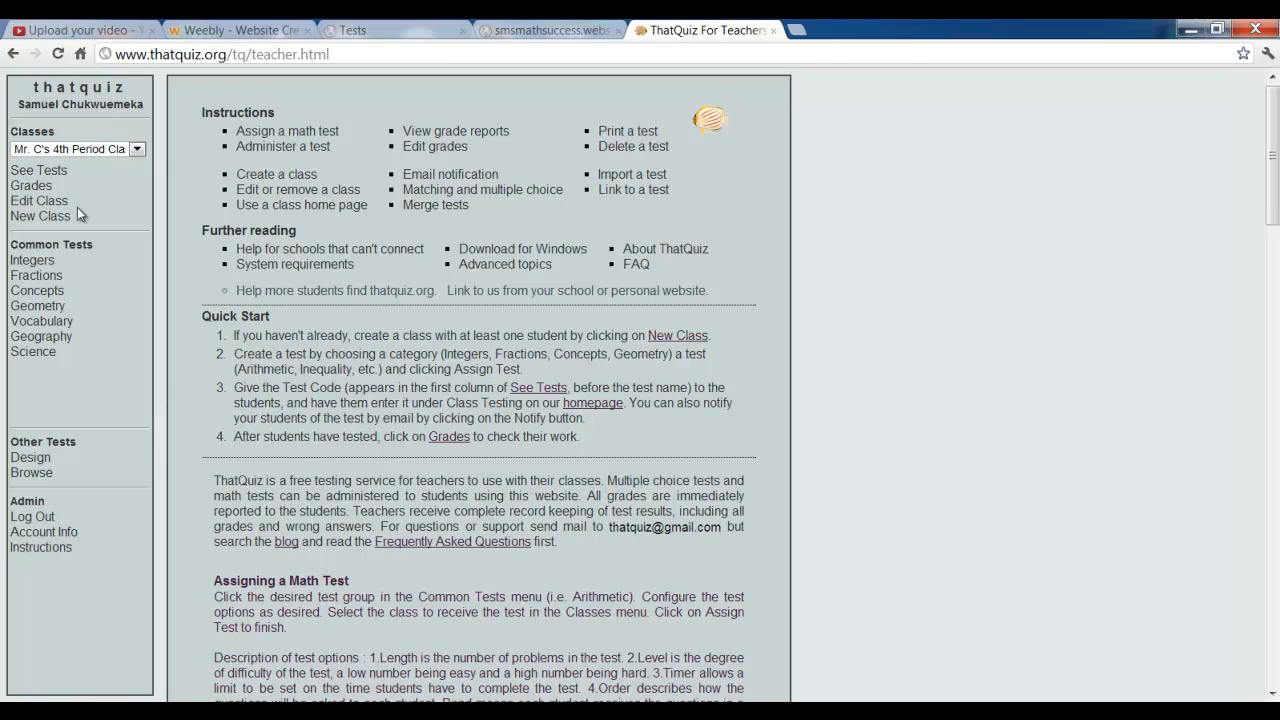
{"action": "mouse_move", "coordinate": [32, 472]}
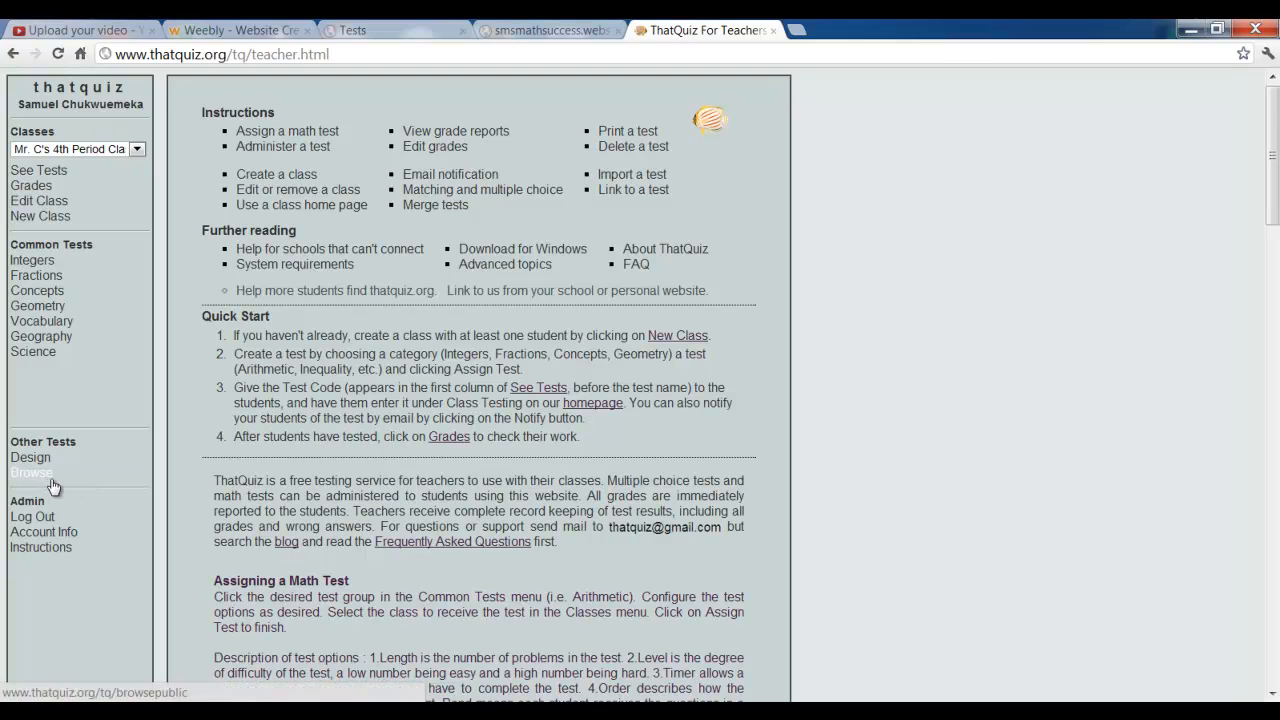
{"action": "left_click", "coordinate": [32, 472]}
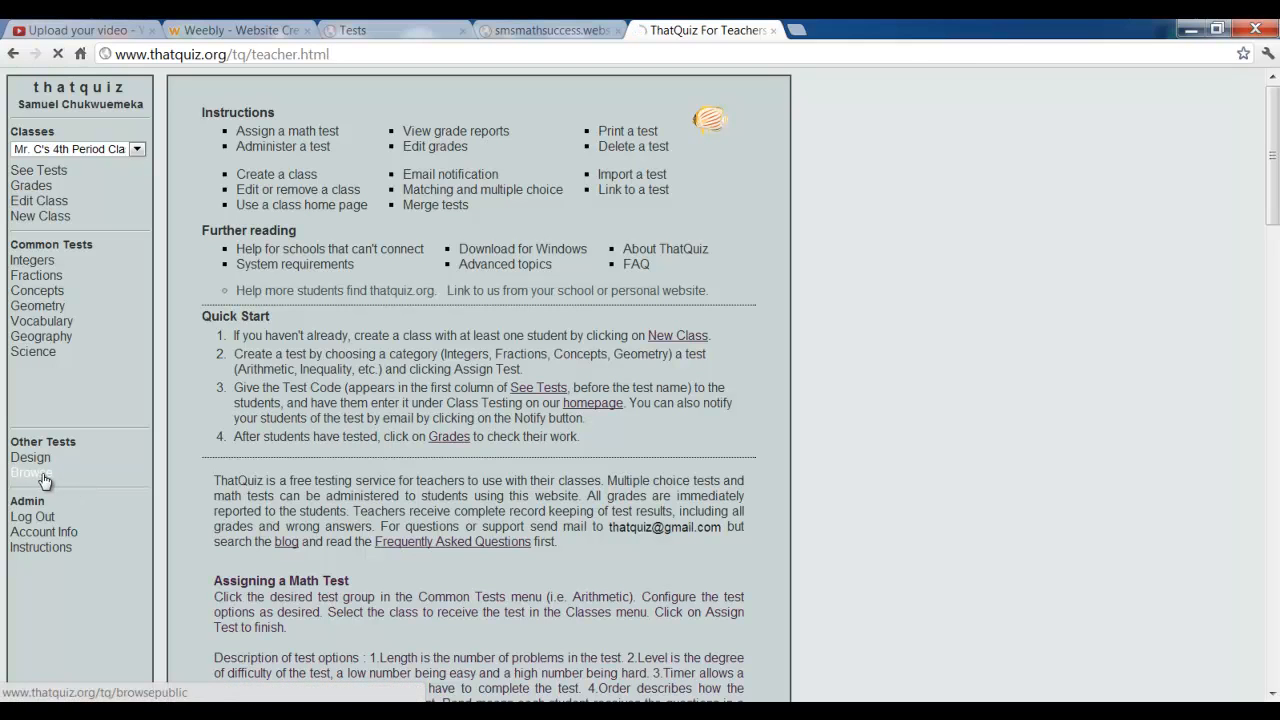
Step: Browse the tests shared by other teachers under Other Tests
{"action": "left_click", "coordinate": [30, 472]}
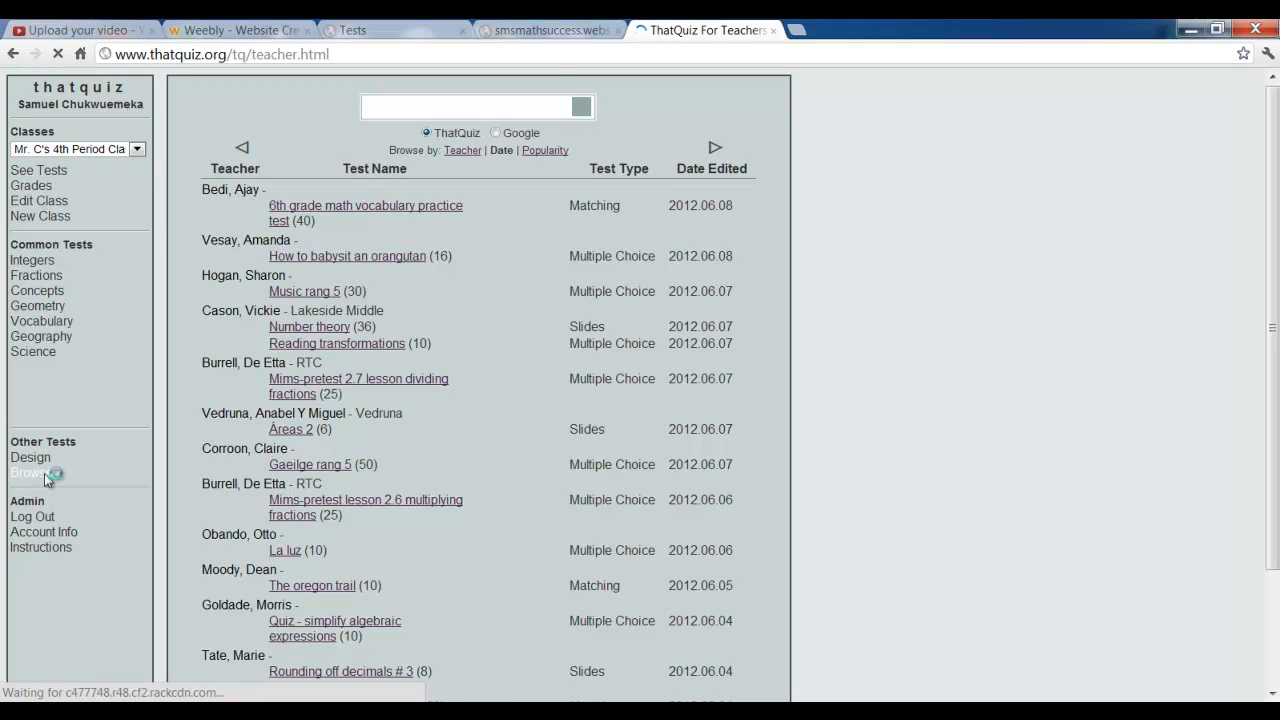
{"action": "left_click", "coordinate": [30, 472]}
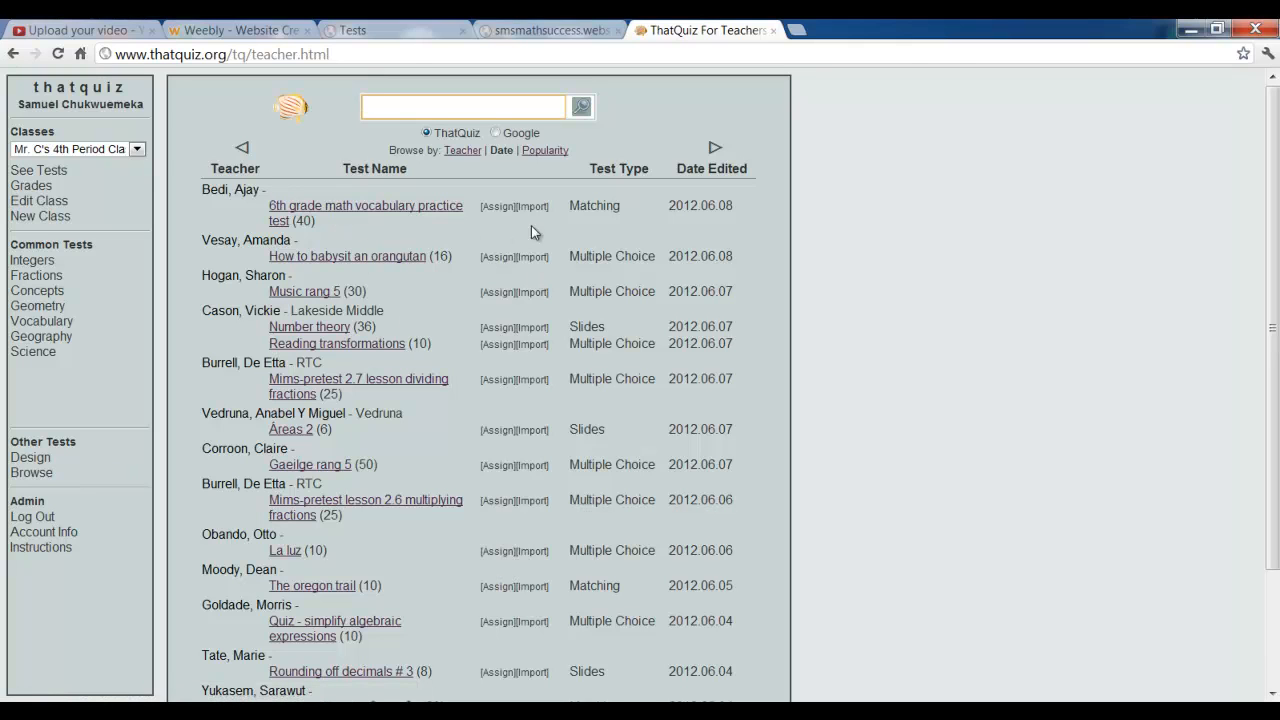
{"action": "mouse_move", "coordinate": [512, 424]}
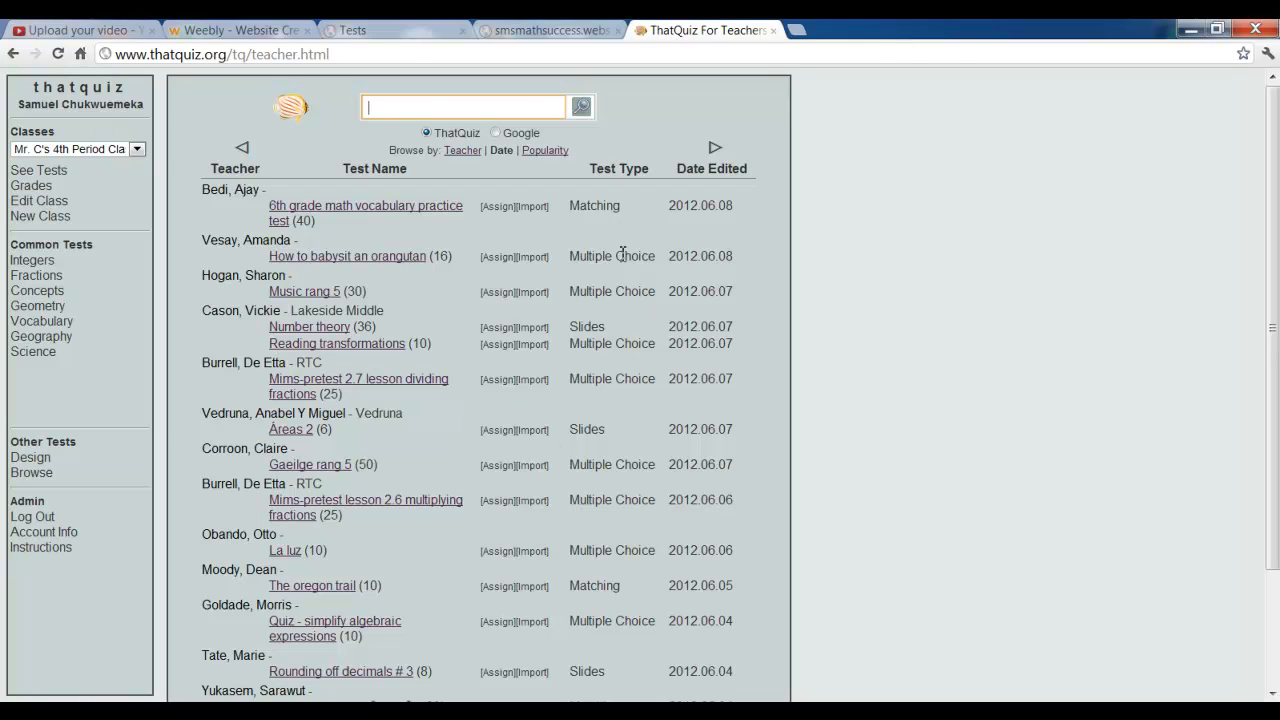
{"action": "mouse_move", "coordinate": [712, 284]}
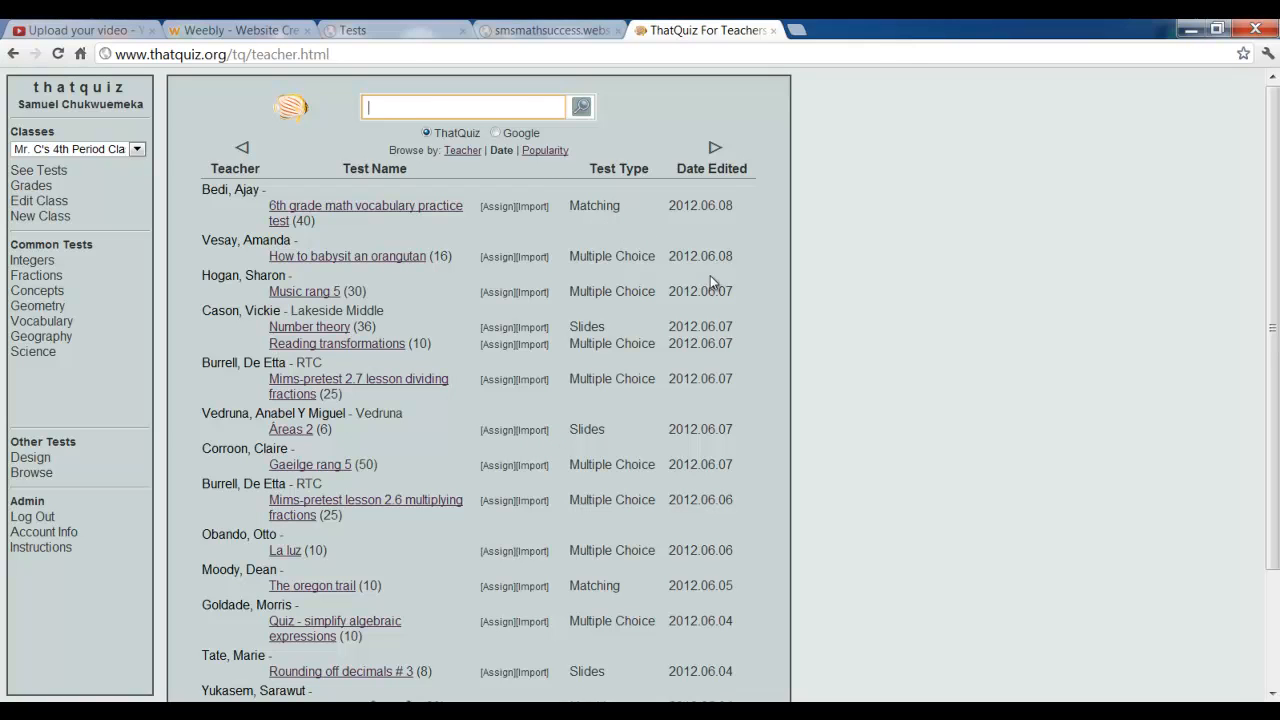
{"action": "mouse_move", "coordinate": [318, 558]}
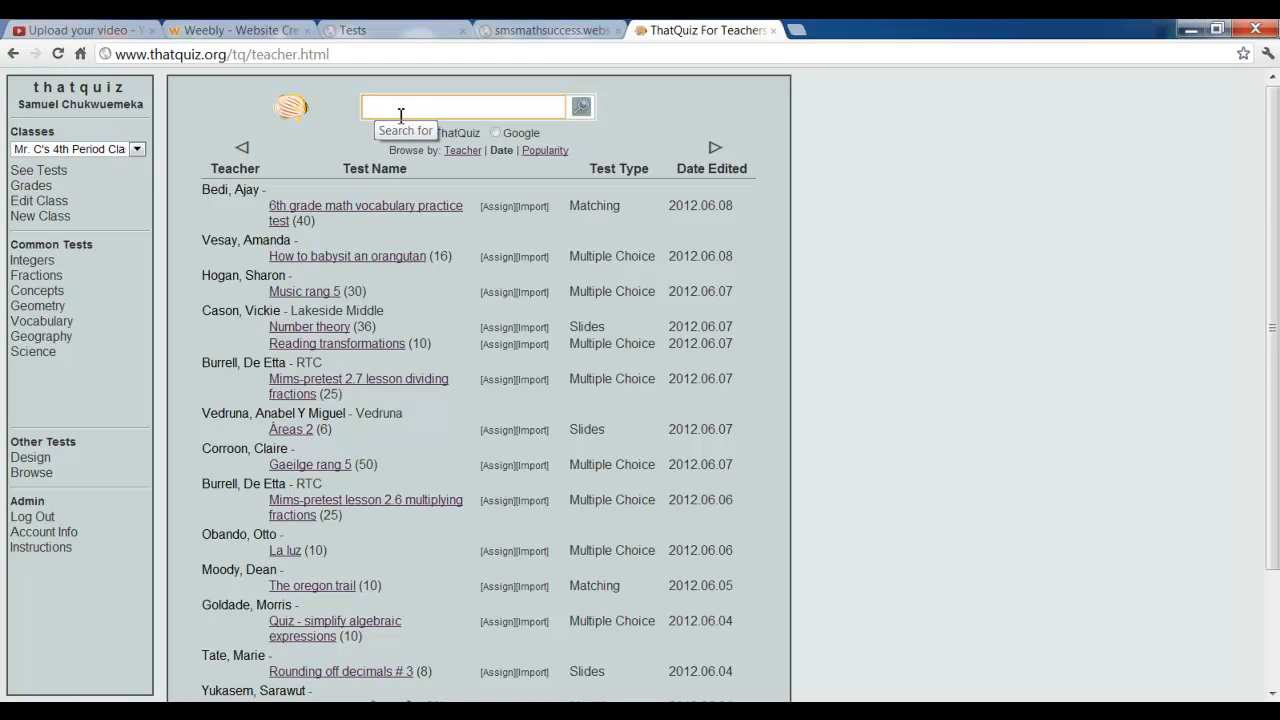
{"action": "type", "text": "fractions"}
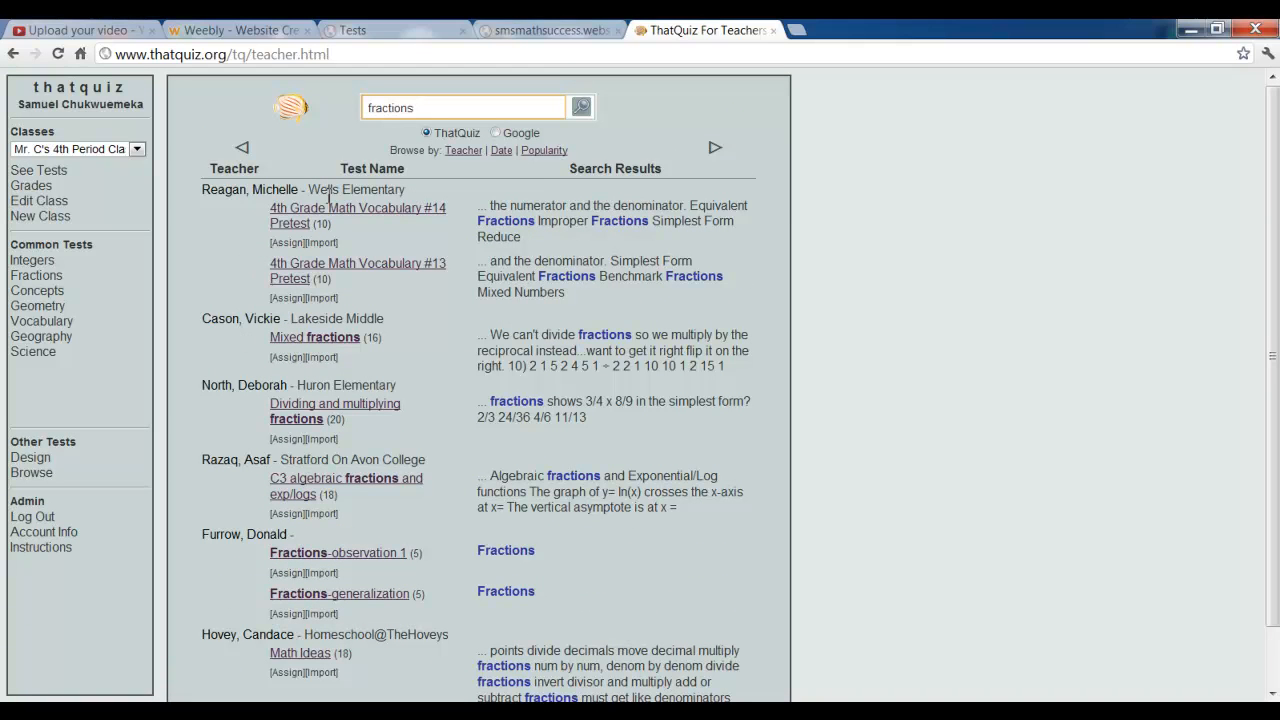
{"action": "mouse_move", "coordinate": [384, 436]}
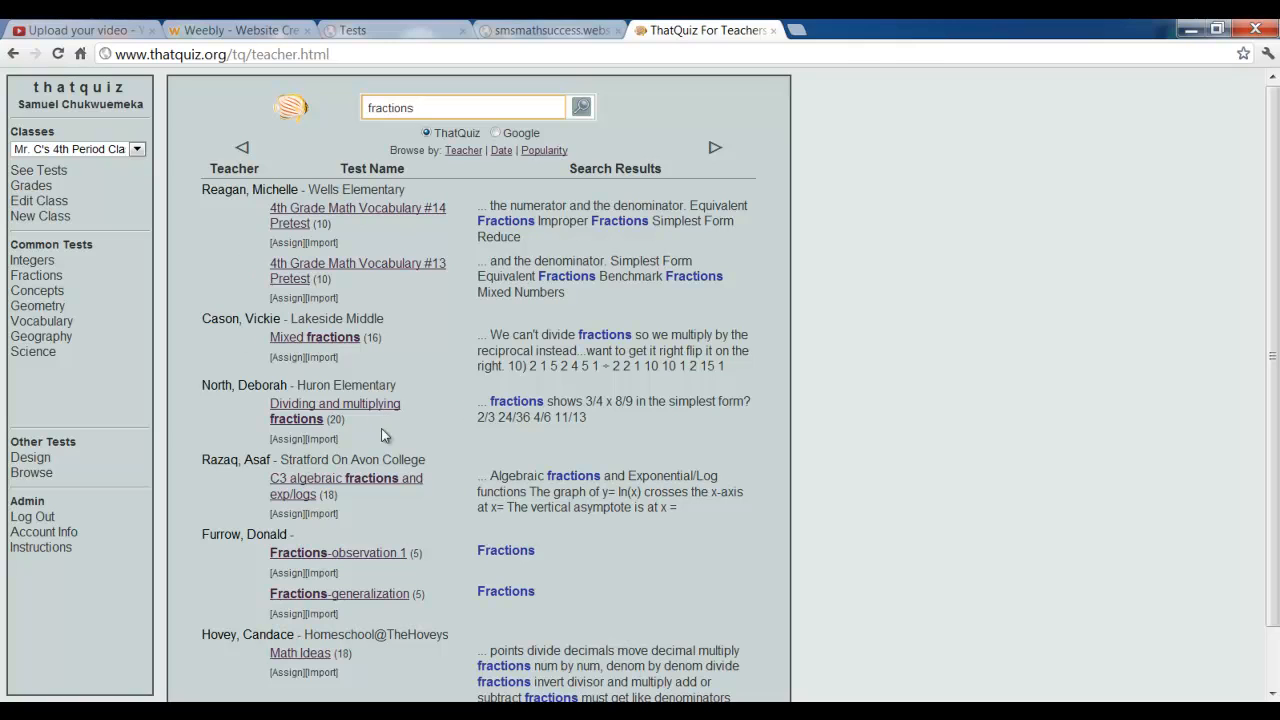
{"action": "mouse_move", "coordinate": [442, 480]}
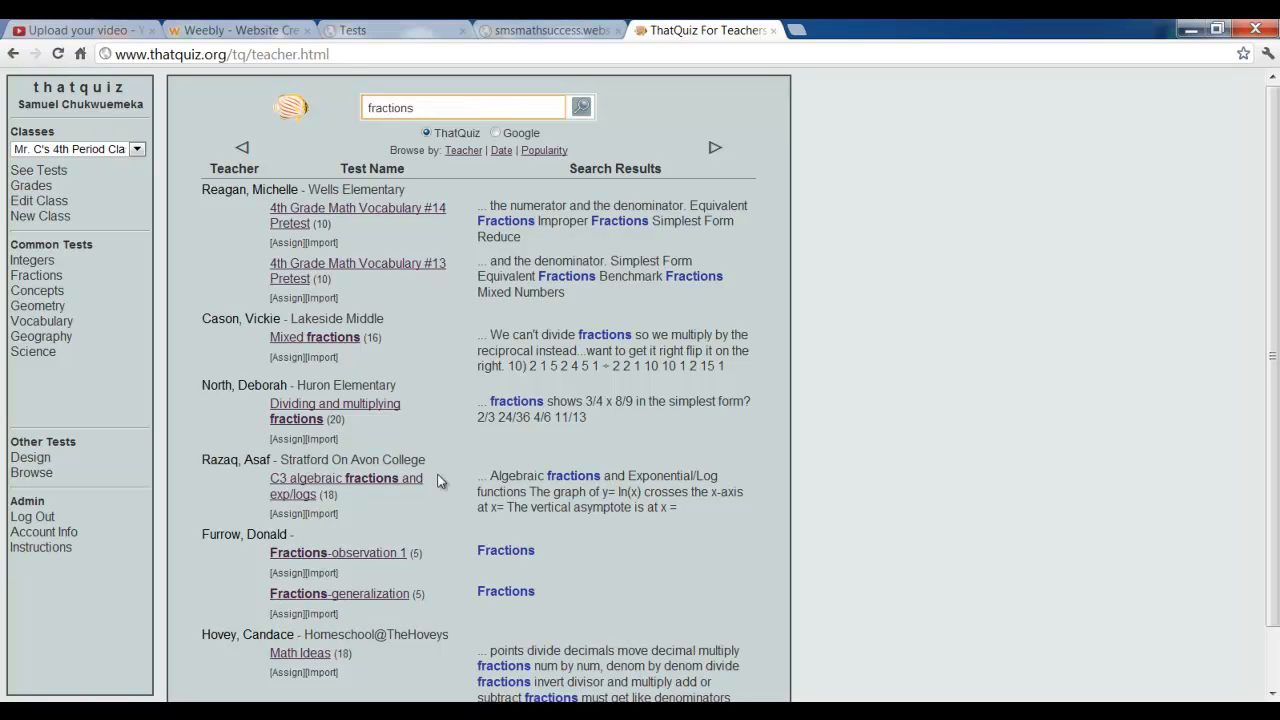
{"action": "left_click", "coordinate": [462, 108]}
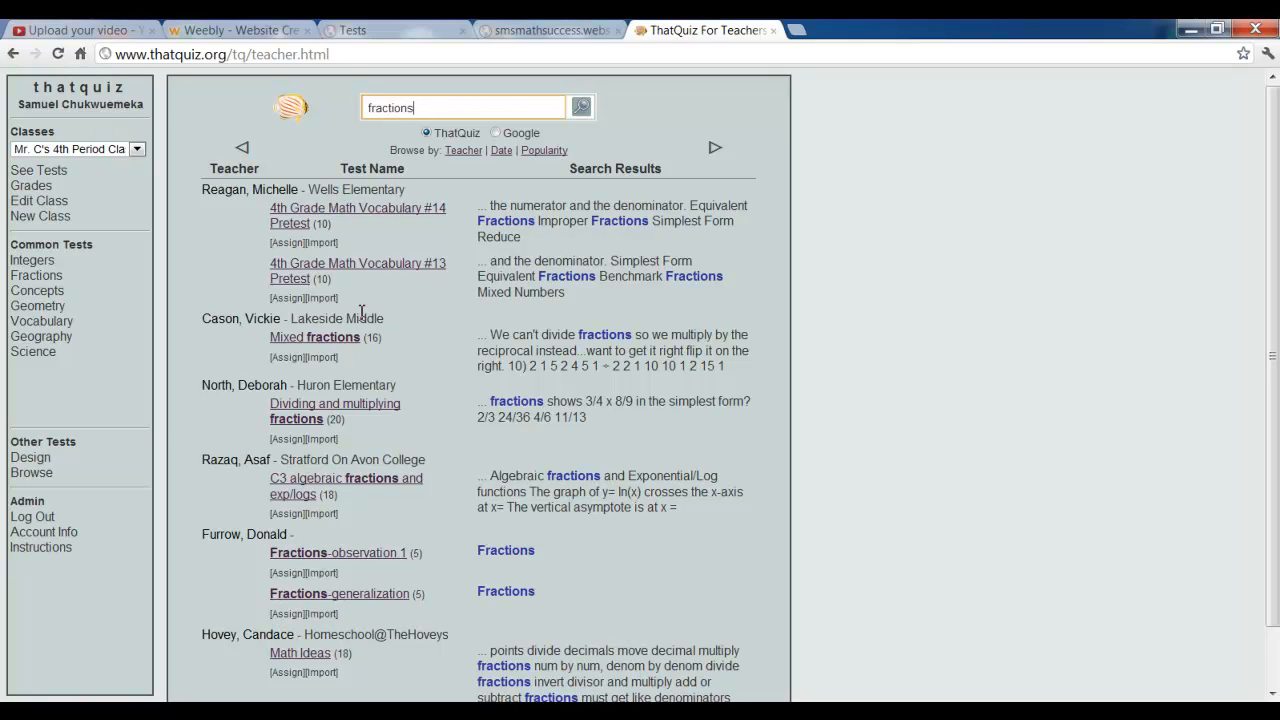
{"action": "mouse_move", "coordinate": [156, 488]}
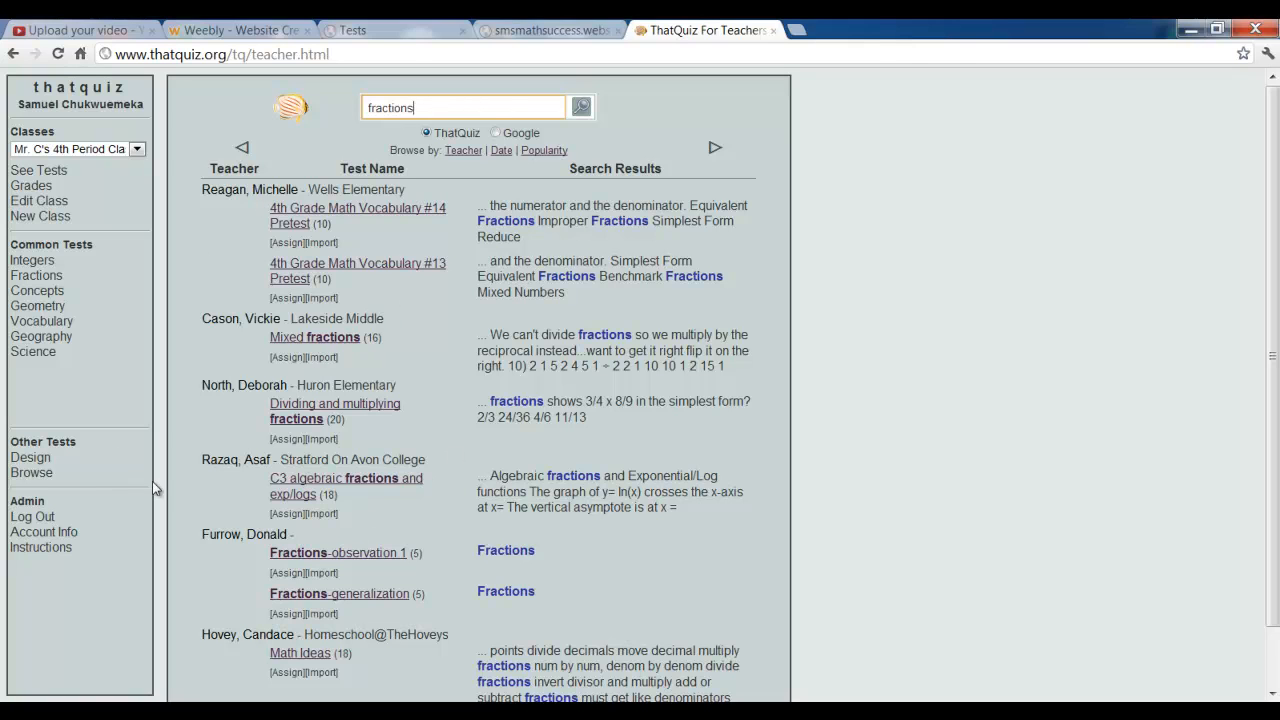
{"action": "mouse_move", "coordinate": [616, 418]}
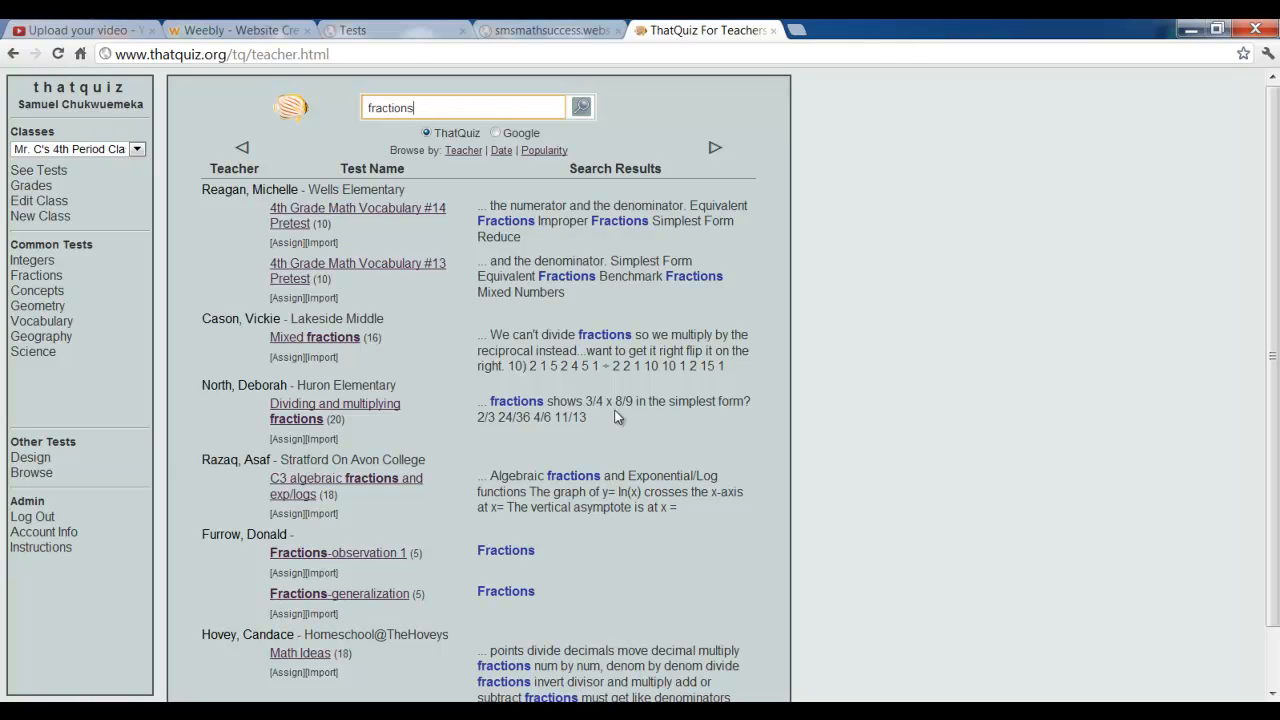
{"action": "mouse_move", "coordinate": [454, 588]}
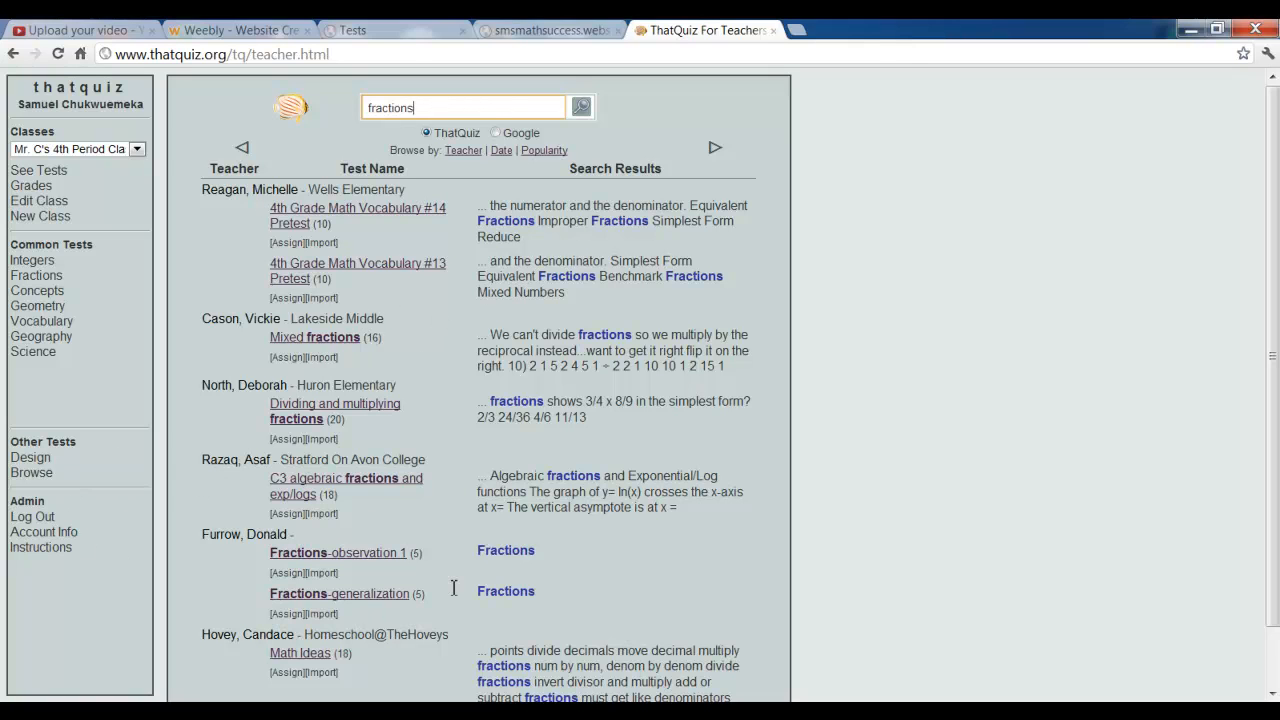
{"action": "mouse_move", "coordinate": [308, 636]}
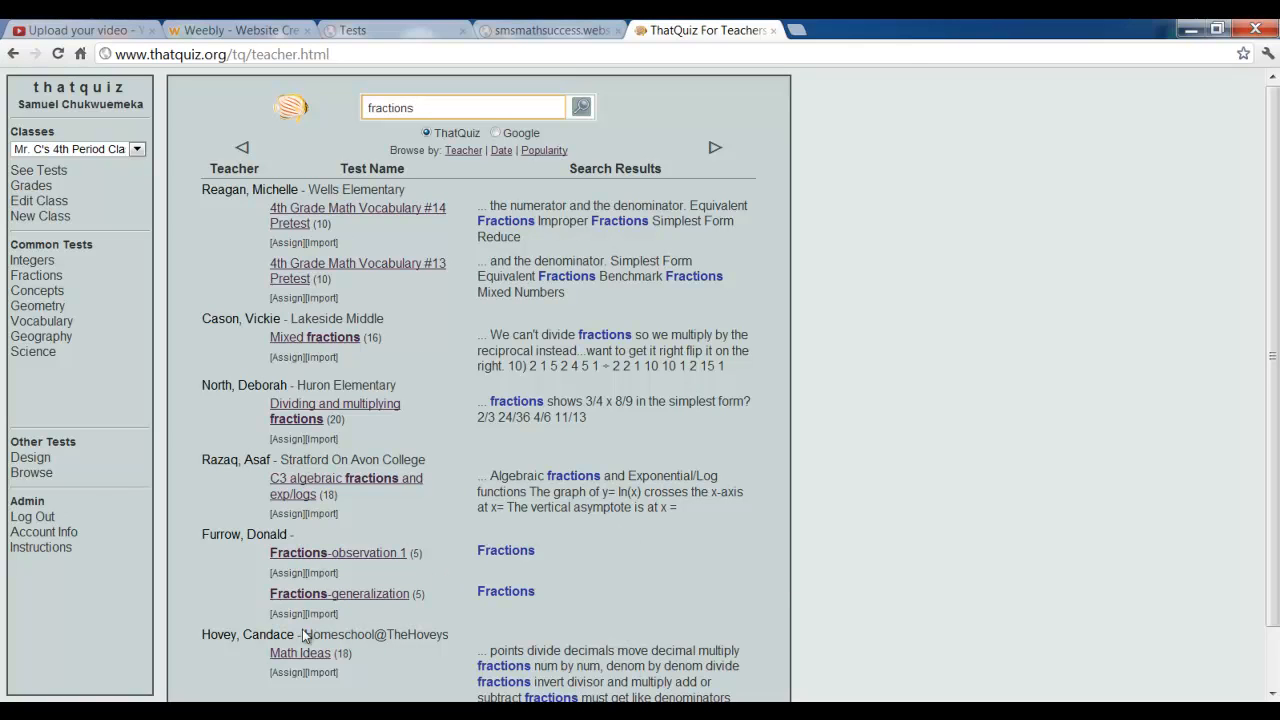
{"action": "mouse_move", "coordinate": [152, 472]}
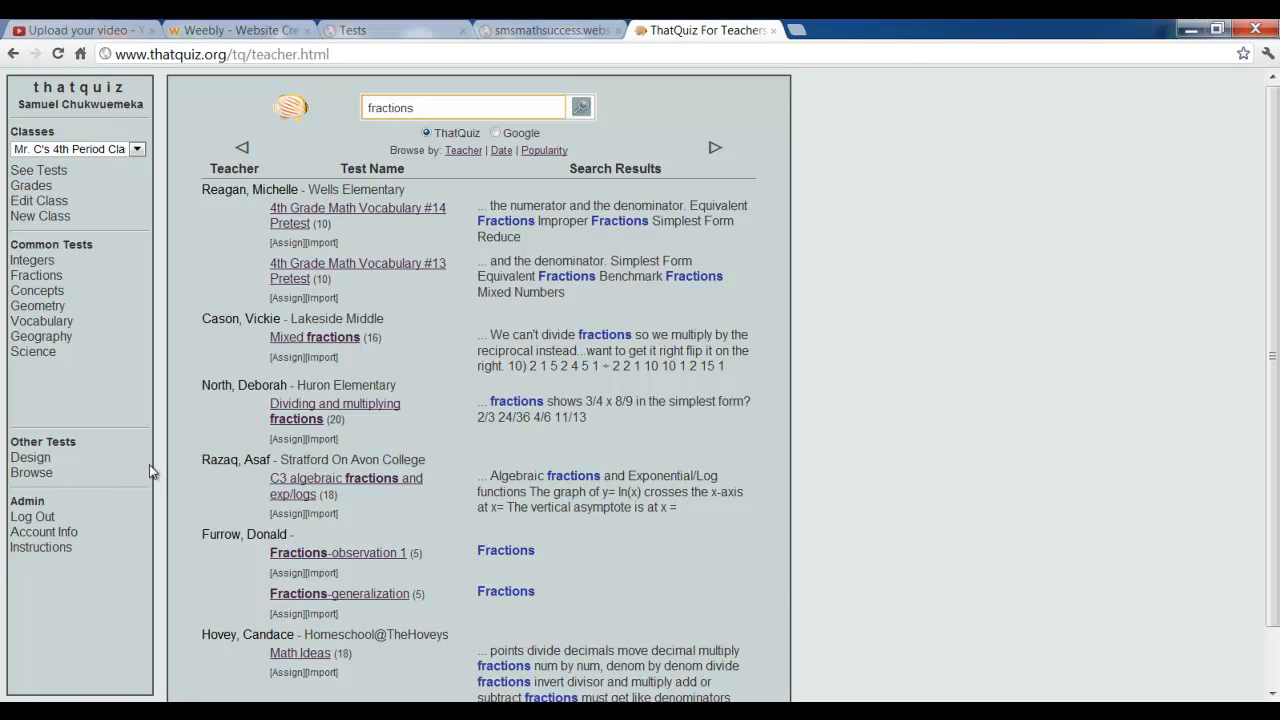
{"action": "mouse_move", "coordinate": [82, 486]}
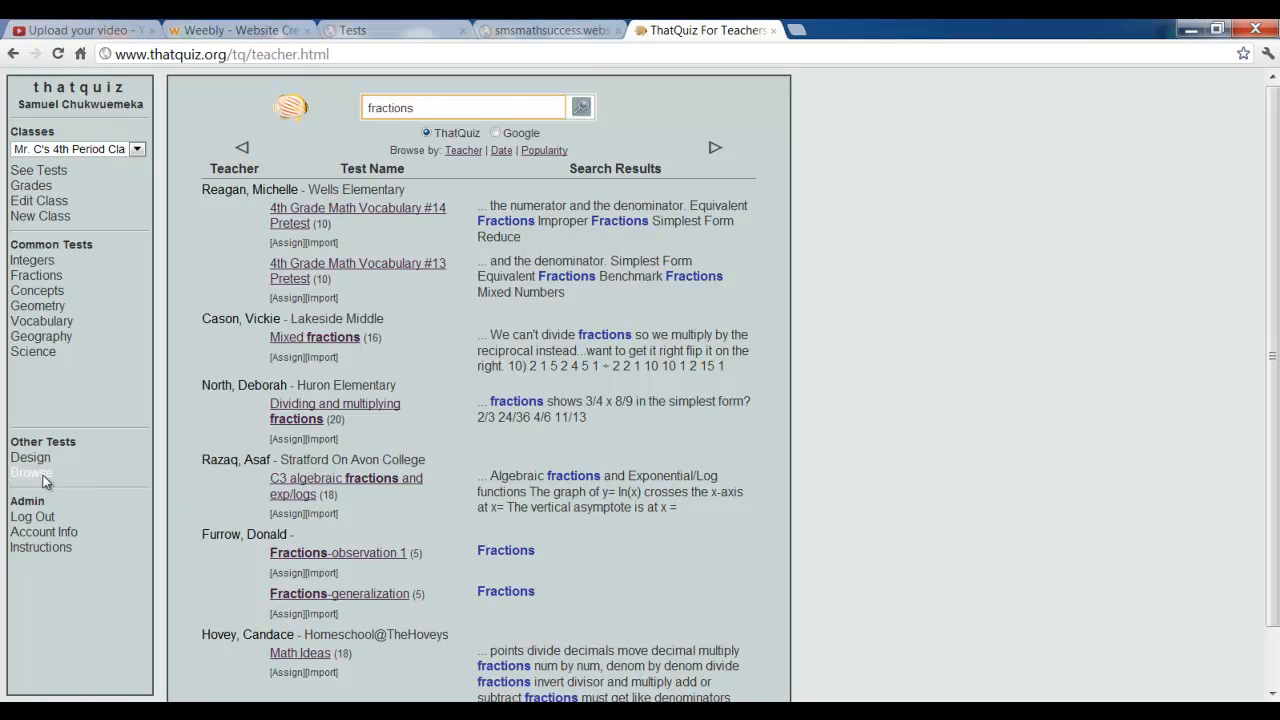
Step: Show the teacher's own designed tests and switch the class to 3rd Period Pre-Algebra
{"action": "left_click", "coordinate": [30, 458]}
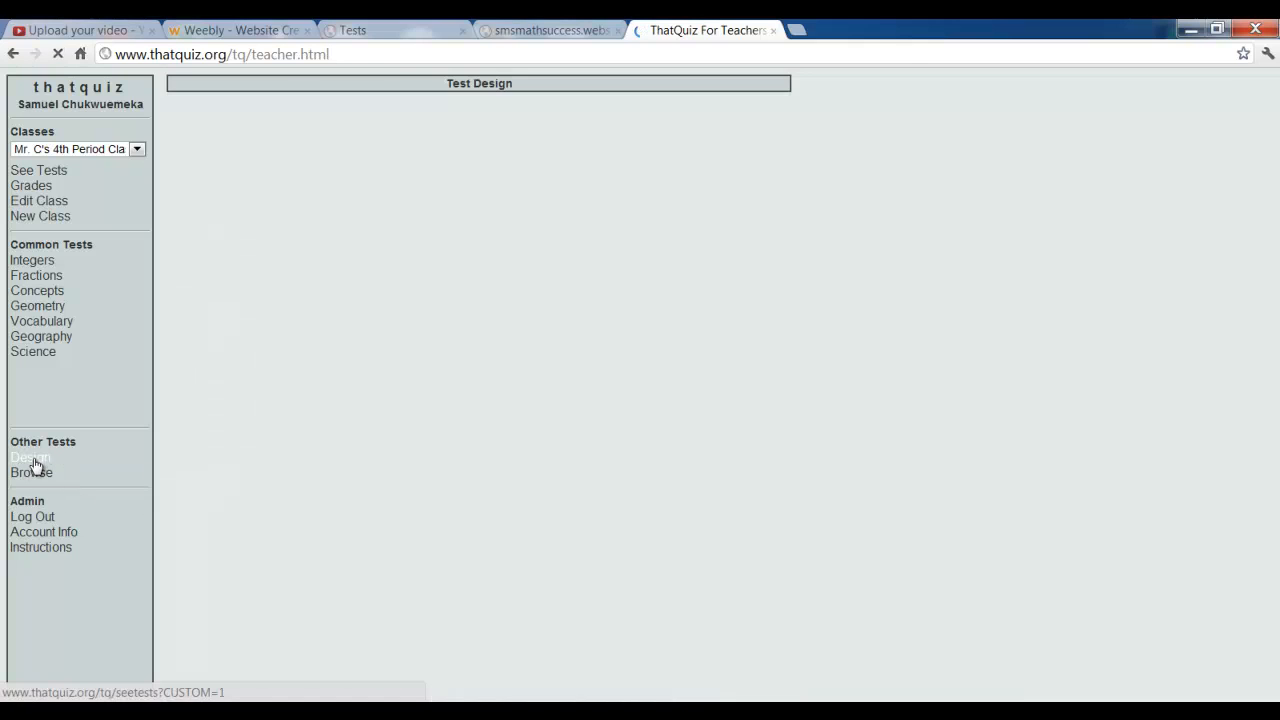
{"action": "left_click", "coordinate": [30, 456]}
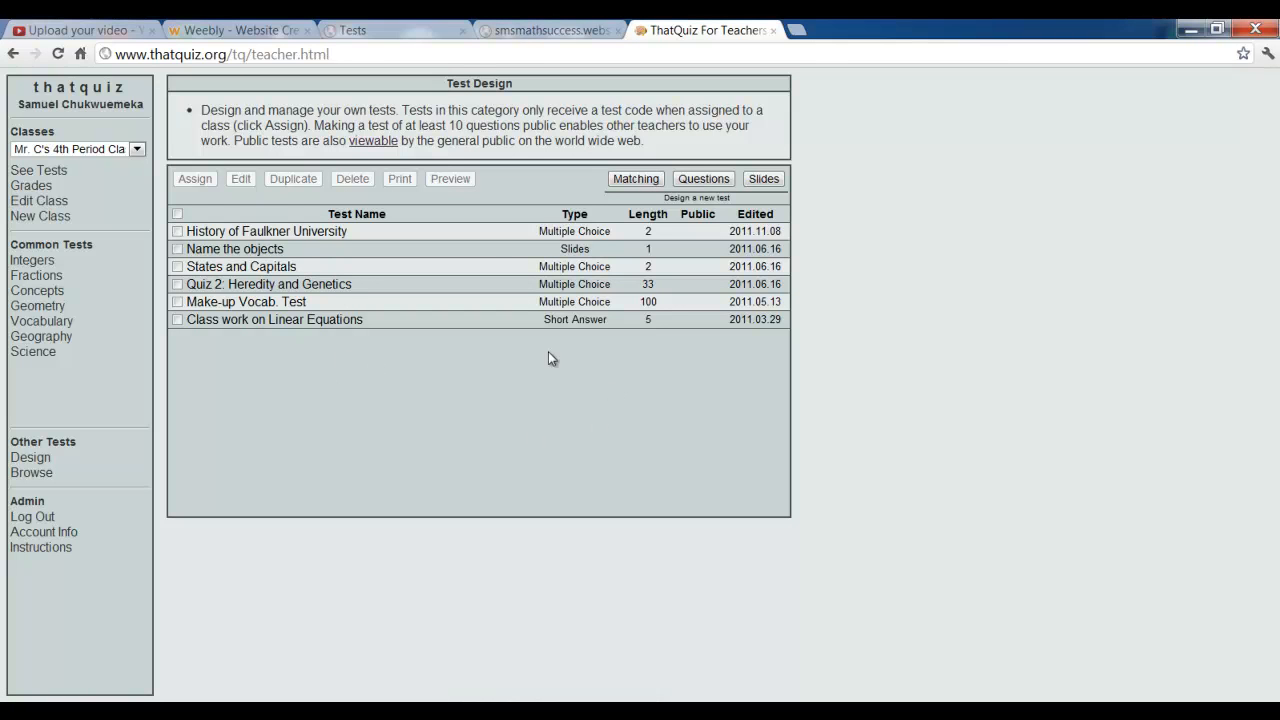
{"action": "mouse_move", "coordinate": [172, 206]}
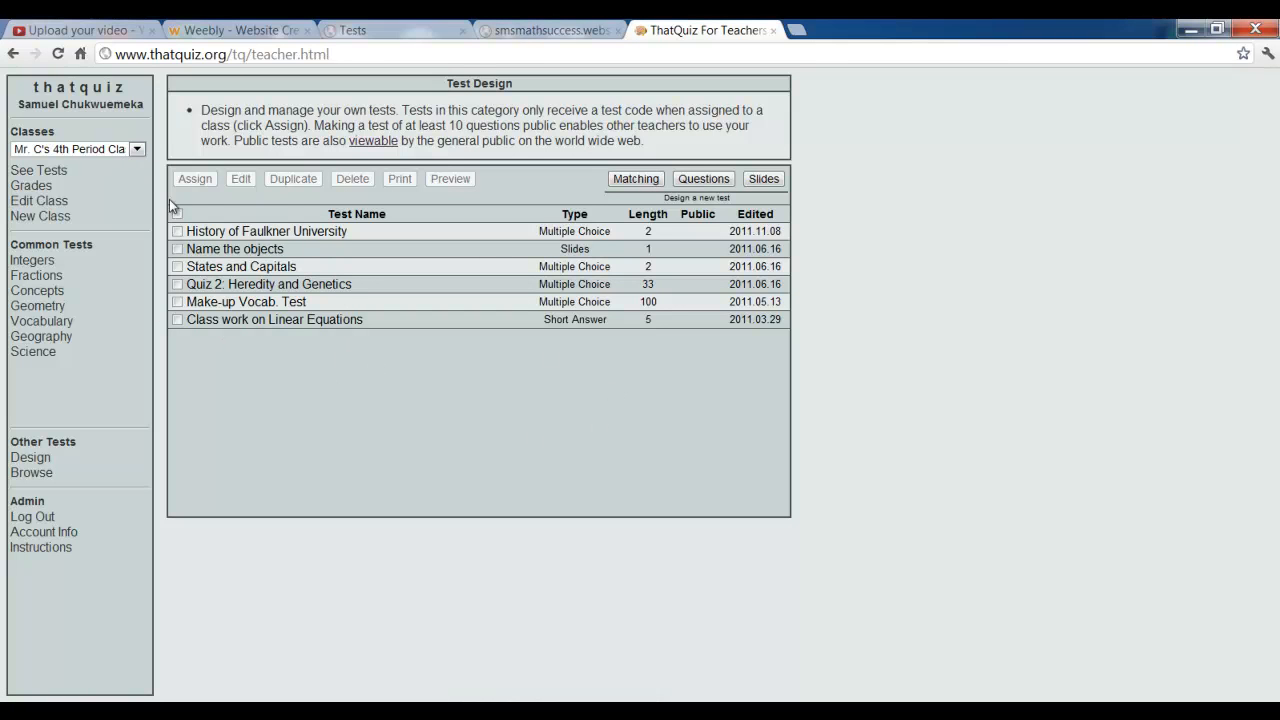
{"action": "left_click", "coordinate": [136, 148]}
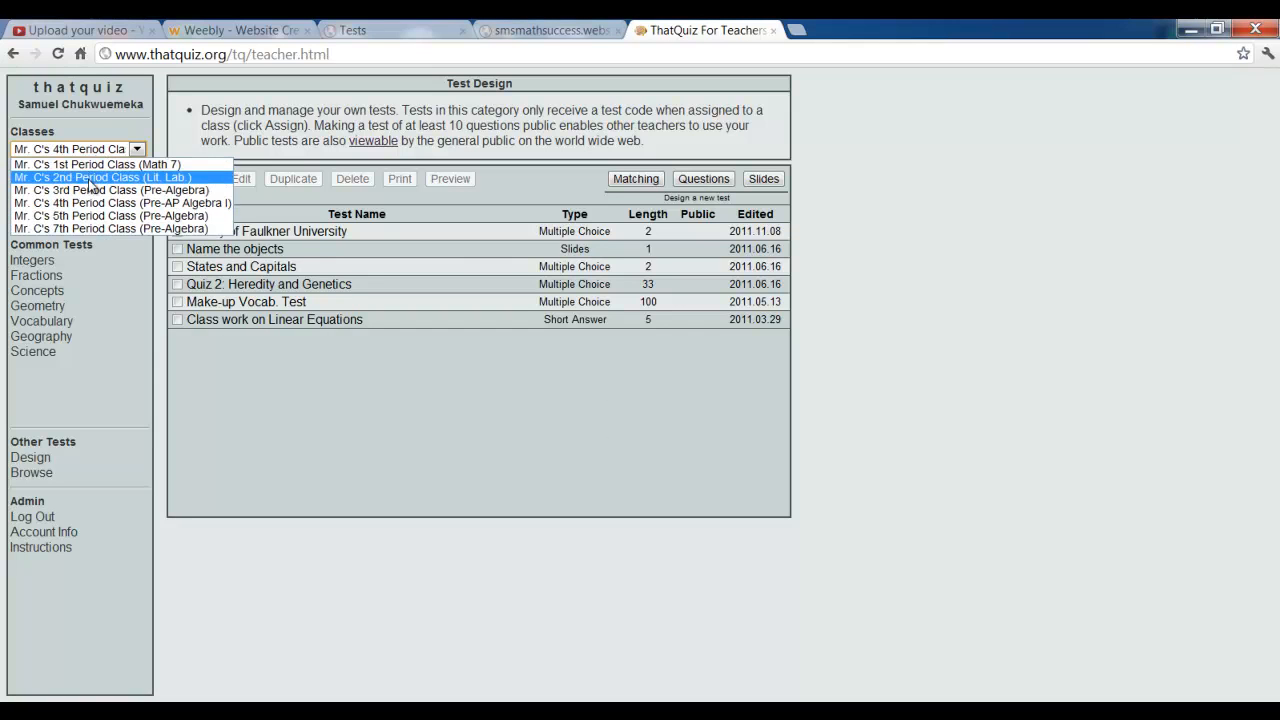
{"action": "left_click", "coordinate": [104, 176]}
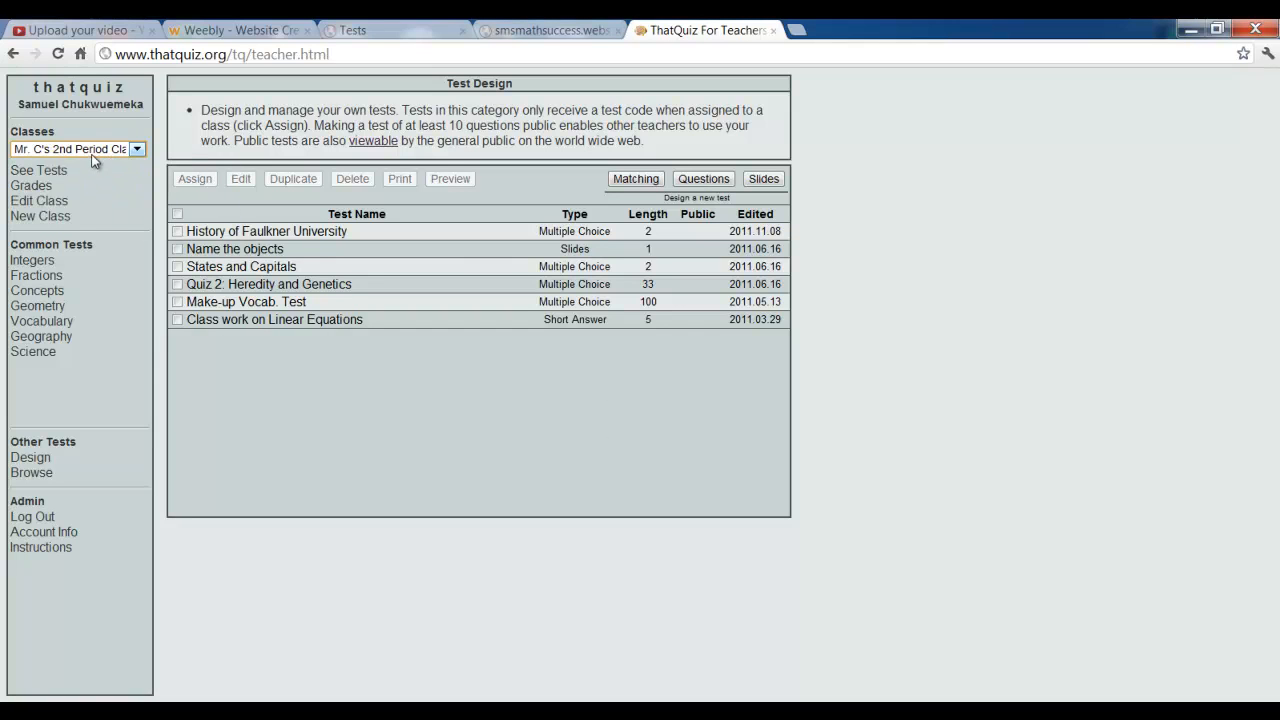
{"action": "left_click", "coordinate": [136, 148]}
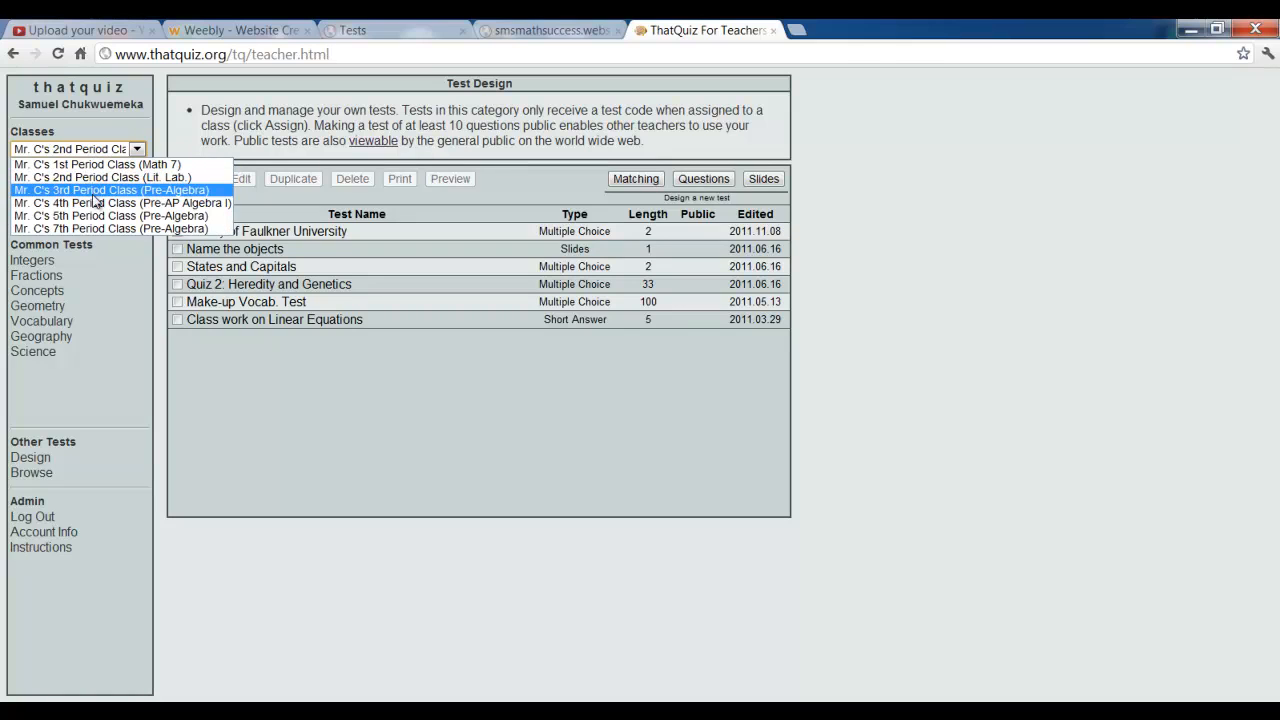
{"action": "left_click", "coordinate": [112, 190]}
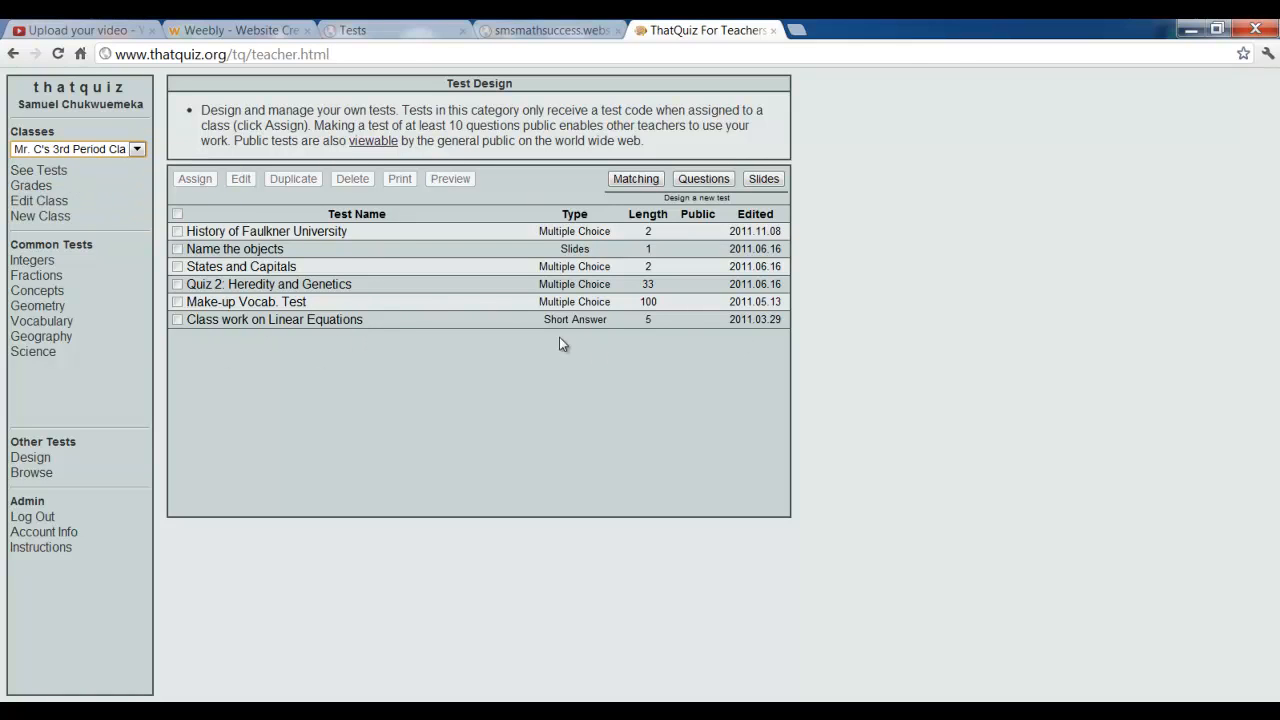
{"action": "mouse_move", "coordinate": [820, 294]}
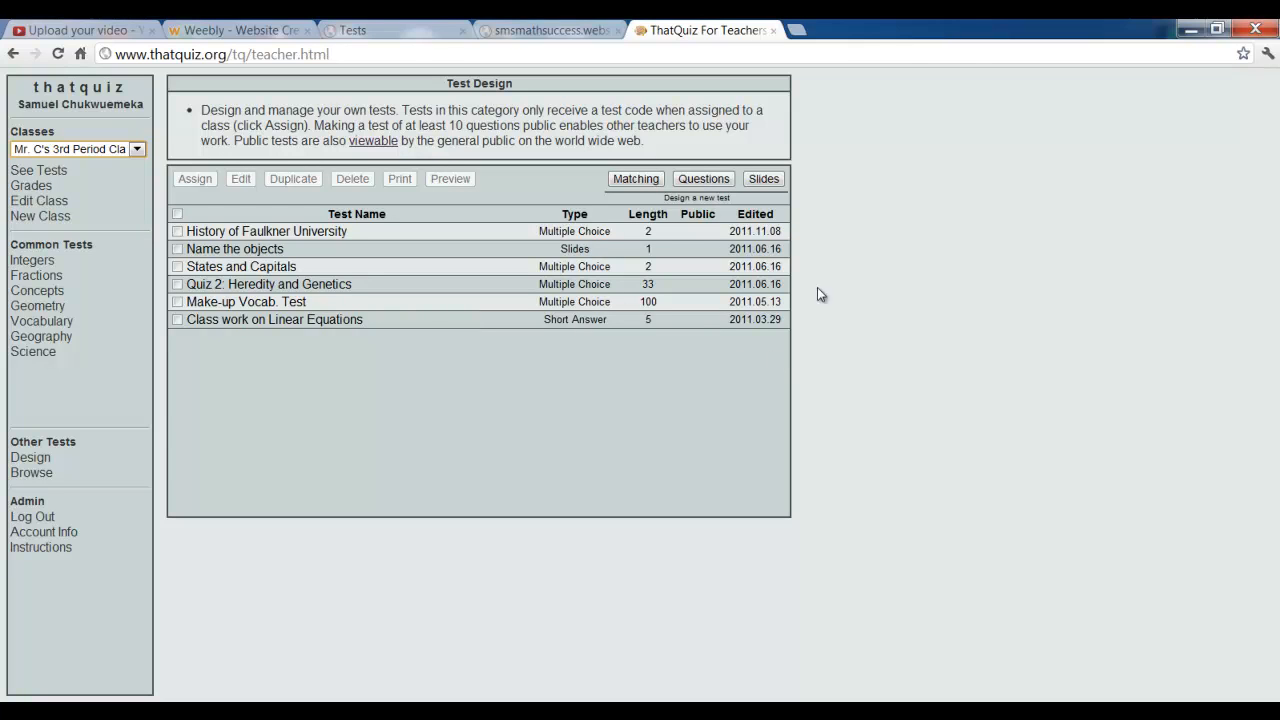
{"action": "mouse_move", "coordinate": [748, 310]}
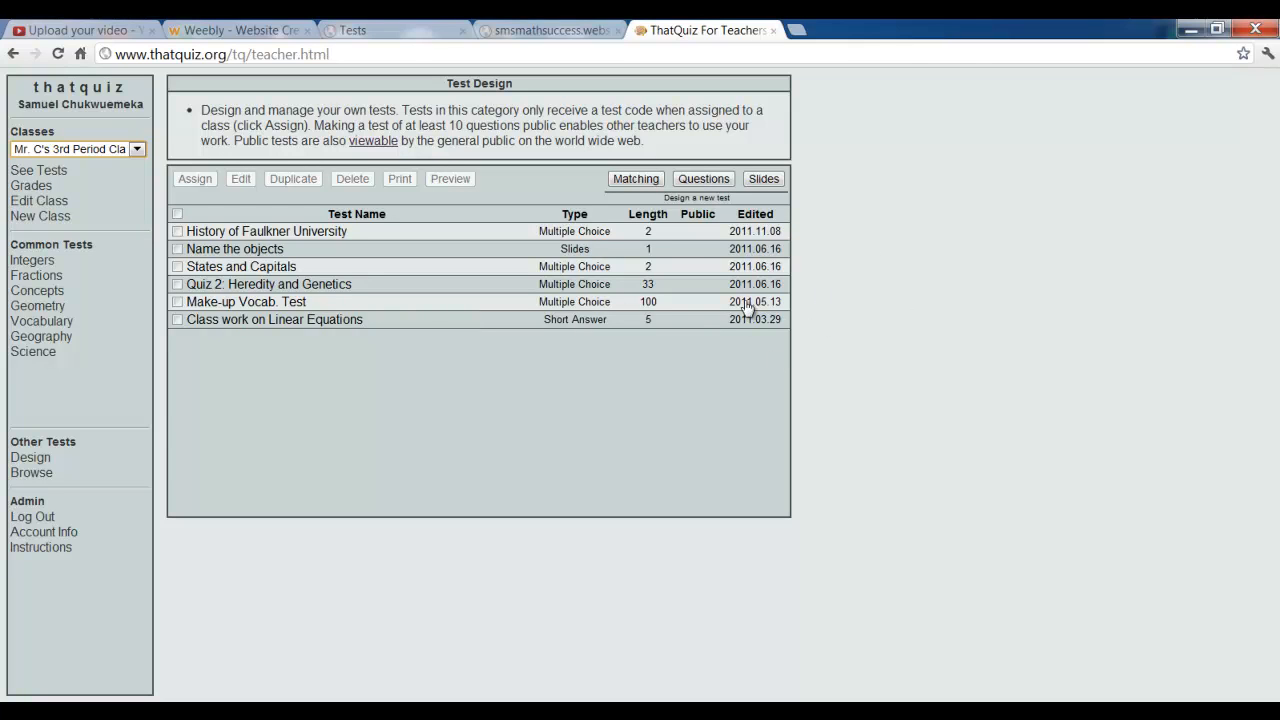
{"action": "mouse_move", "coordinate": [680, 300]}
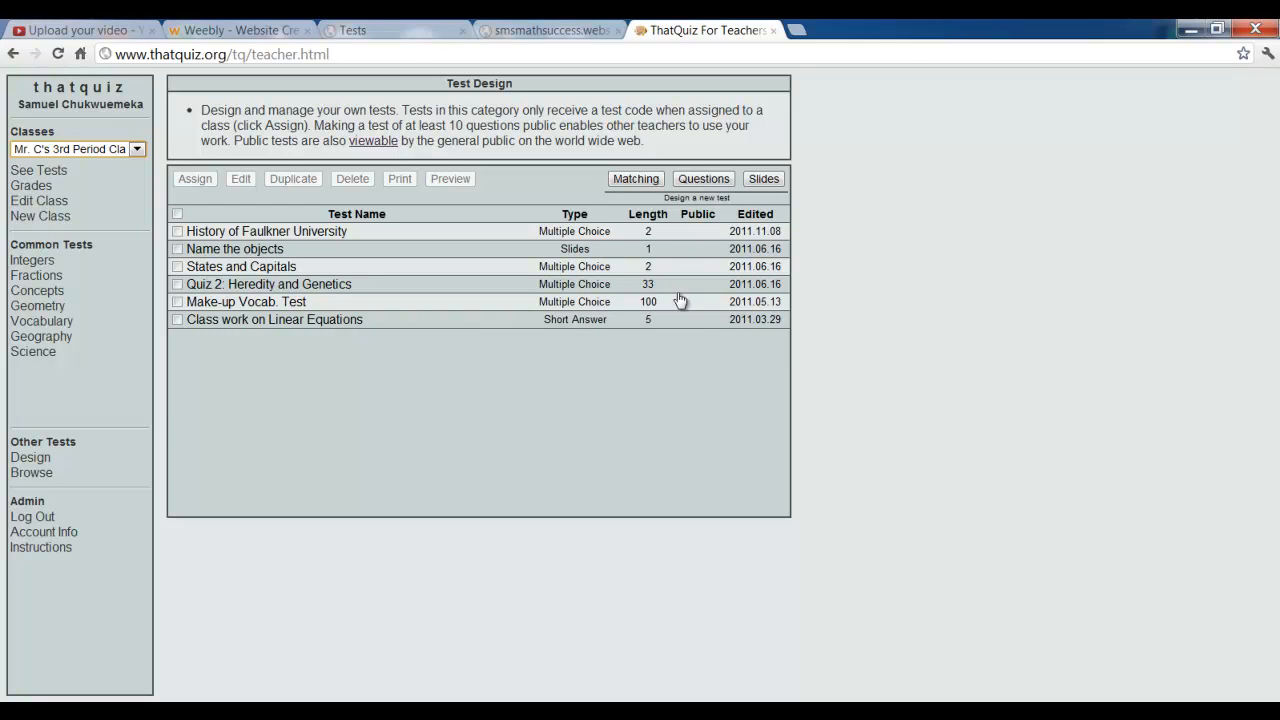
{"action": "mouse_move", "coordinate": [104, 424]}
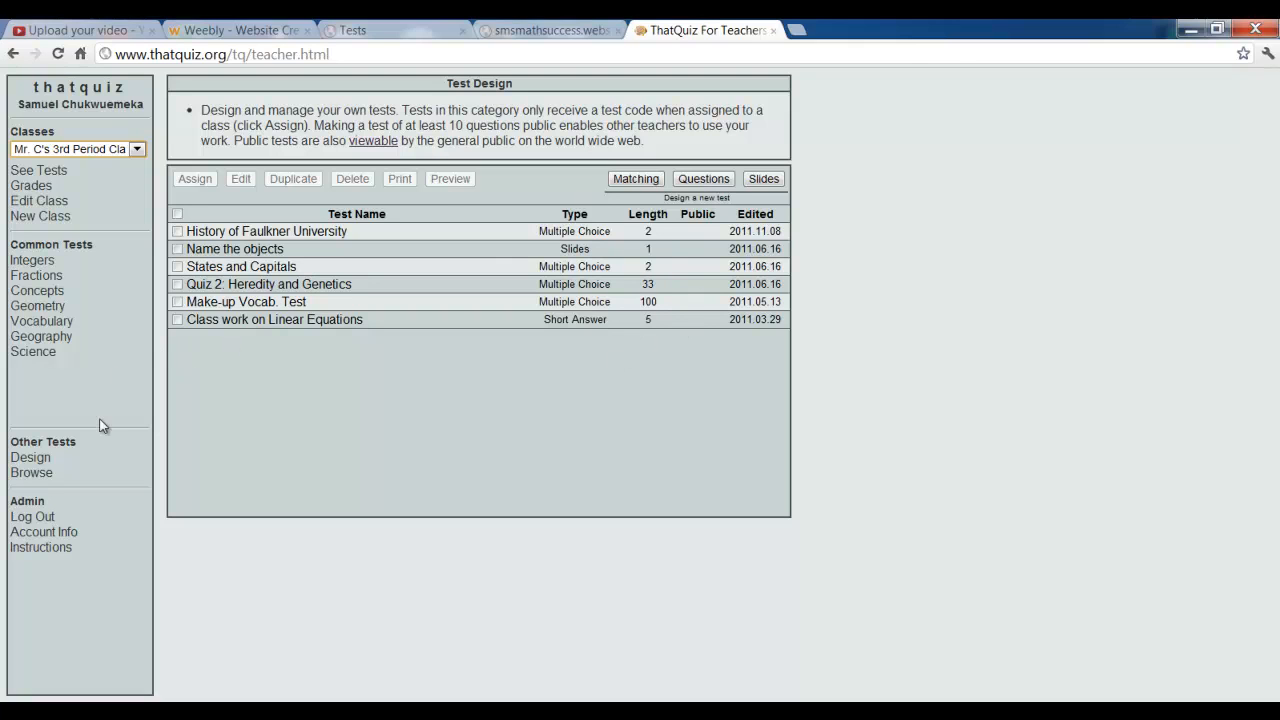
{"action": "mouse_move", "coordinate": [136, 340]}
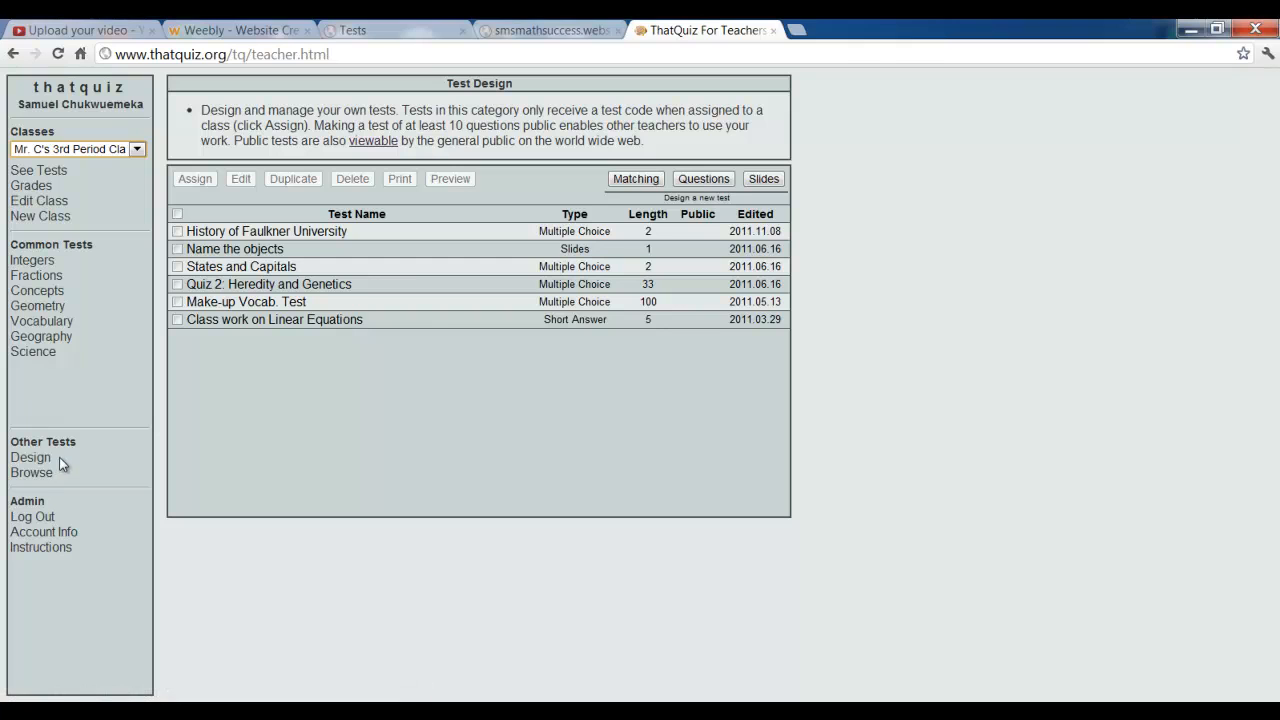
{"action": "mouse_move", "coordinate": [128, 332]}
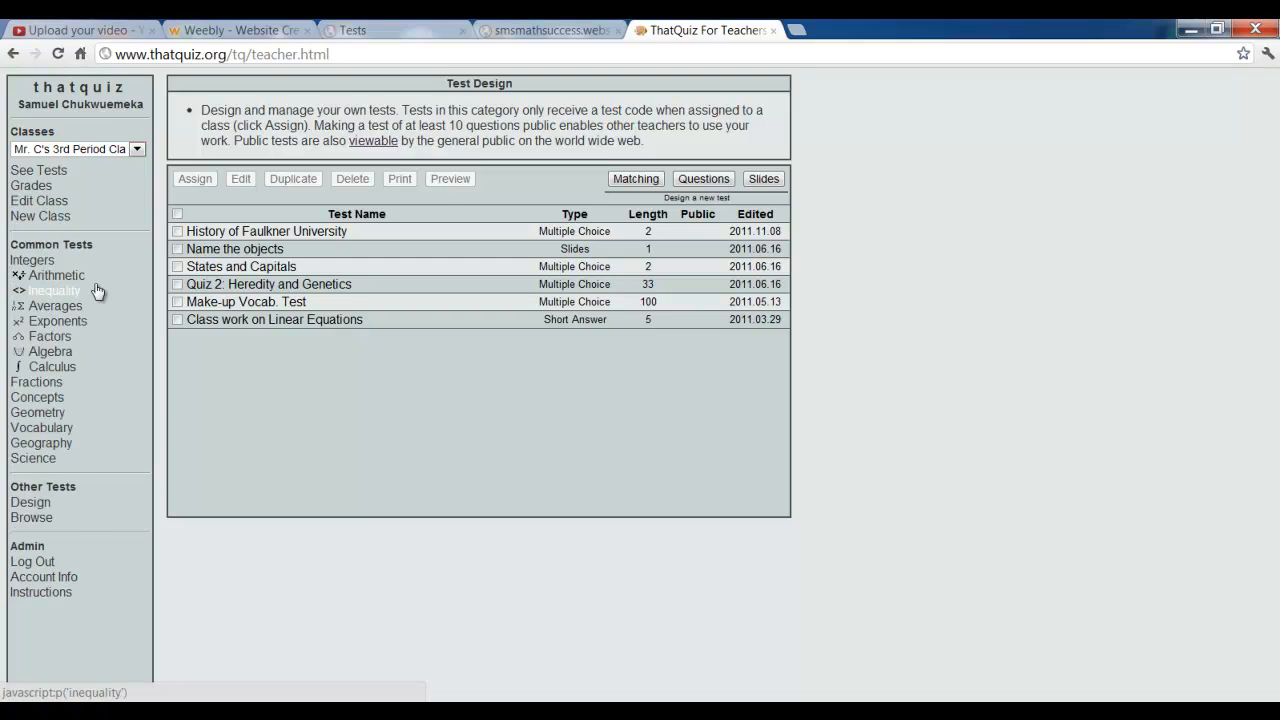
Step: Open the Integers Arithmetic common test generator with its sample problems
{"action": "left_click", "coordinate": [56, 276]}
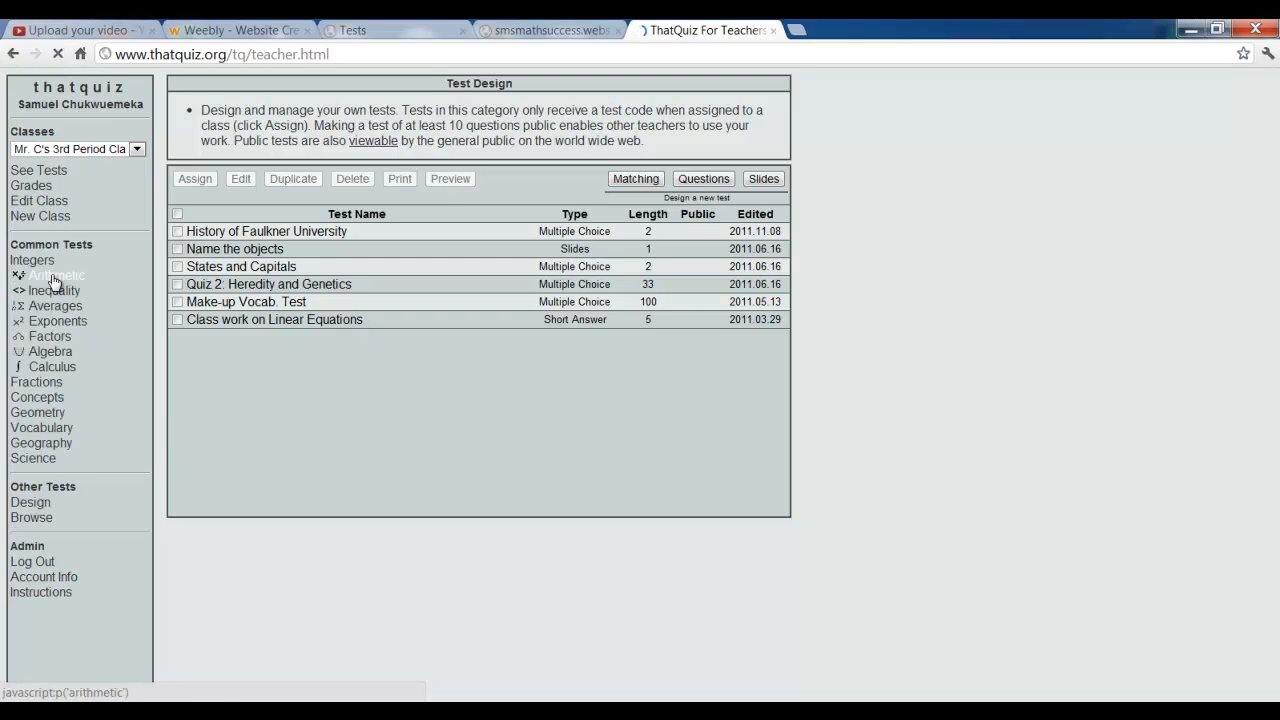
{"action": "left_click", "coordinate": [56, 276]}
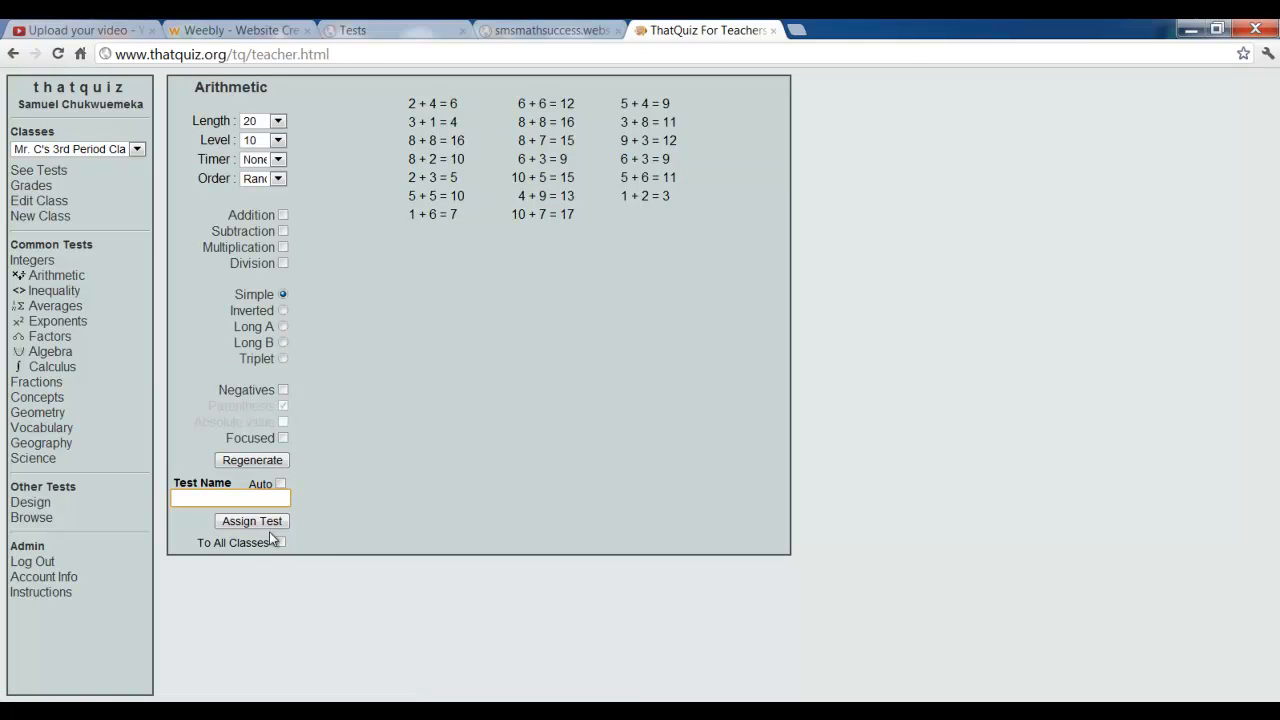
{"action": "mouse_move", "coordinate": [318, 572]}
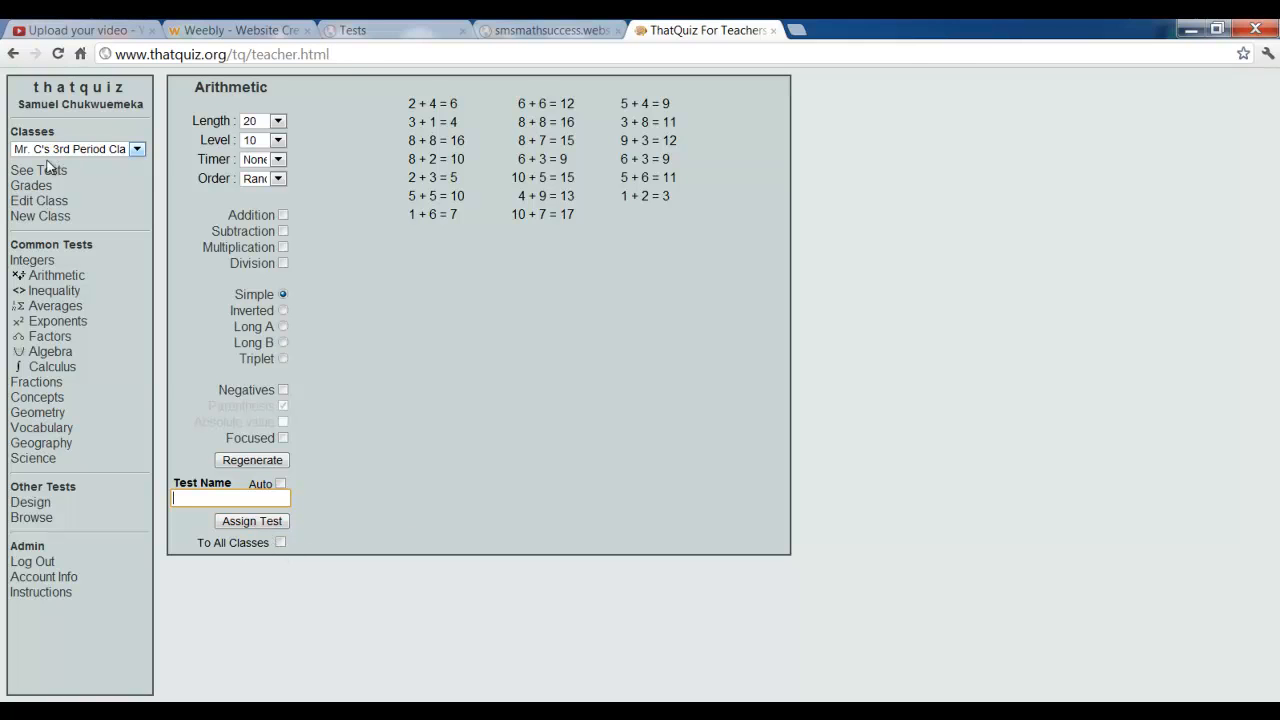
{"action": "left_click", "coordinate": [40, 216]}
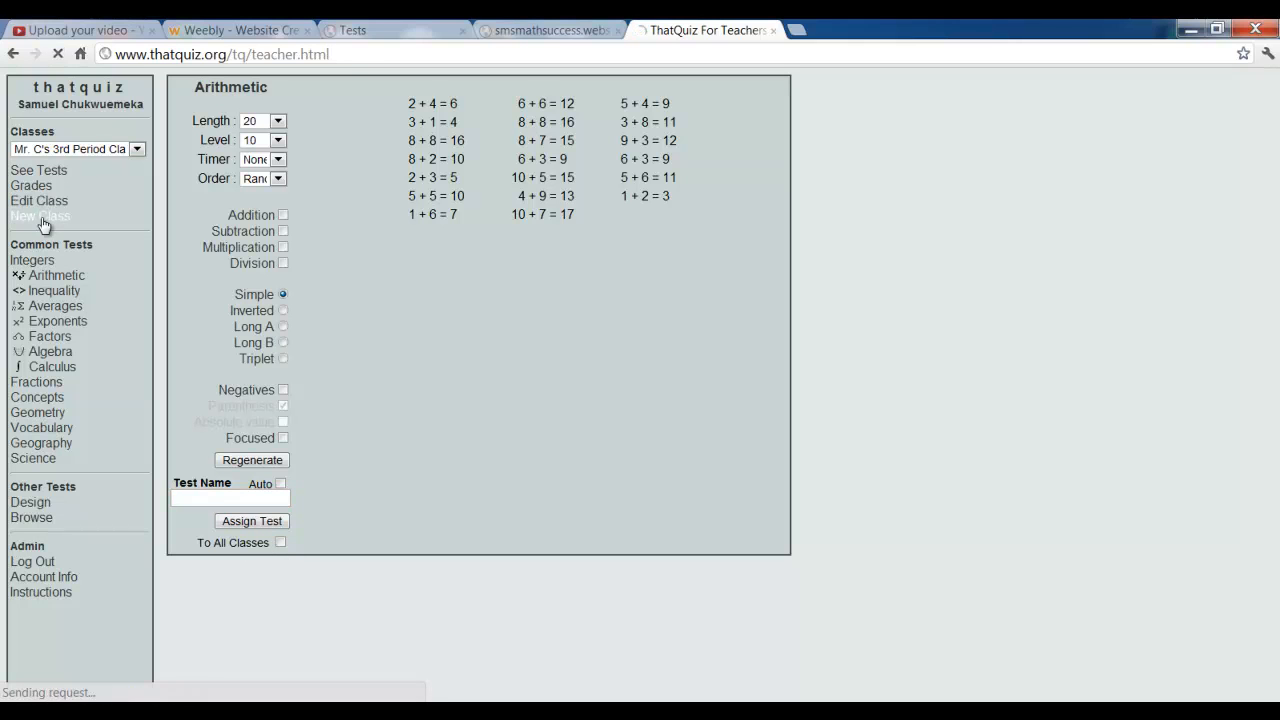
Step: Close the ThatQuiz tab and return to the Webs.com Pre-Algebra Tests page
{"action": "left_click", "coordinate": [40, 216]}
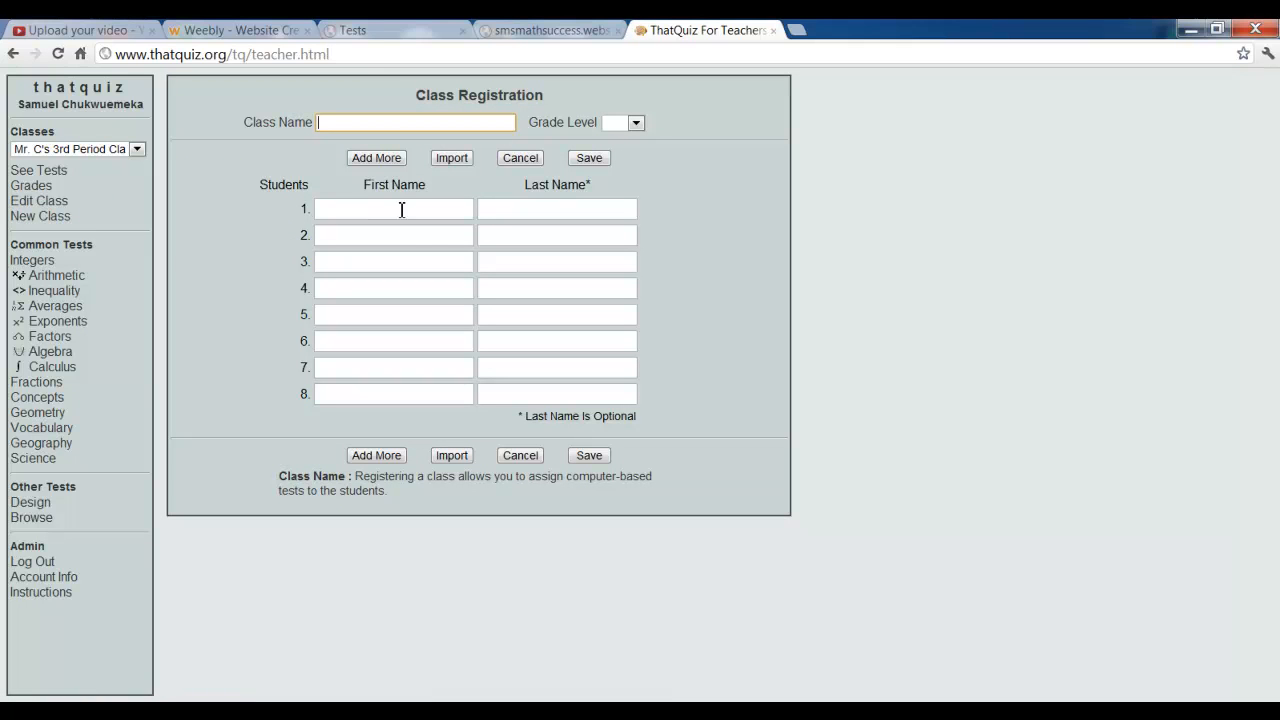
{"action": "mouse_move", "coordinate": [556, 254]}
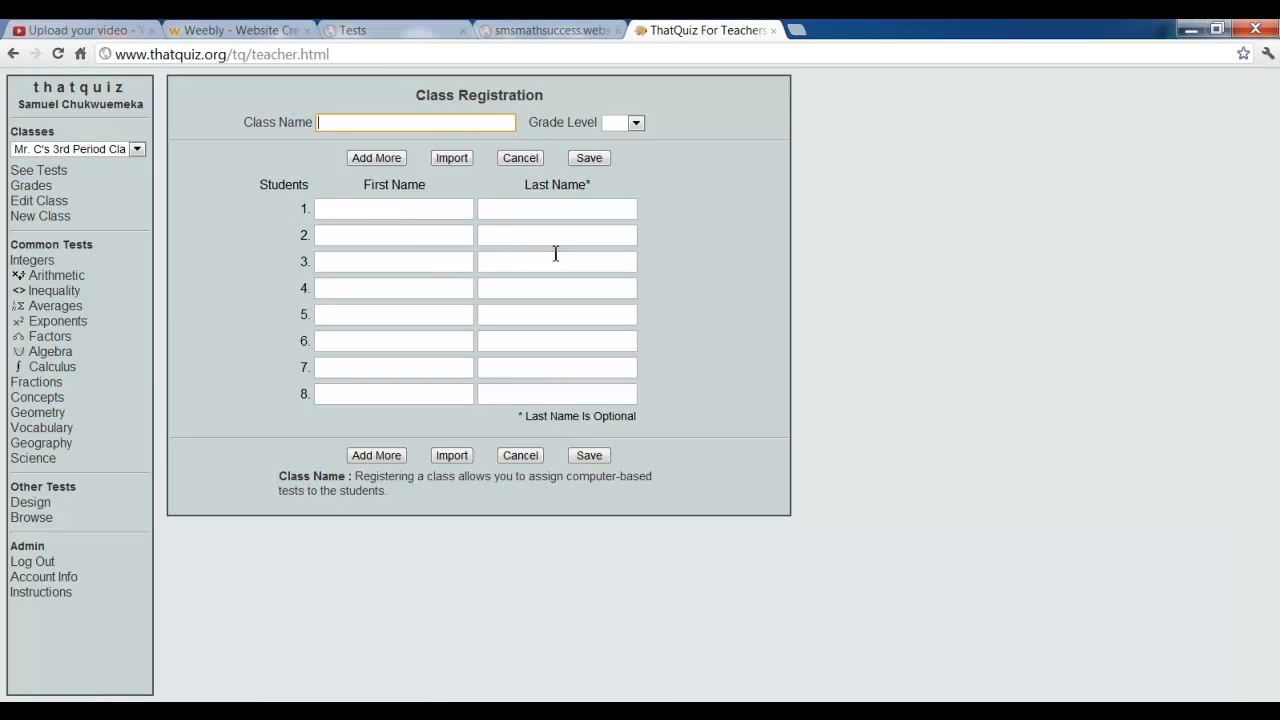
{"action": "mouse_move", "coordinate": [632, 440]}
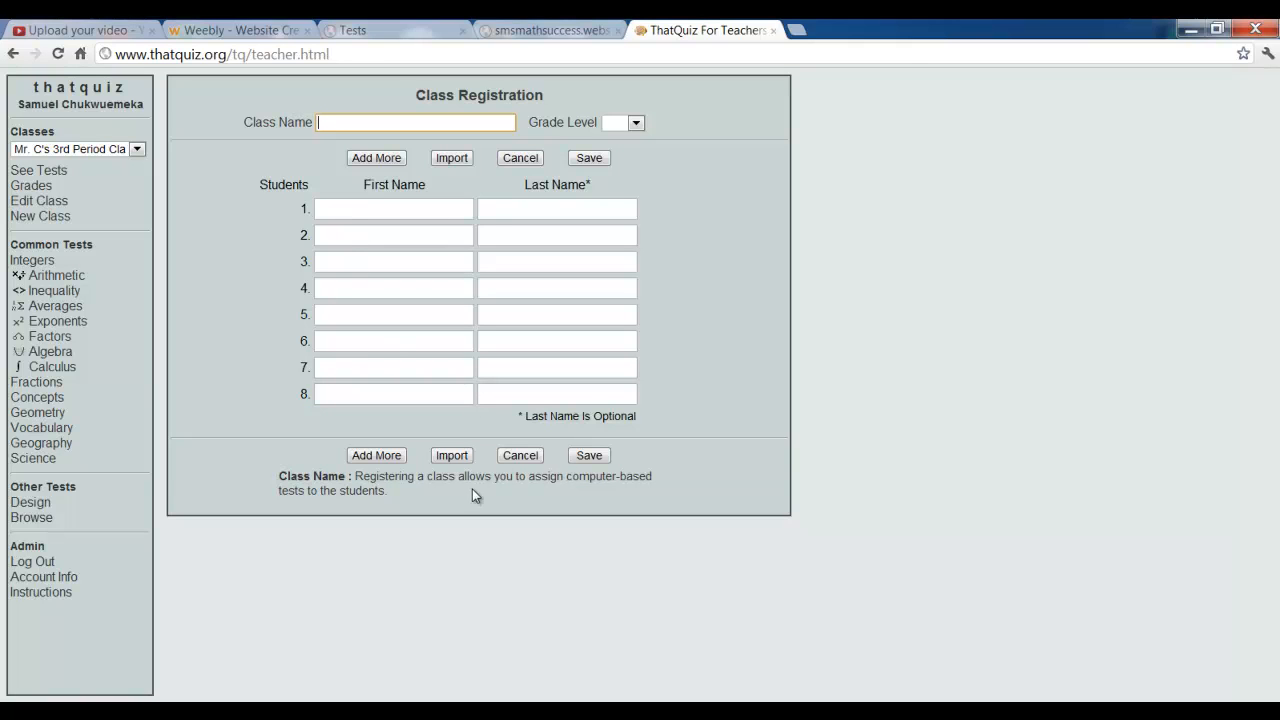
{"action": "mouse_move", "coordinate": [156, 180]}
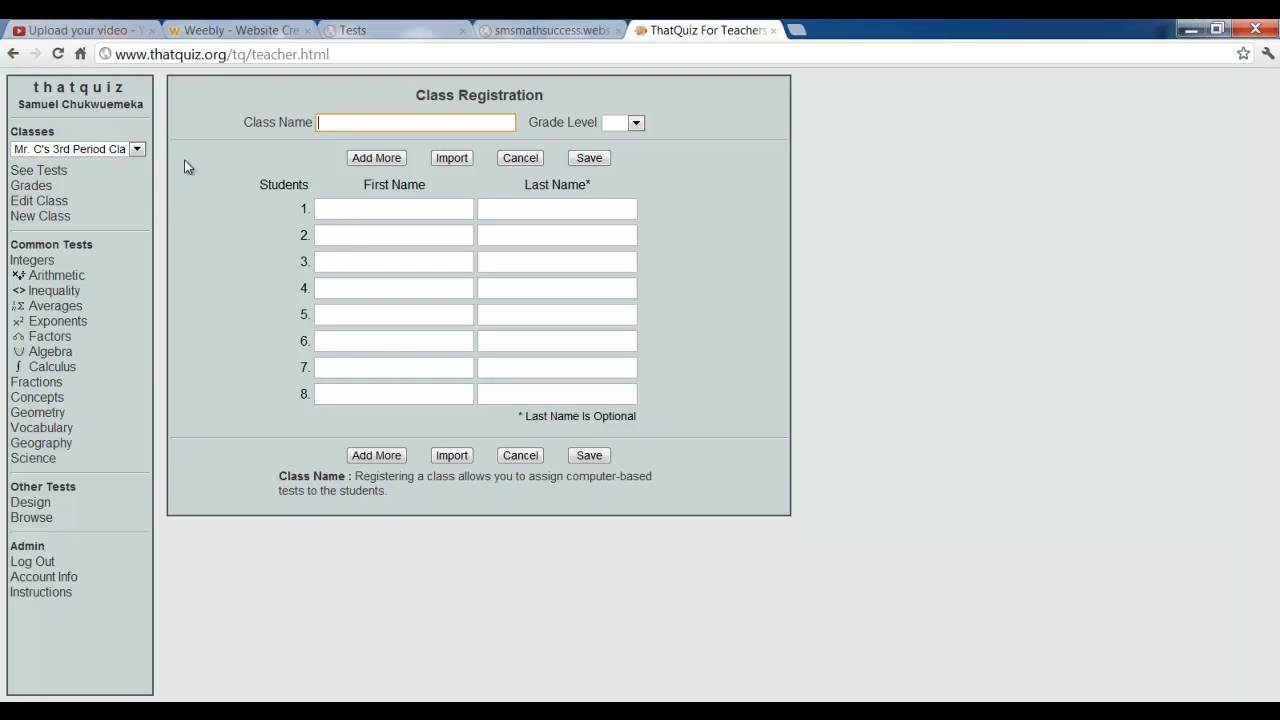
{"action": "mouse_move", "coordinate": [280, 76]}
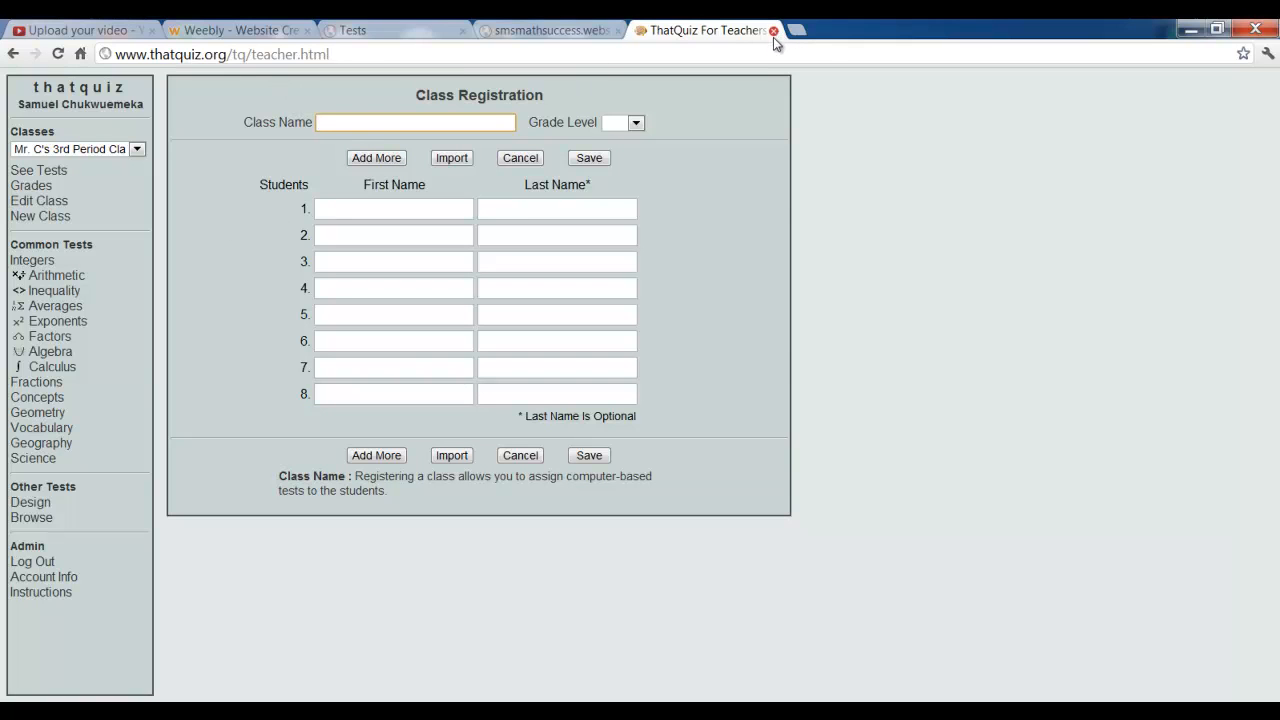
{"action": "mouse_move", "coordinate": [552, 174]}
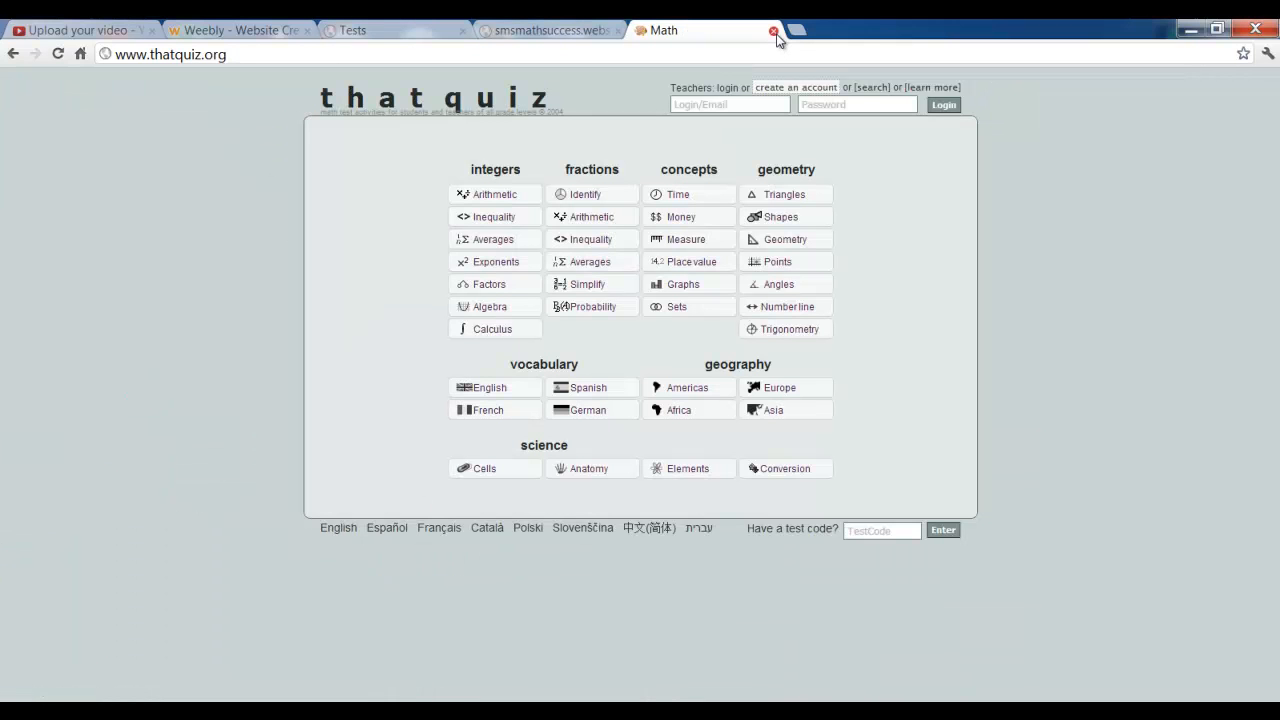
{"action": "mouse_move", "coordinate": [772, 32]}
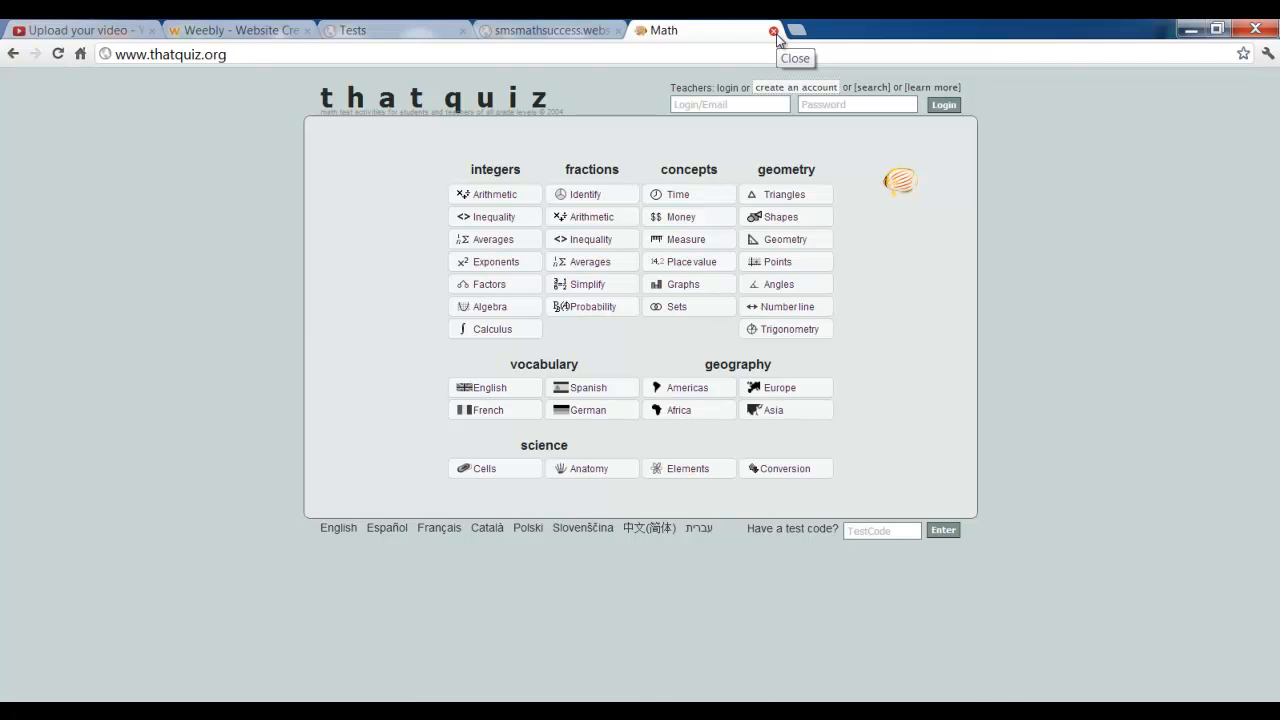
{"action": "left_click", "coordinate": [772, 30]}
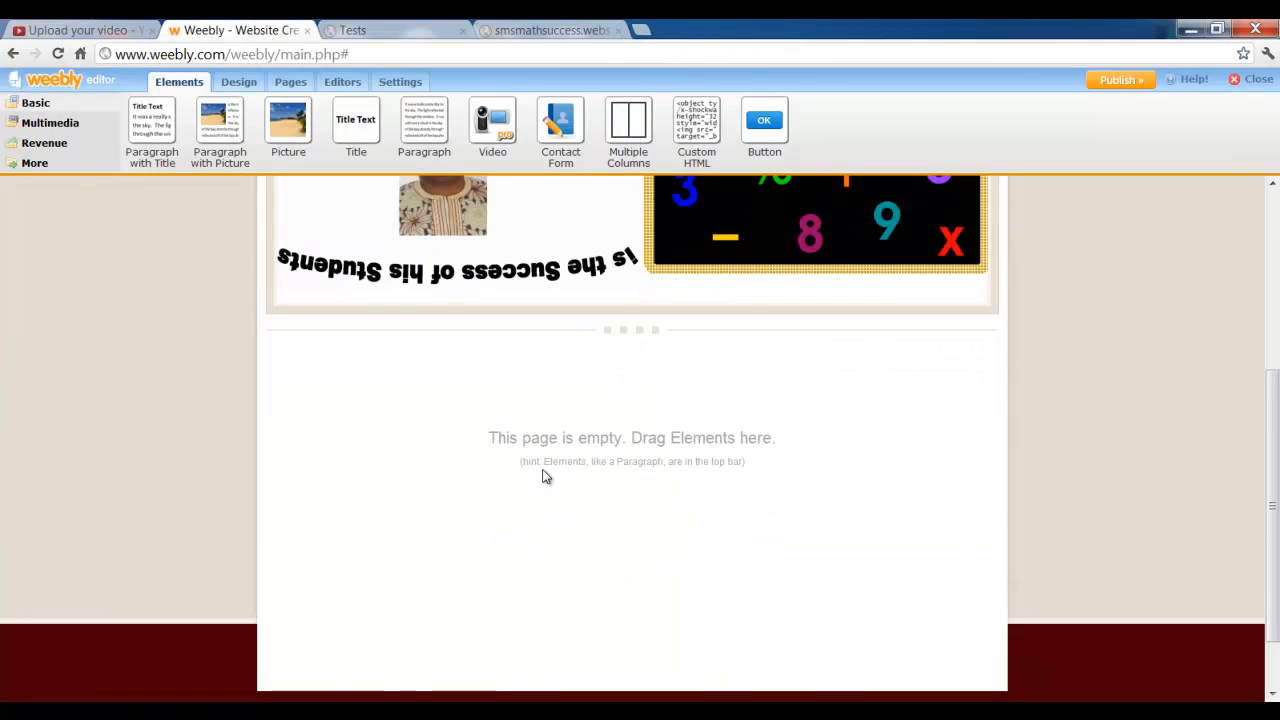
{"action": "mouse_move", "coordinate": [496, 476]}
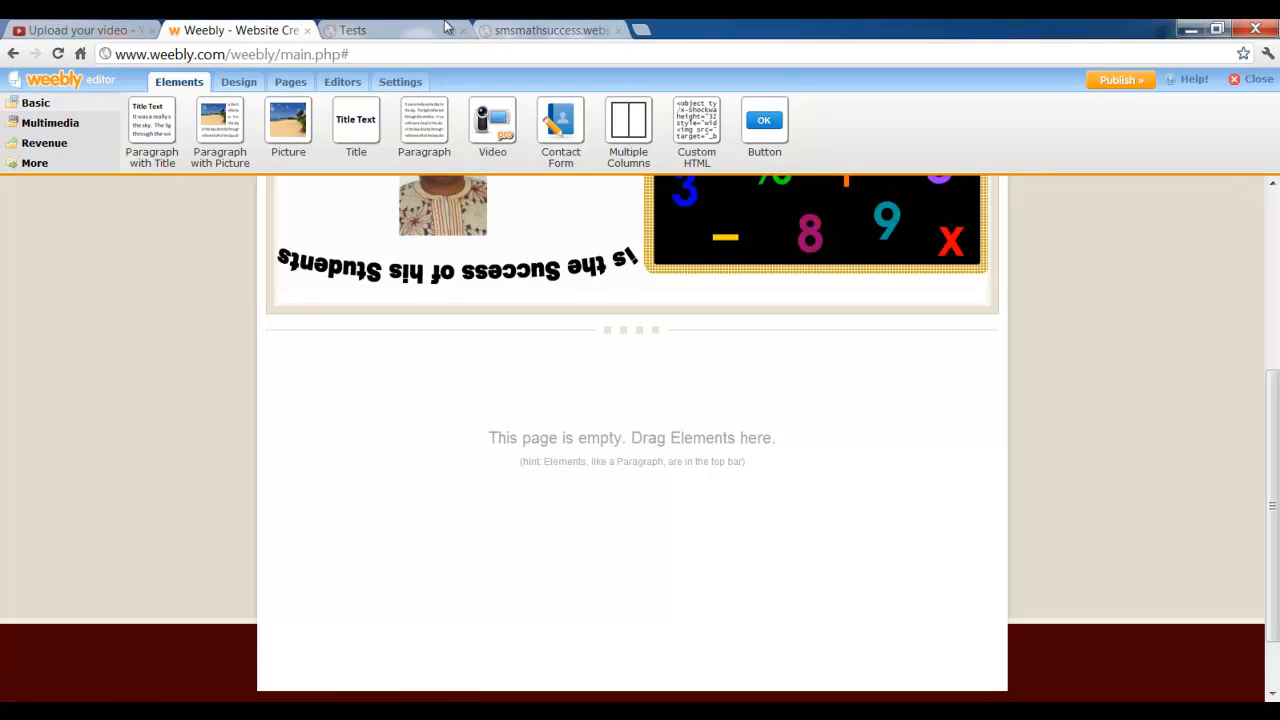
{"action": "left_click", "coordinate": [352, 30]}
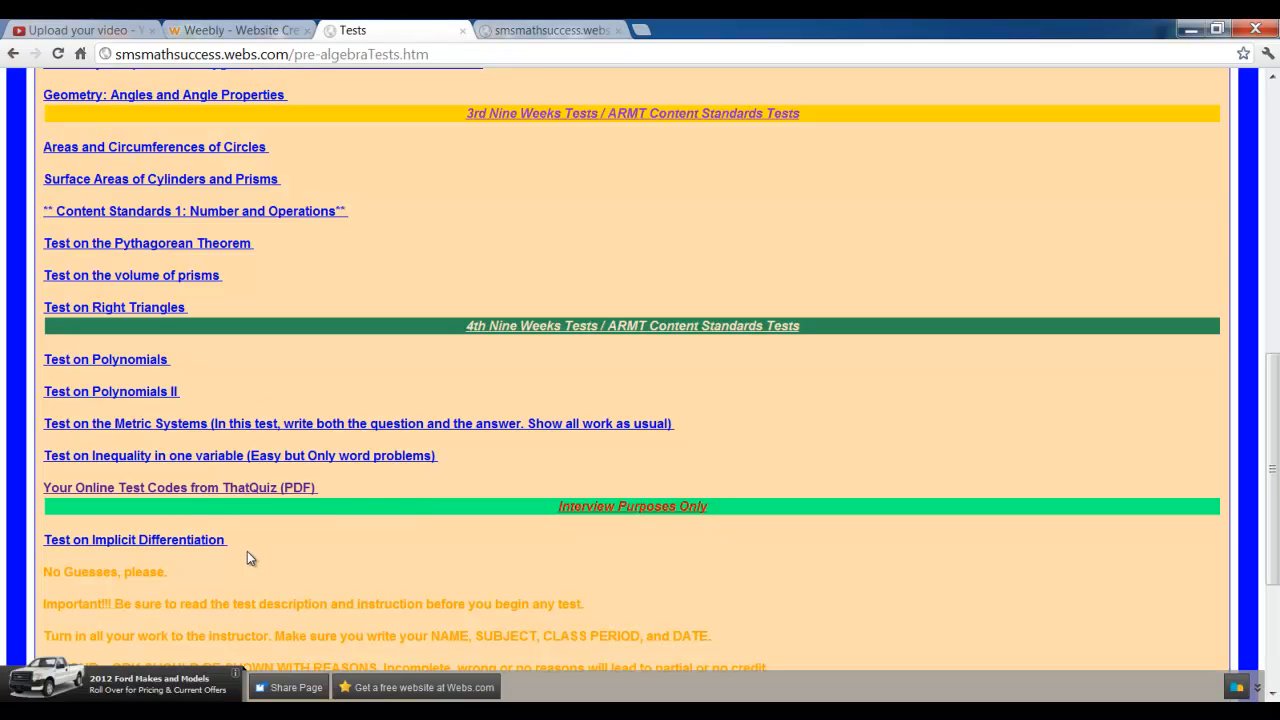
Step: Reopen the online test codes PDF and save it to the Desktop
{"action": "left_click", "coordinate": [180, 488]}
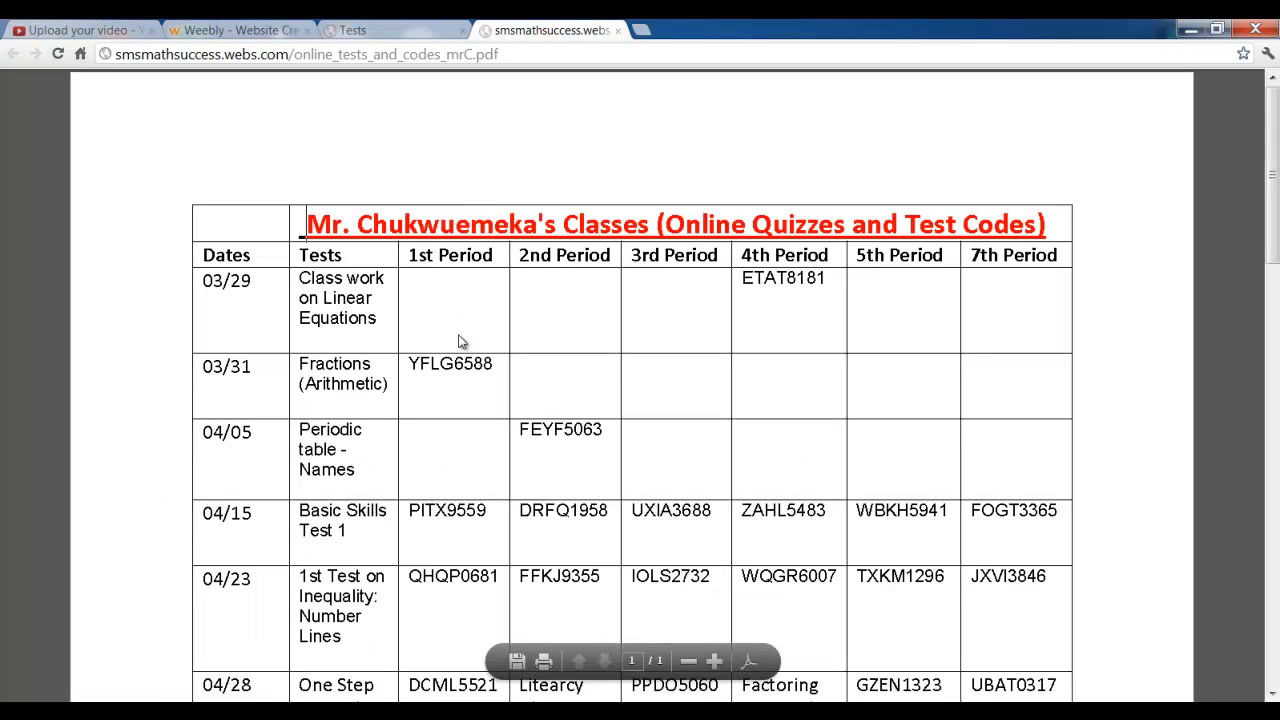
{"action": "left_click", "coordinate": [516, 660]}
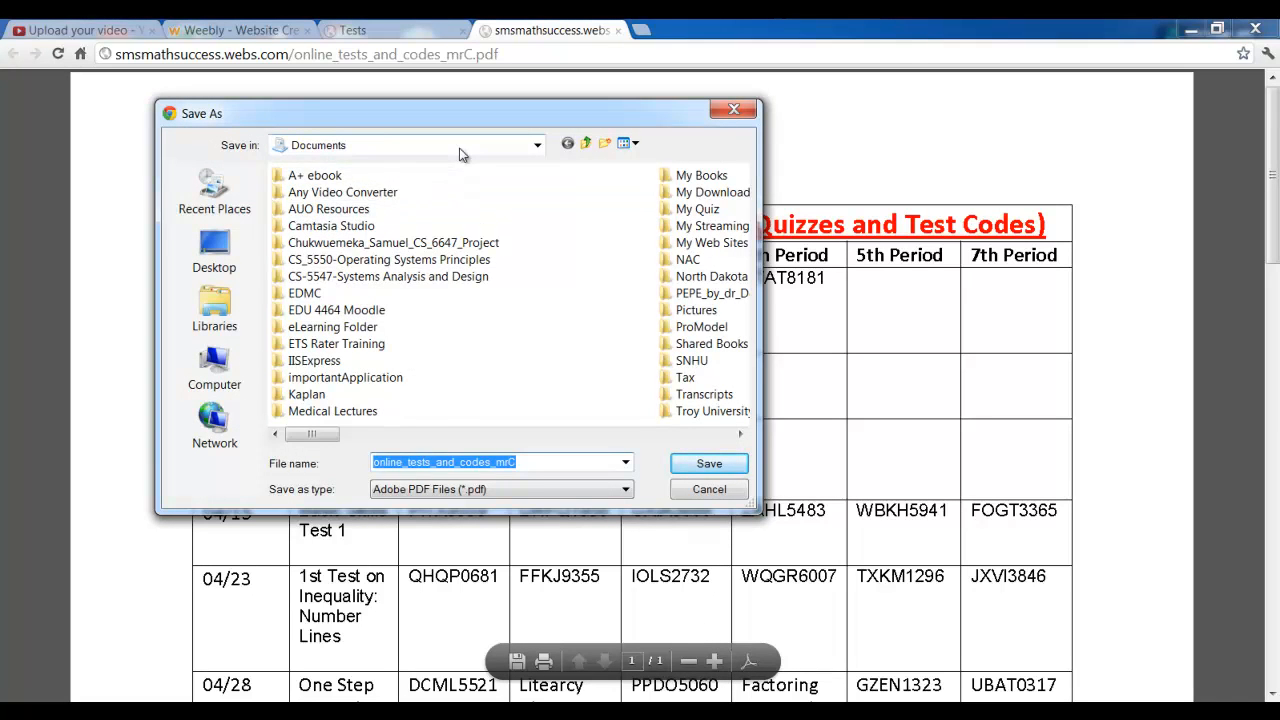
{"action": "left_click", "coordinate": [536, 144]}
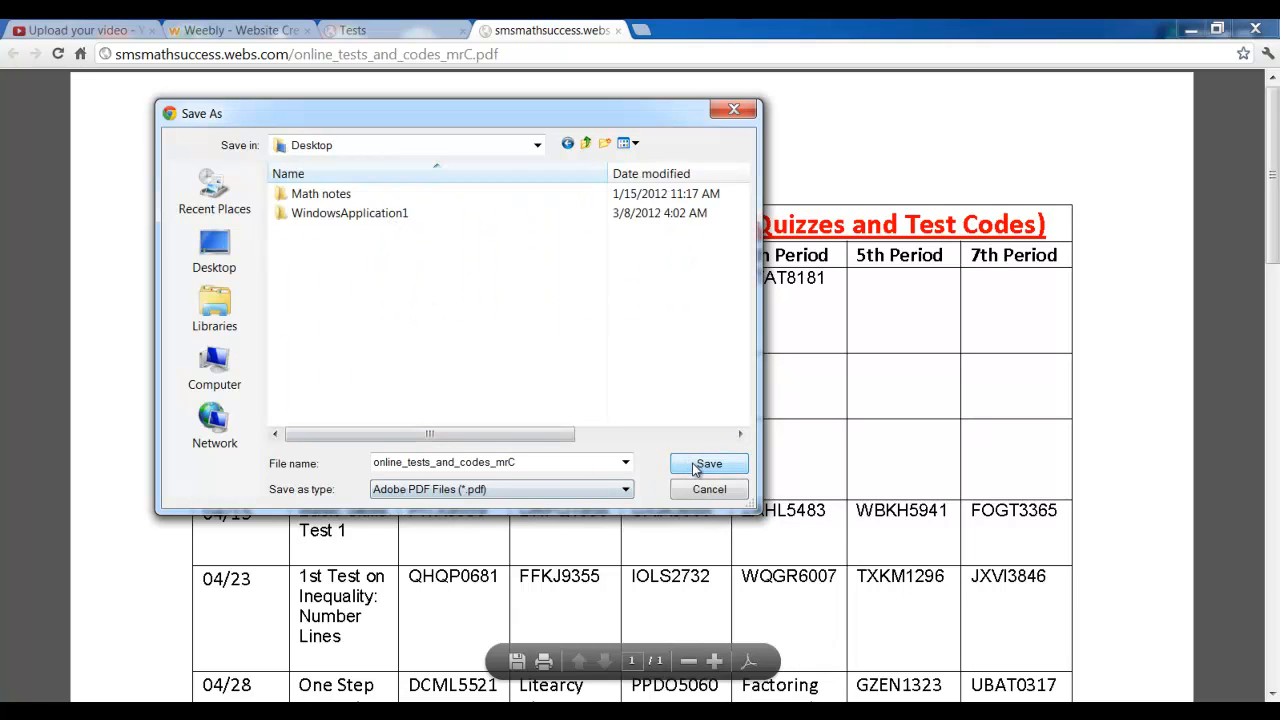
{"action": "left_click", "coordinate": [708, 464]}
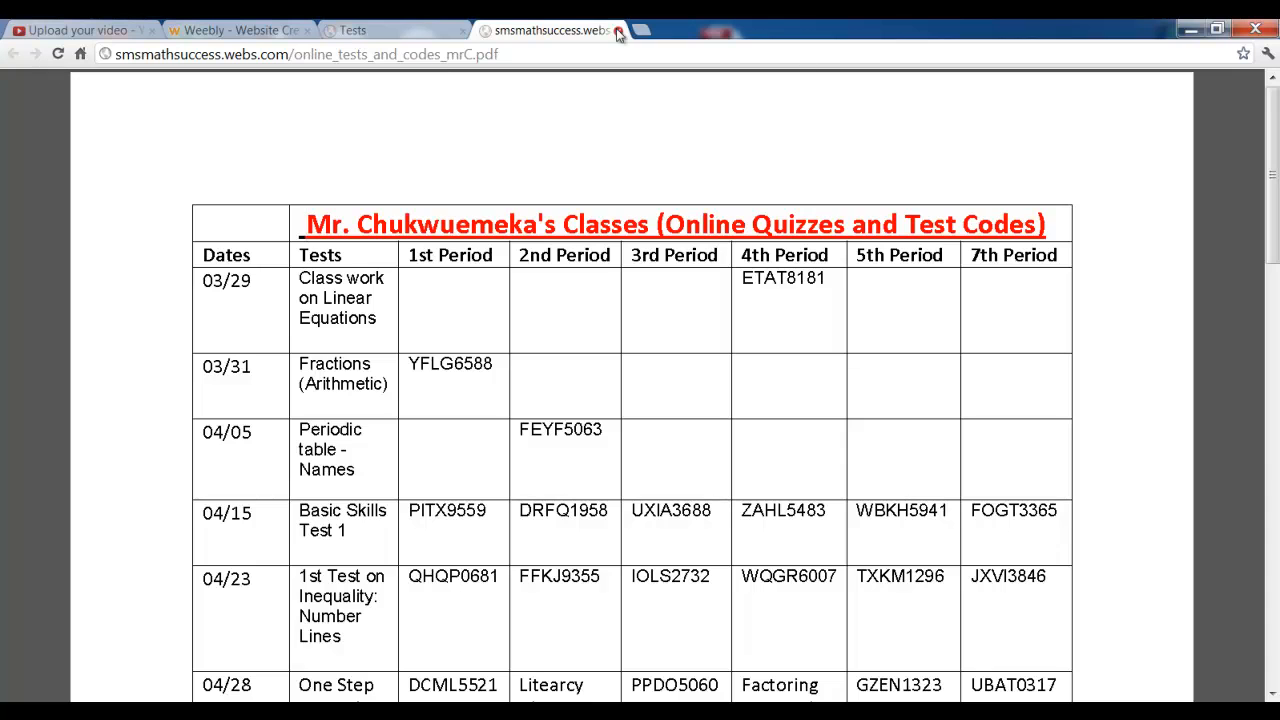
Step: Return to the Weebly editor showing Mr. C's Class page with its empty content area
{"action": "left_click", "coordinate": [240, 30]}
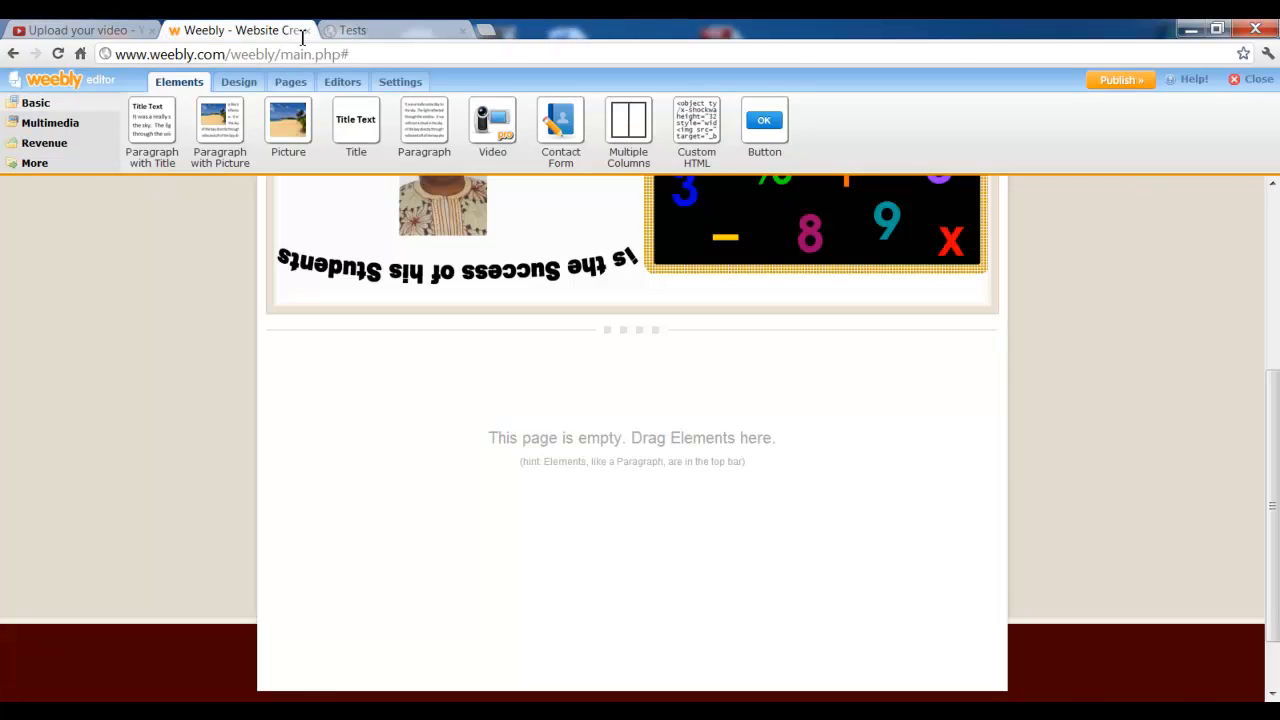
{"action": "mouse_move", "coordinate": [598, 460]}
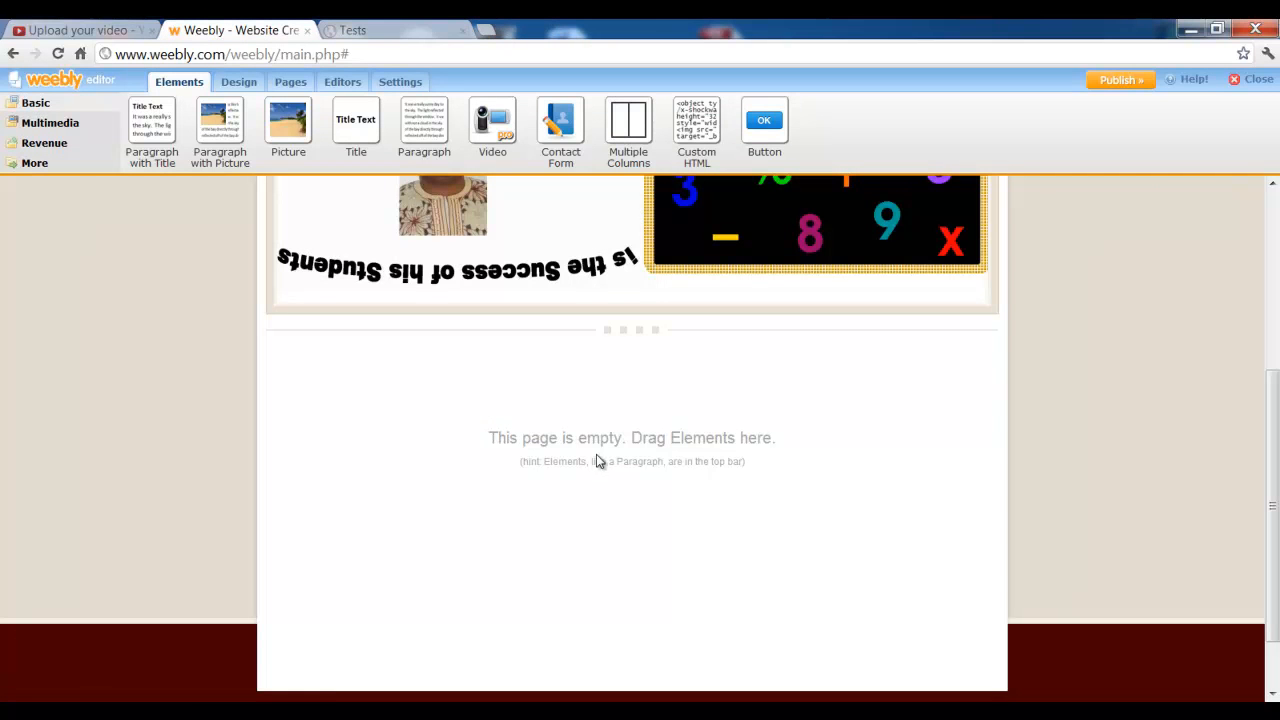
{"action": "mouse_move", "coordinate": [708, 448]}
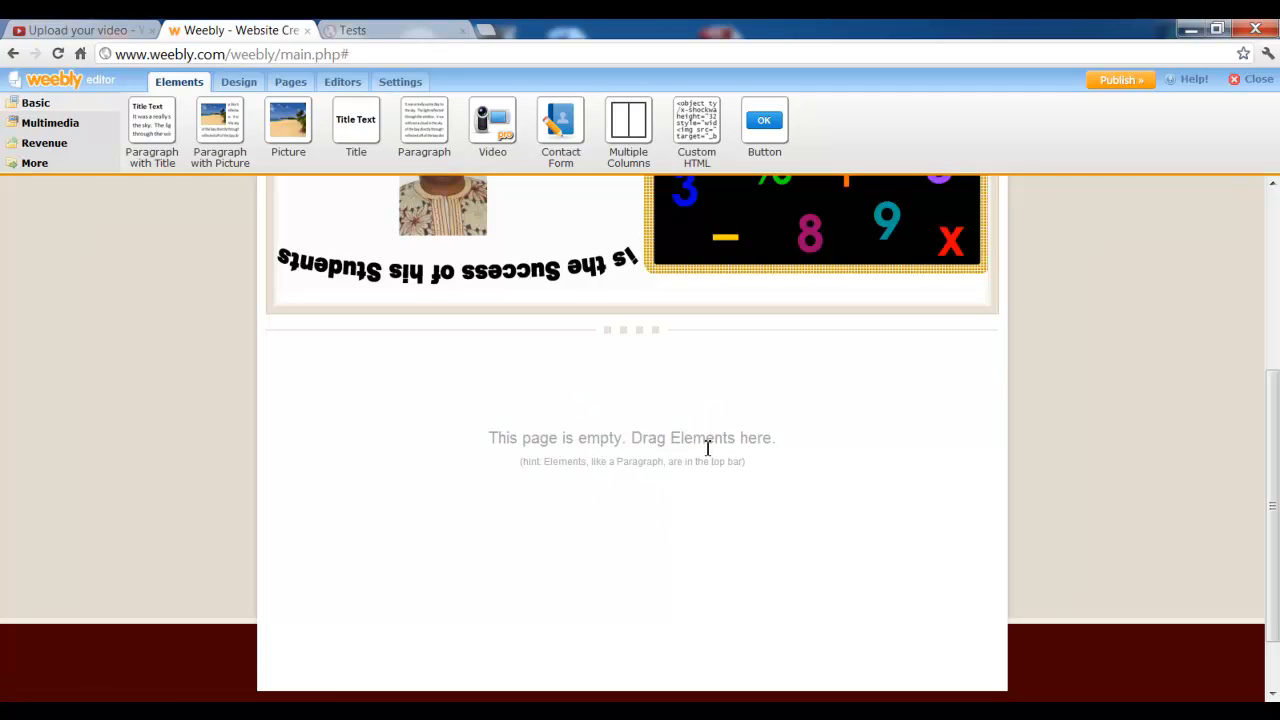
{"action": "mouse_move", "coordinate": [708, 448]}
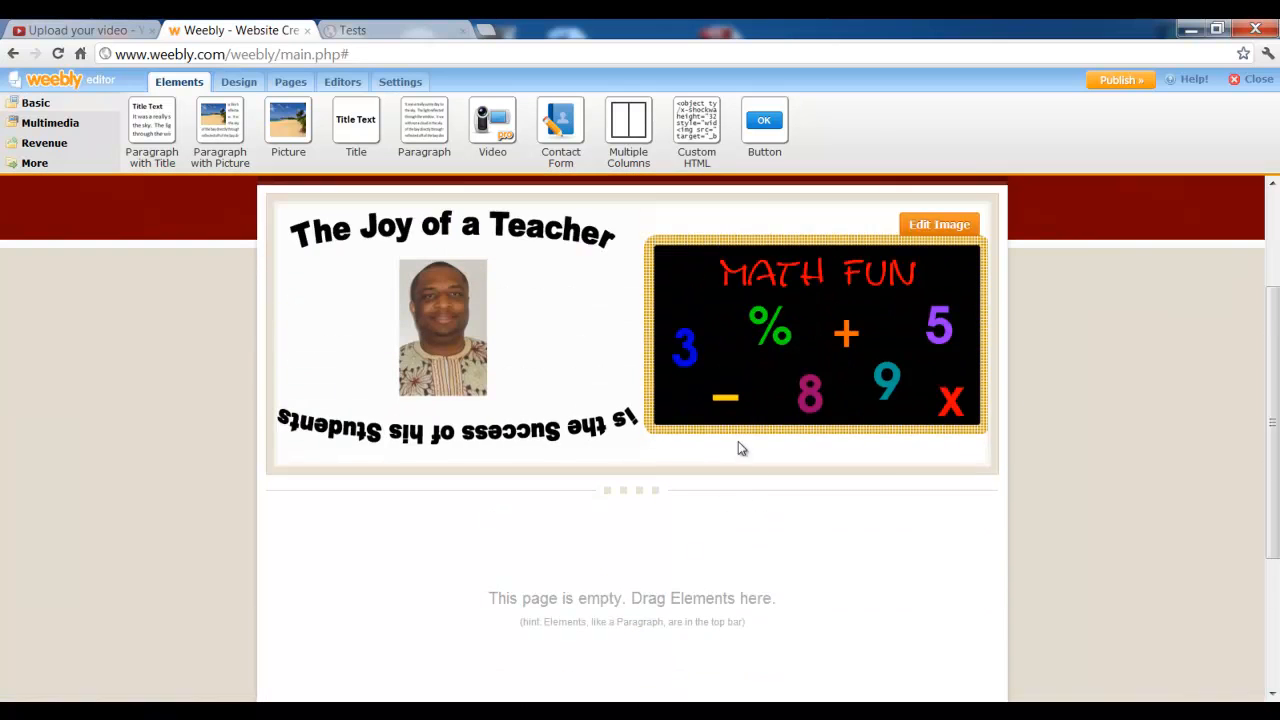
{"action": "scroll", "scroll_direction": "down", "scroll_amount": 3}
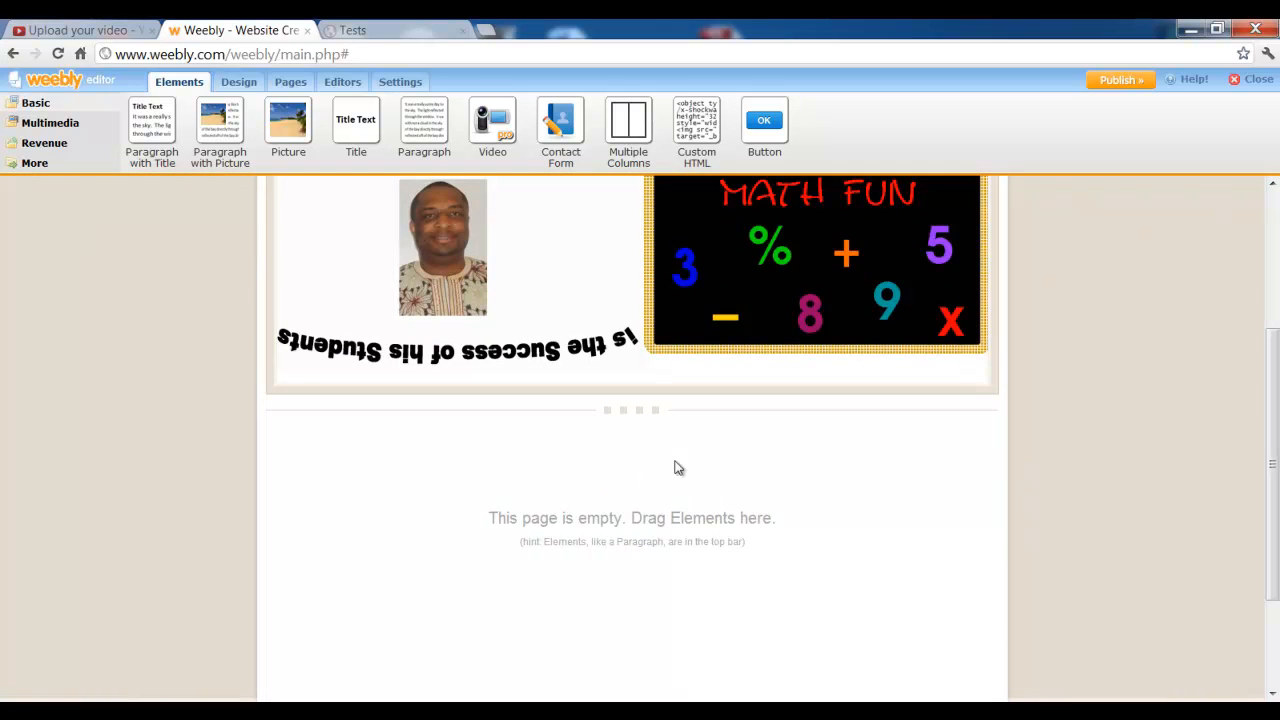
{"action": "mouse_move", "coordinate": [224, 284]}
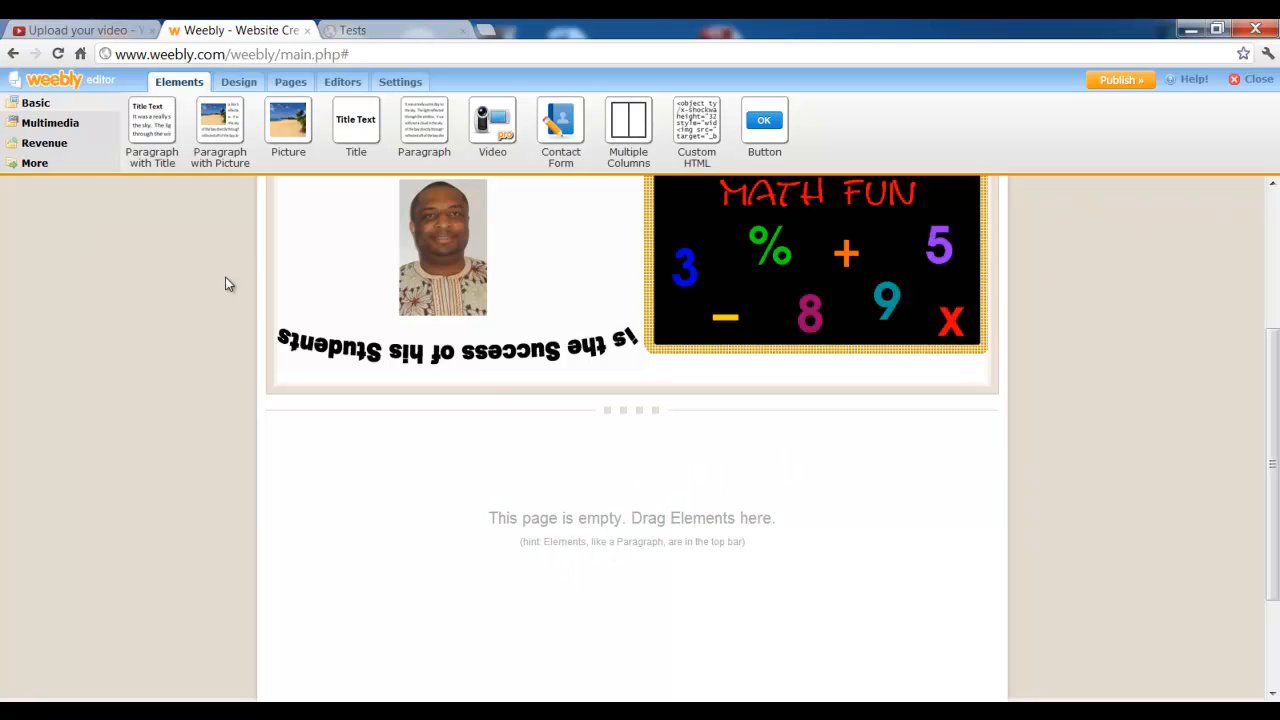
{"action": "mouse_move", "coordinate": [570, 498]}
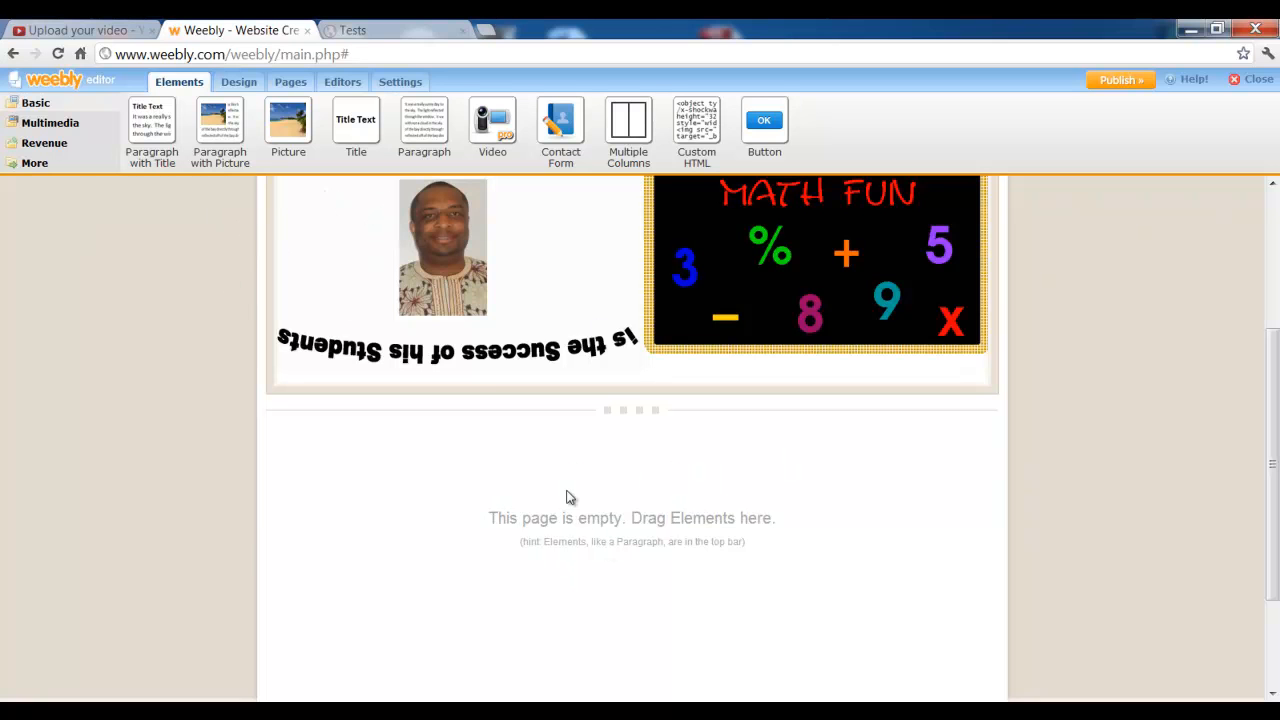
{"action": "scroll", "scroll_direction": "up", "scroll_amount": 3}
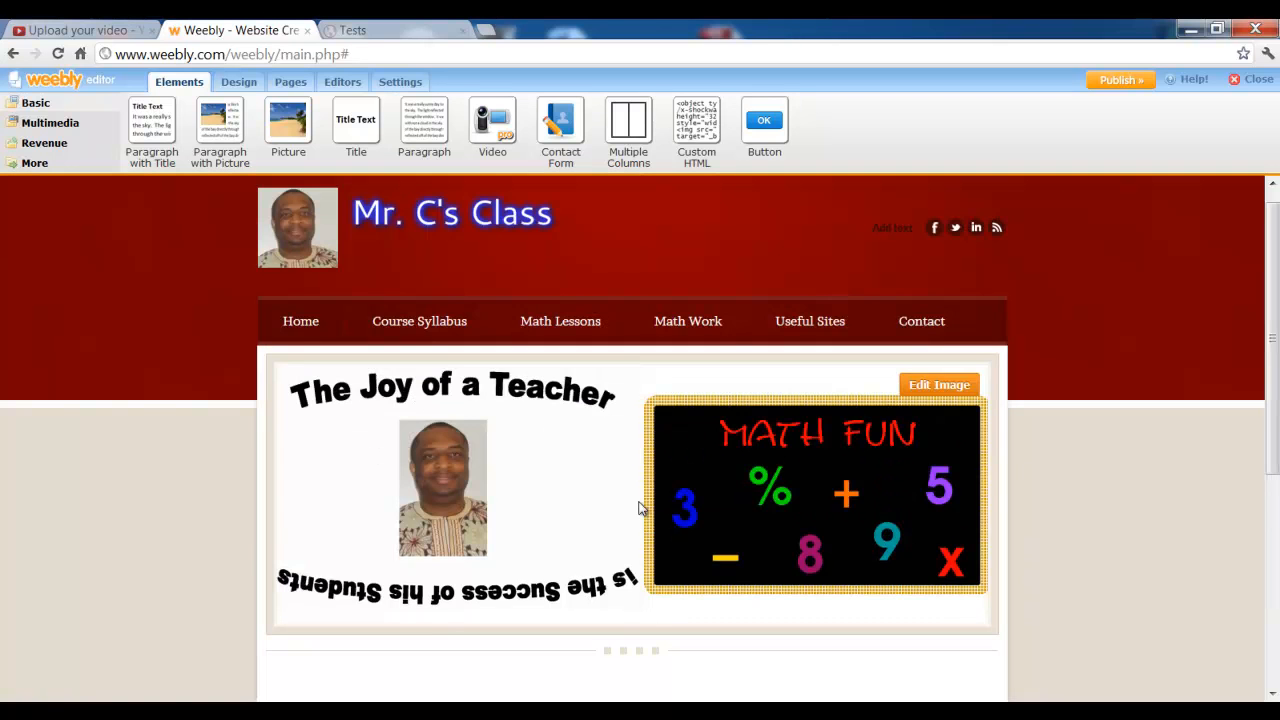
{"action": "mouse_move", "coordinate": [156, 120]}
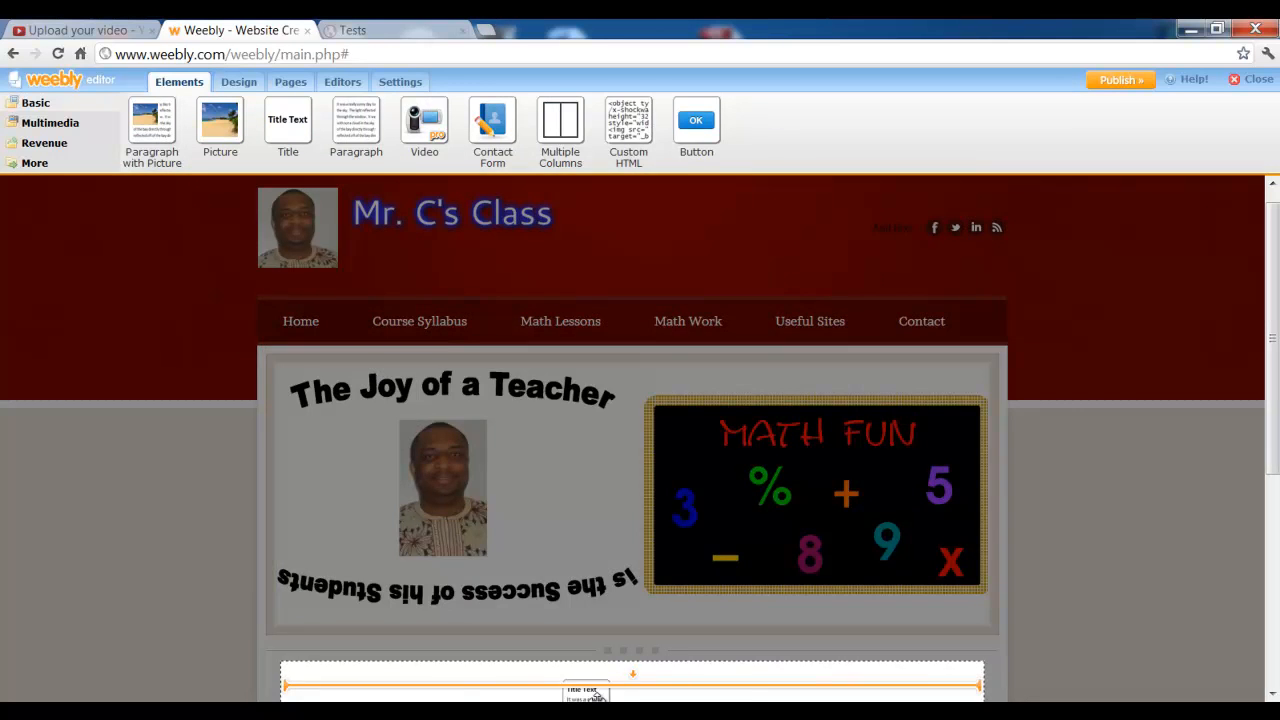
Step: Add a title 'Online Quiz Codes and Dates' below the banner and select its text
{"action": "scroll", "scroll_direction": "down", "scroll_amount": 3}
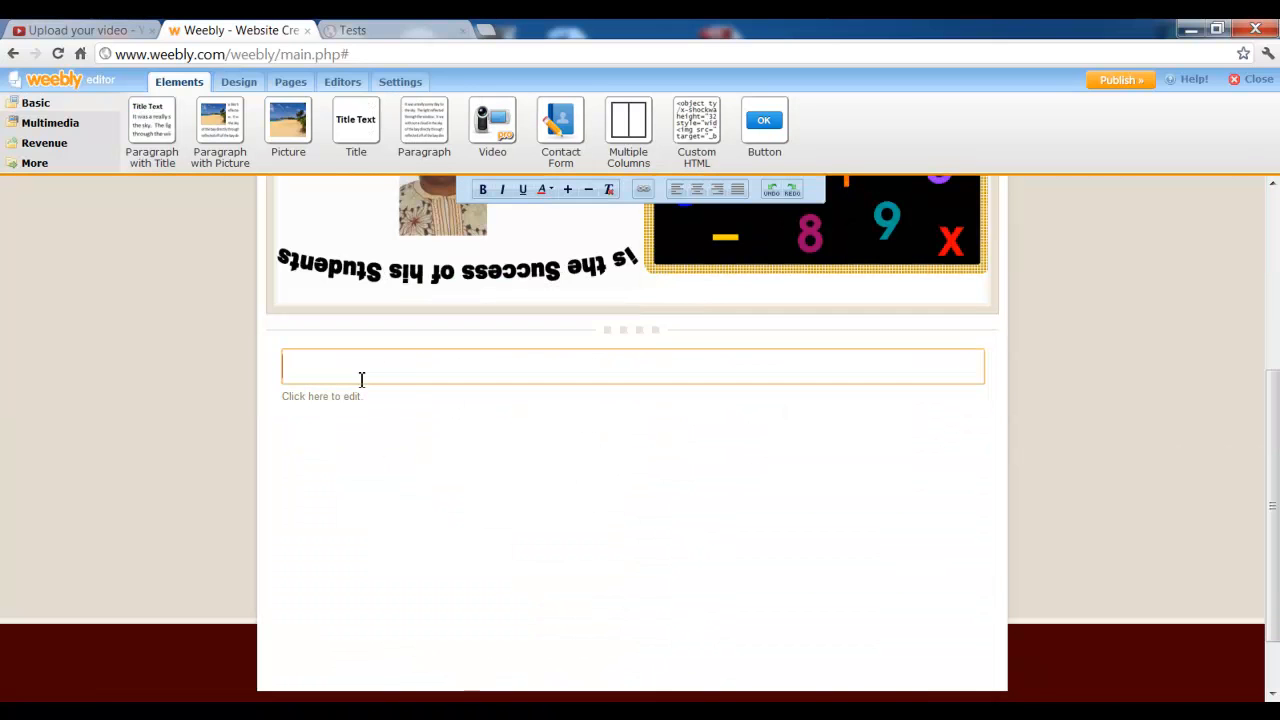
{"action": "type", "text": "Online T"}
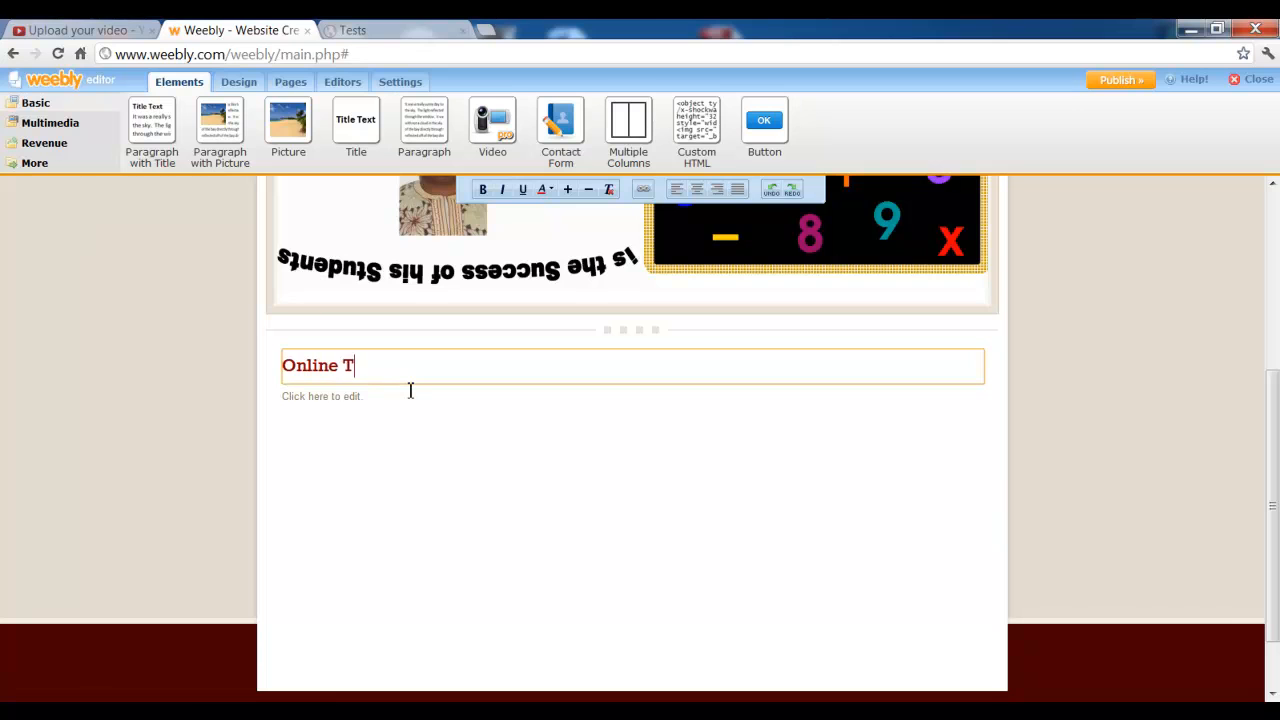
{"action": "type", "text": "ui"}
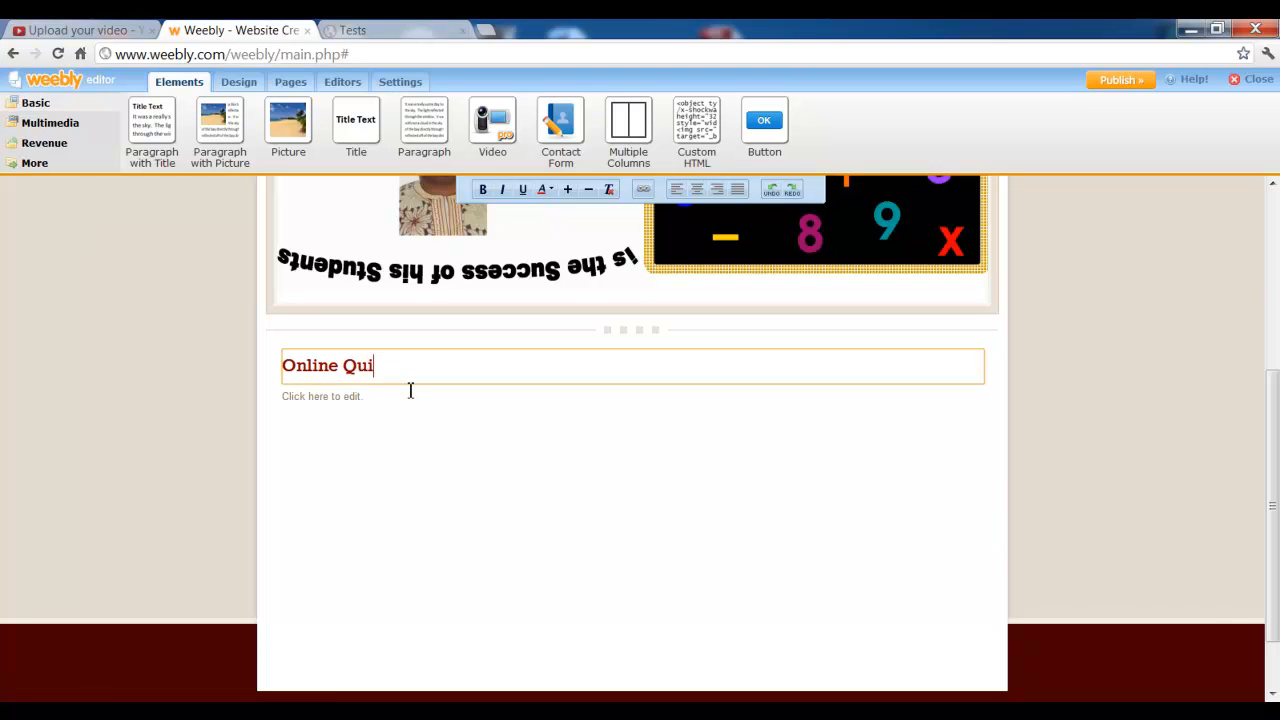
{"action": "type", "text": "zzes a"}
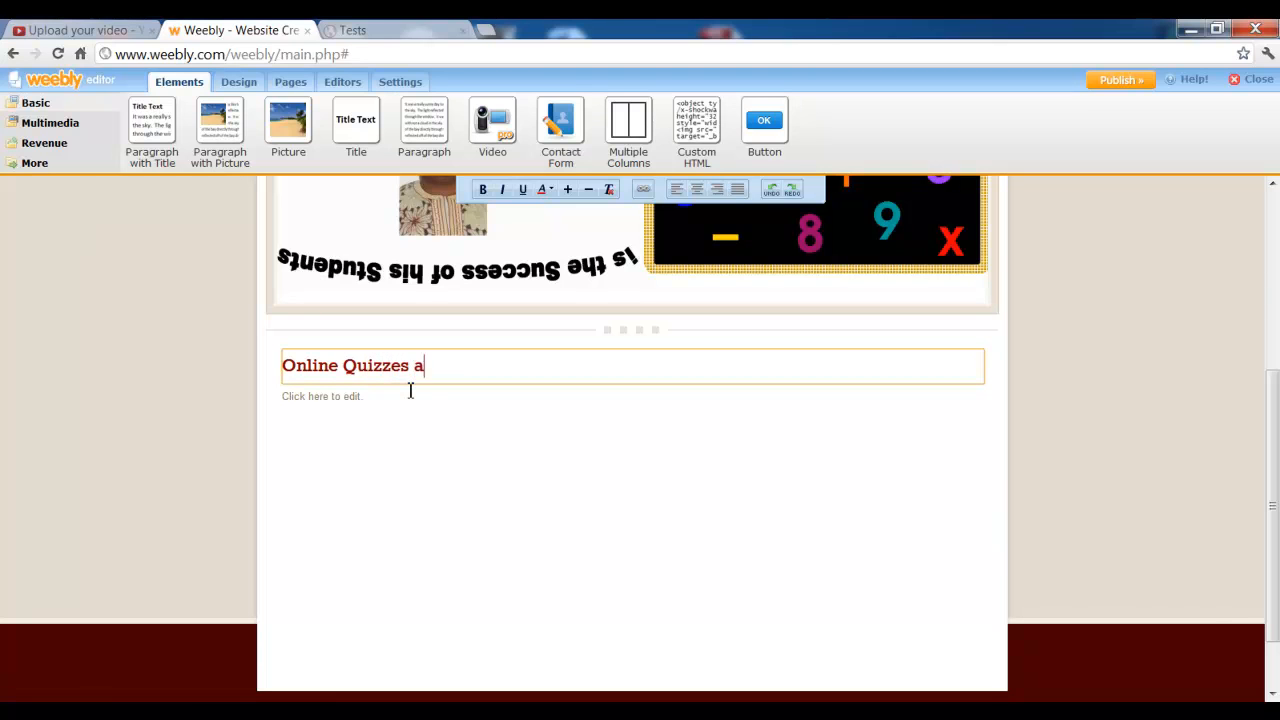
{"action": "type", "text": "nd Cod"}
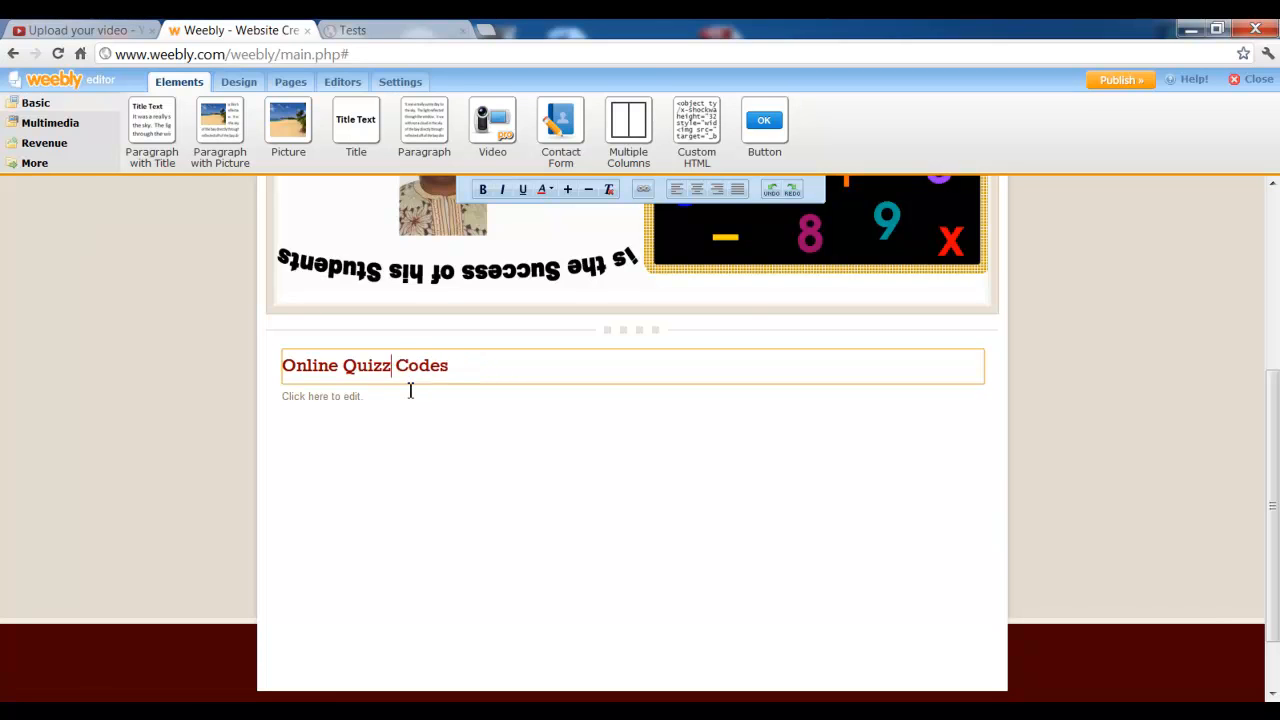
{"action": "key", "text": "Backspace"}
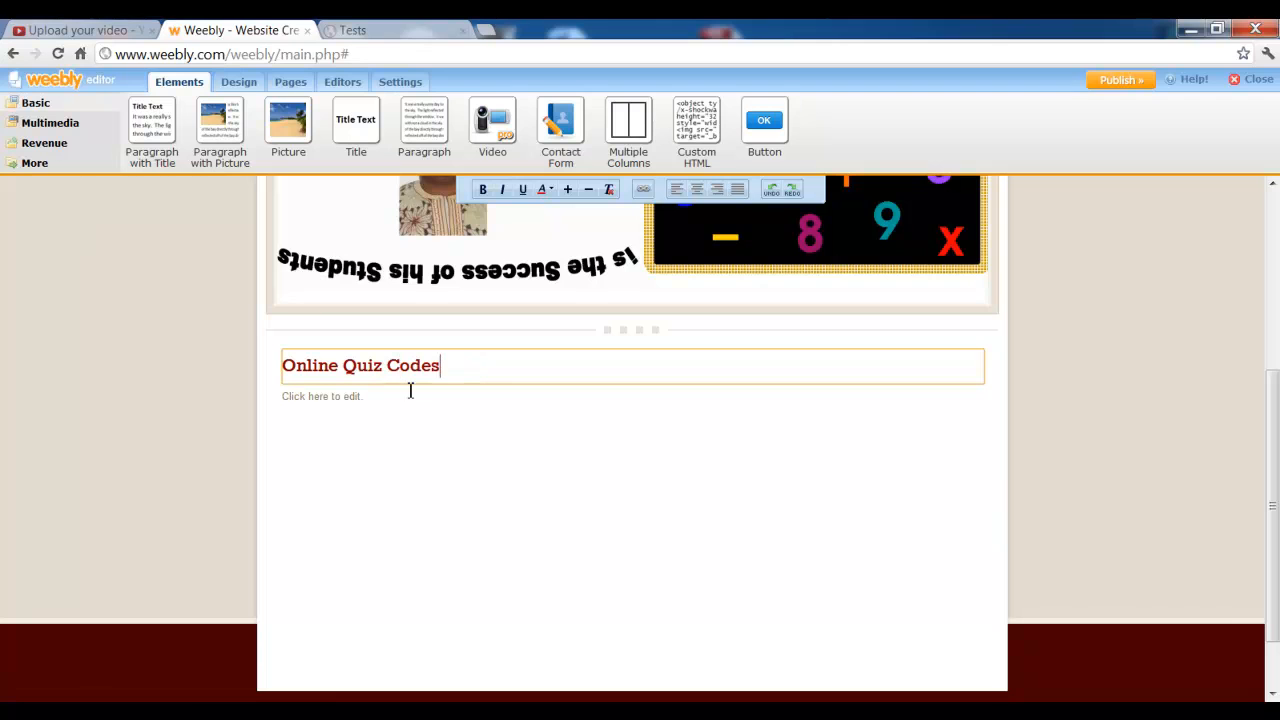
{"action": "type", "text": "and Date"}
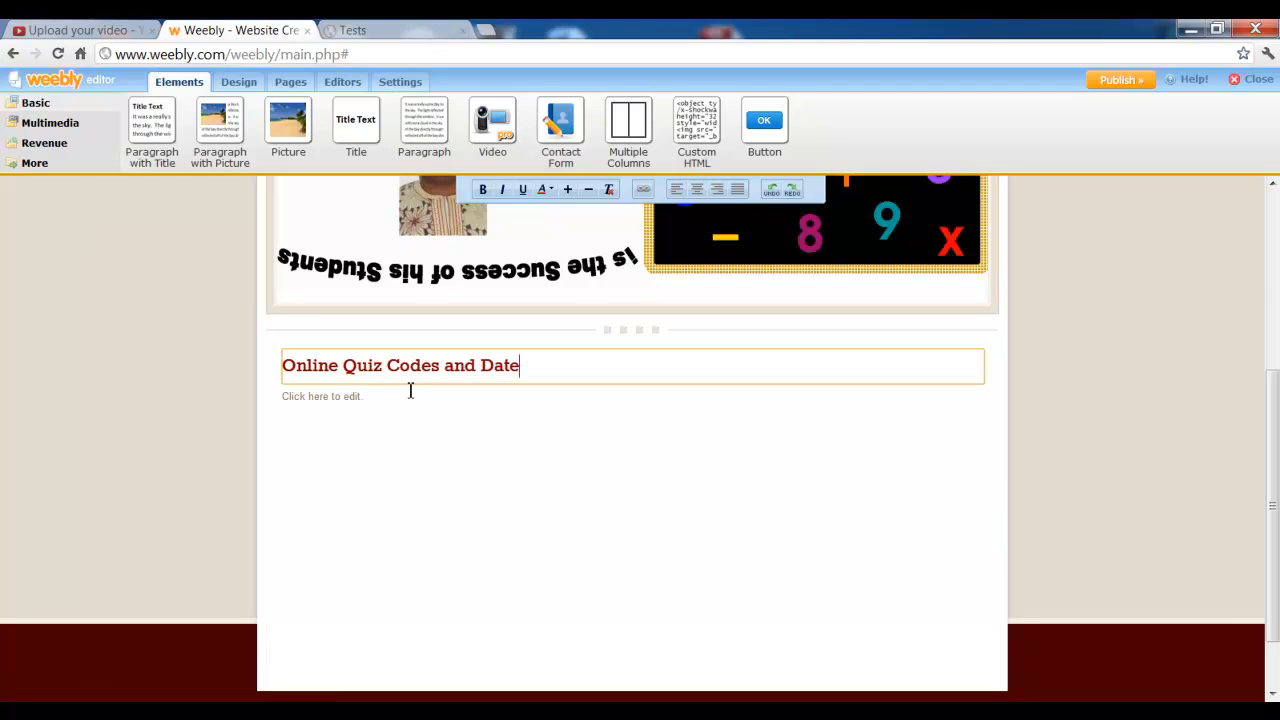
{"action": "type", "text": "s"}
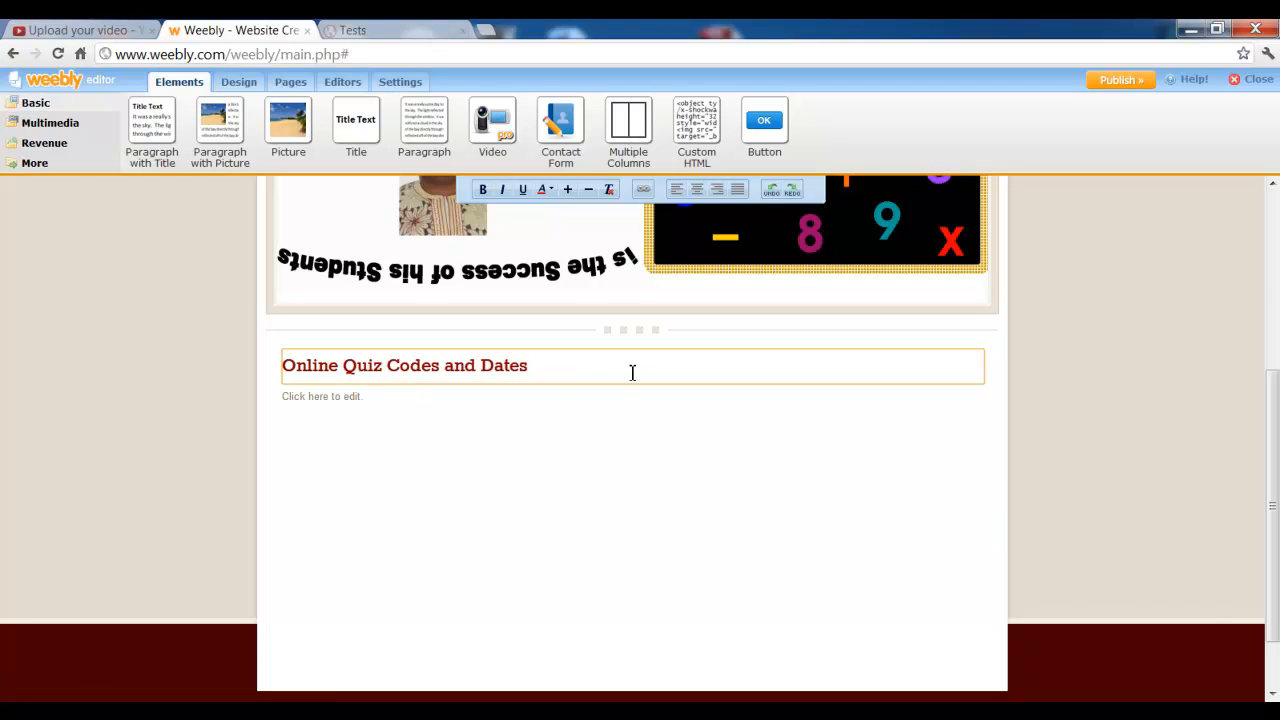
{"action": "double_click", "coordinate": [502, 364]}
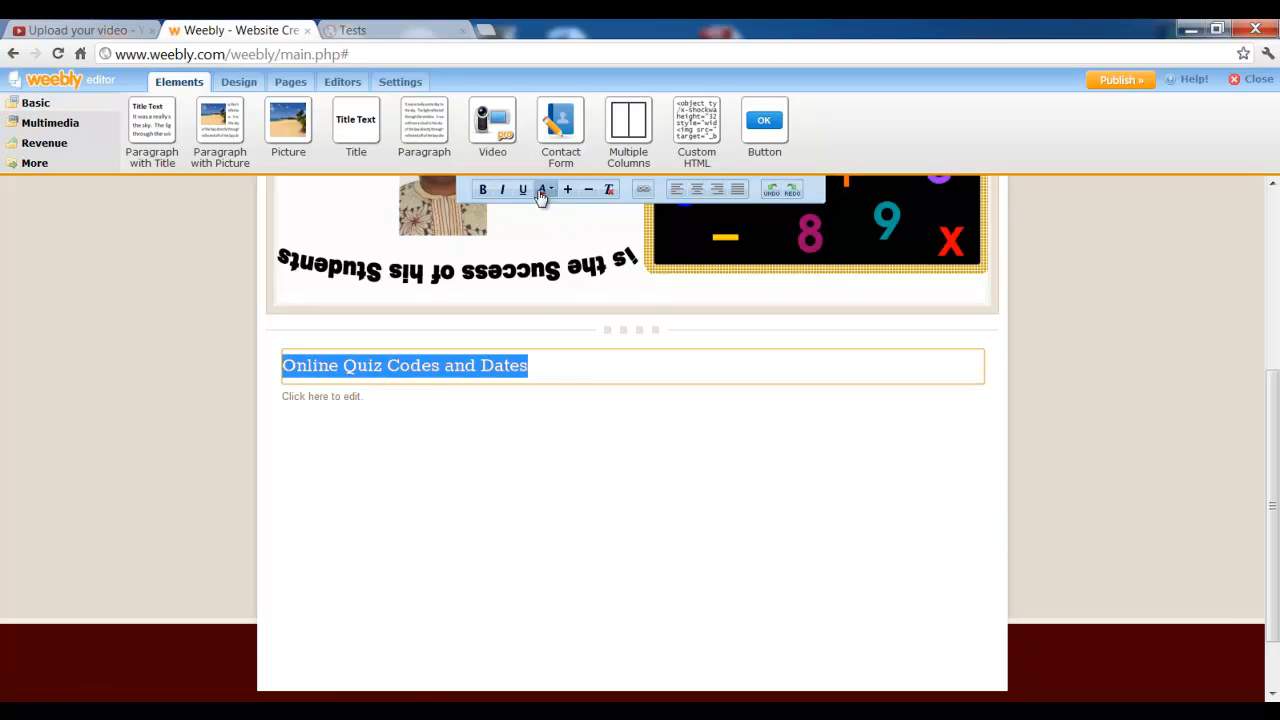
Step: Link the heading to the online_tests_and_codes_mrC PDF uploaded from the Desktop
{"action": "left_click", "coordinate": [644, 190]}
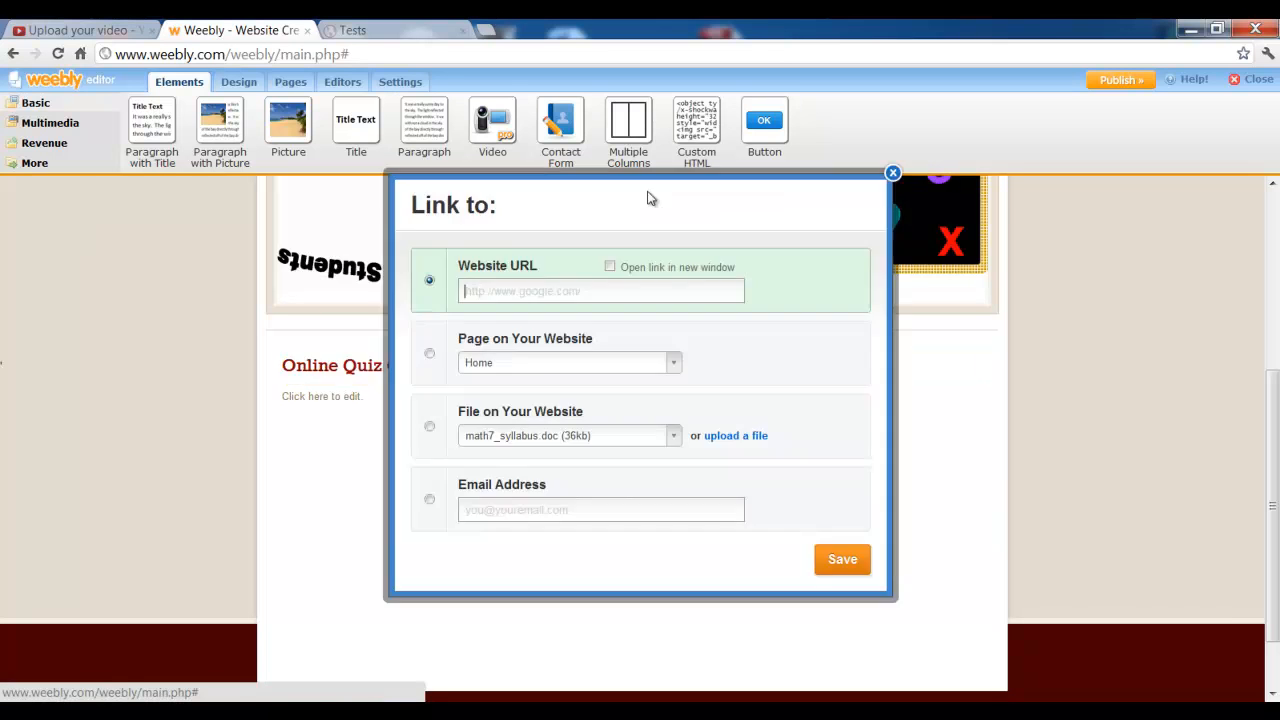
{"action": "left_click", "coordinate": [736, 436]}
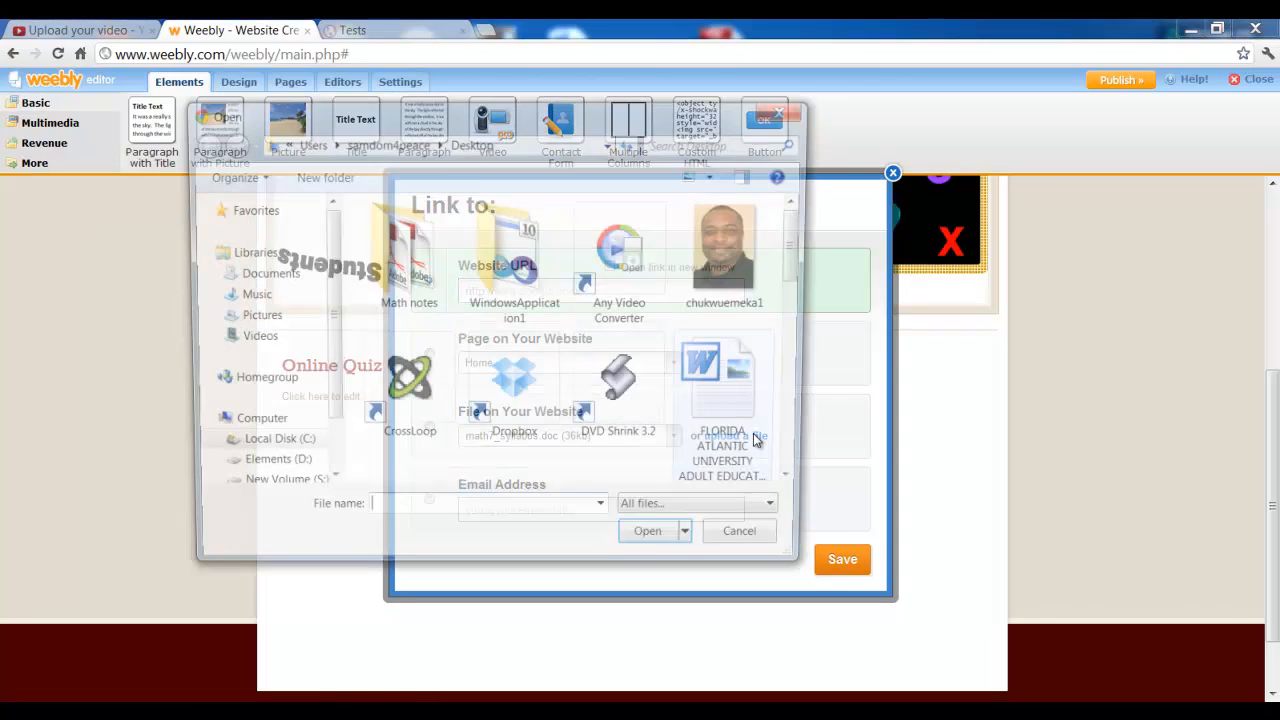
{"action": "left_click", "coordinate": [738, 530]}
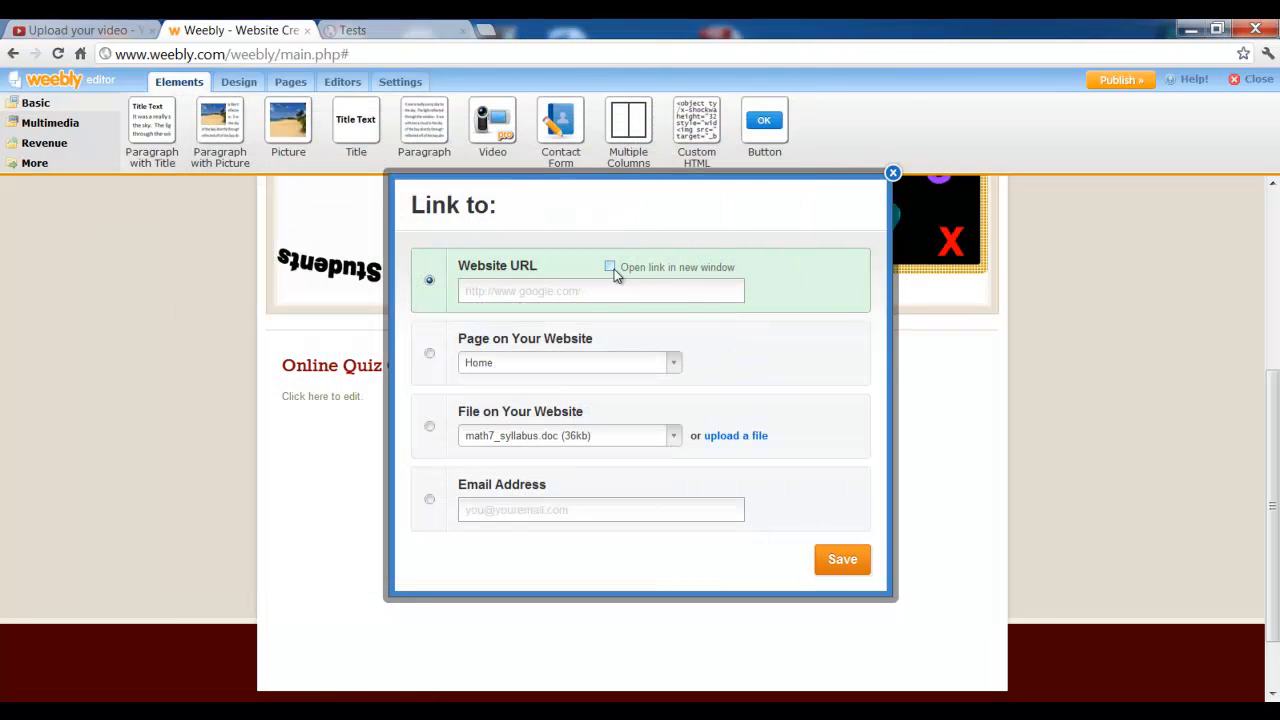
{"action": "left_click", "coordinate": [736, 436]}
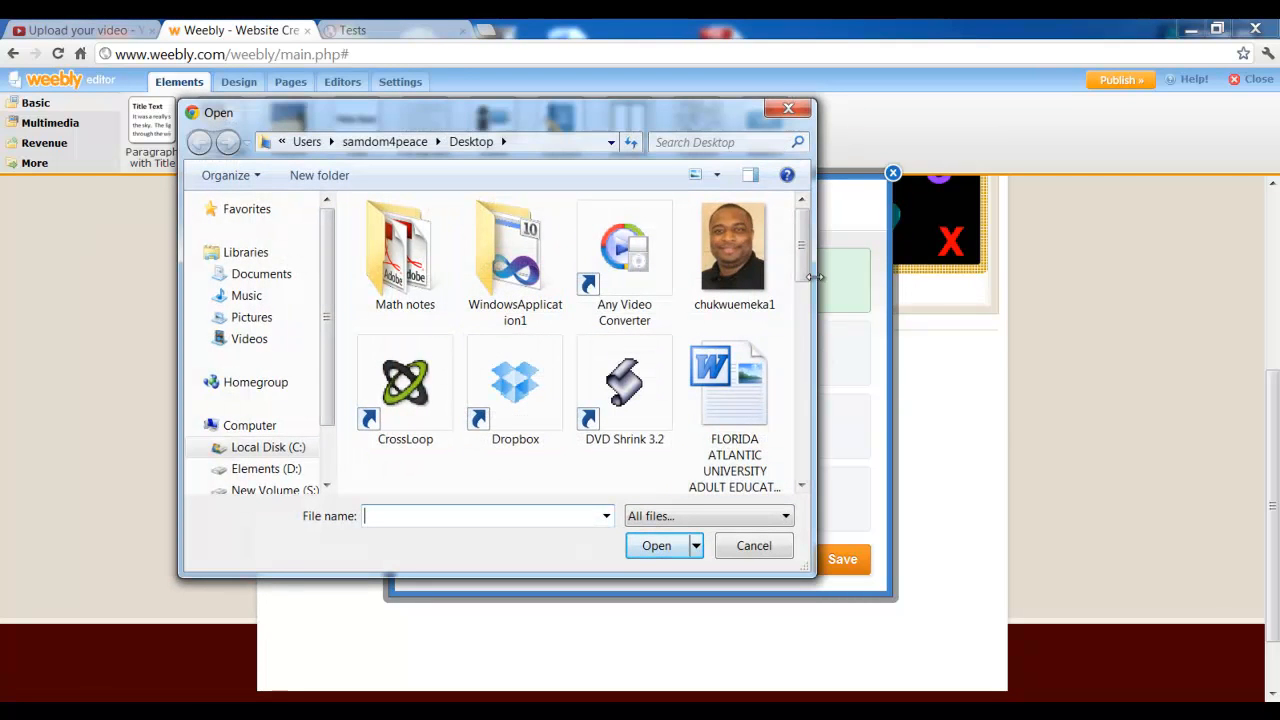
{"action": "scroll", "scroll_direction": "down", "scroll_amount": 3}
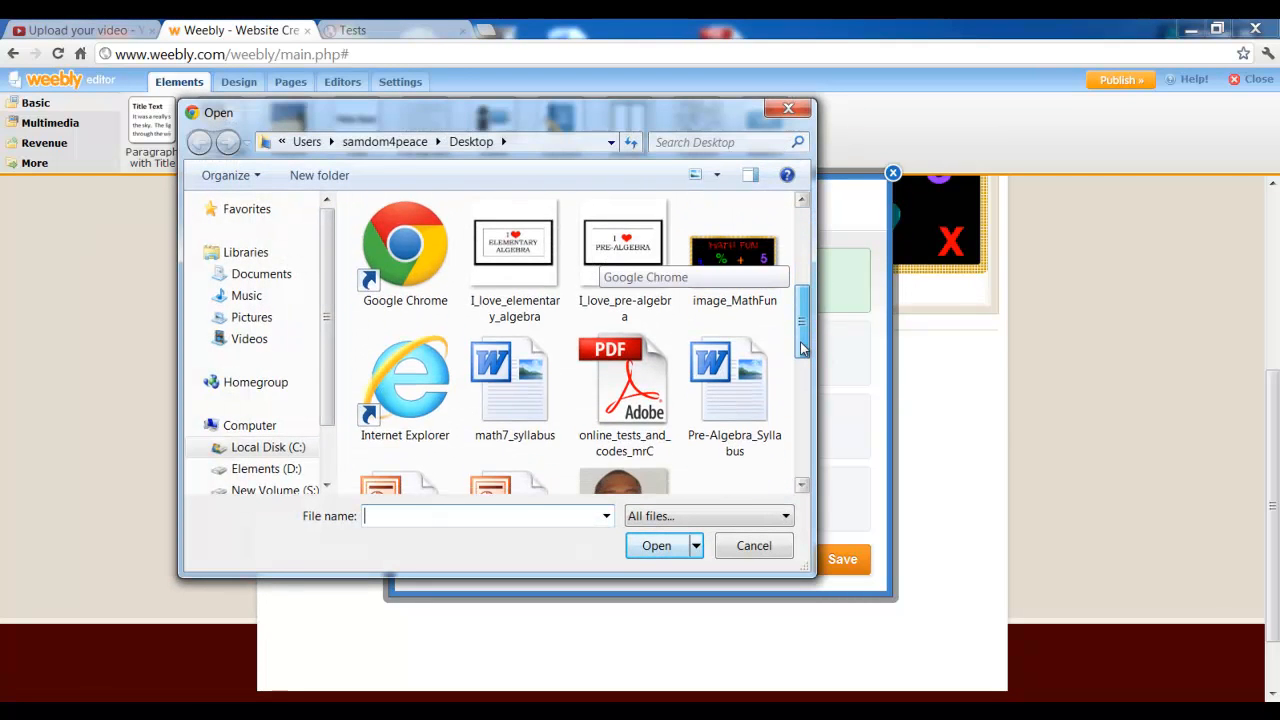
{"action": "scroll", "scroll_direction": "down", "scroll_amount": 3}
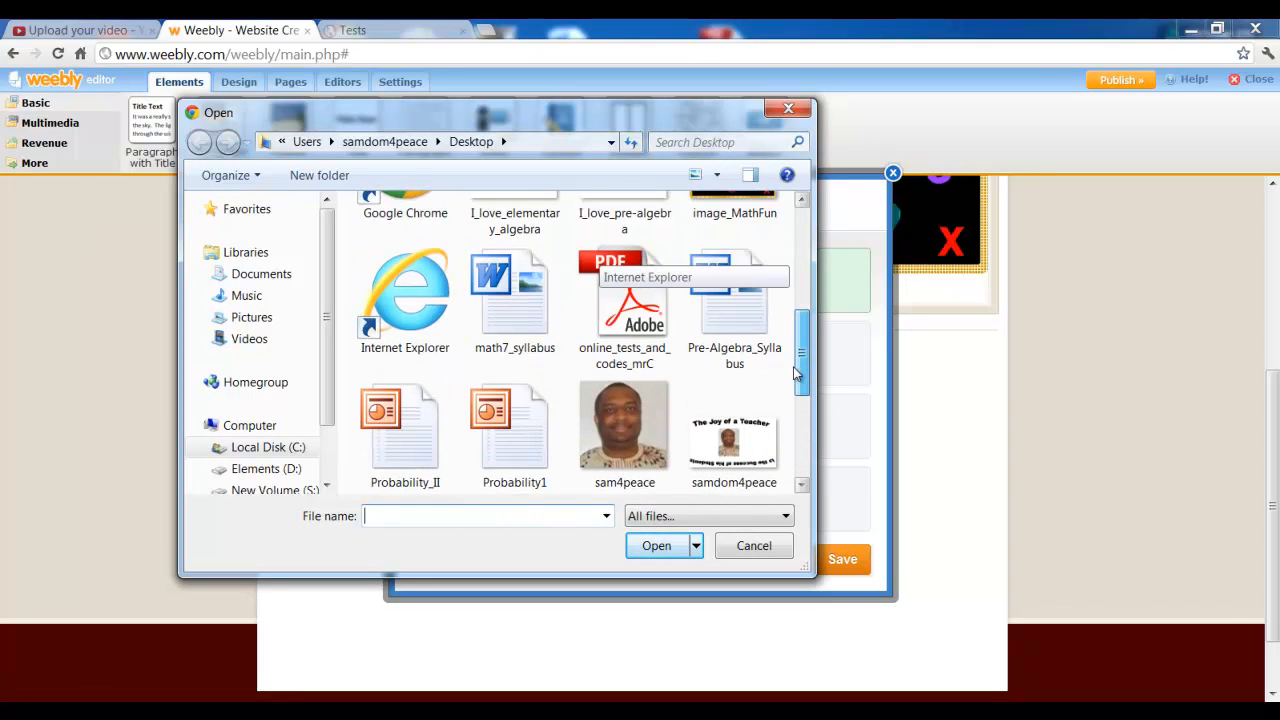
{"action": "left_click", "coordinate": [624, 310]}
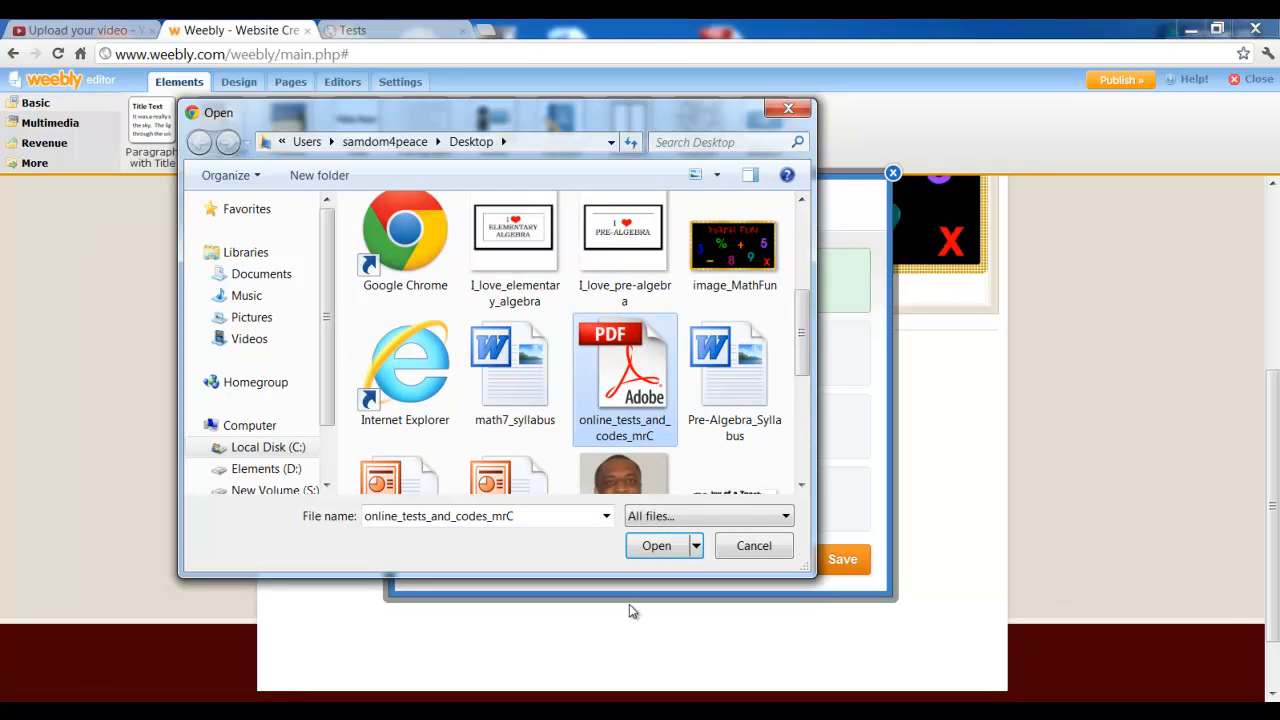
{"action": "left_click", "coordinate": [656, 544]}
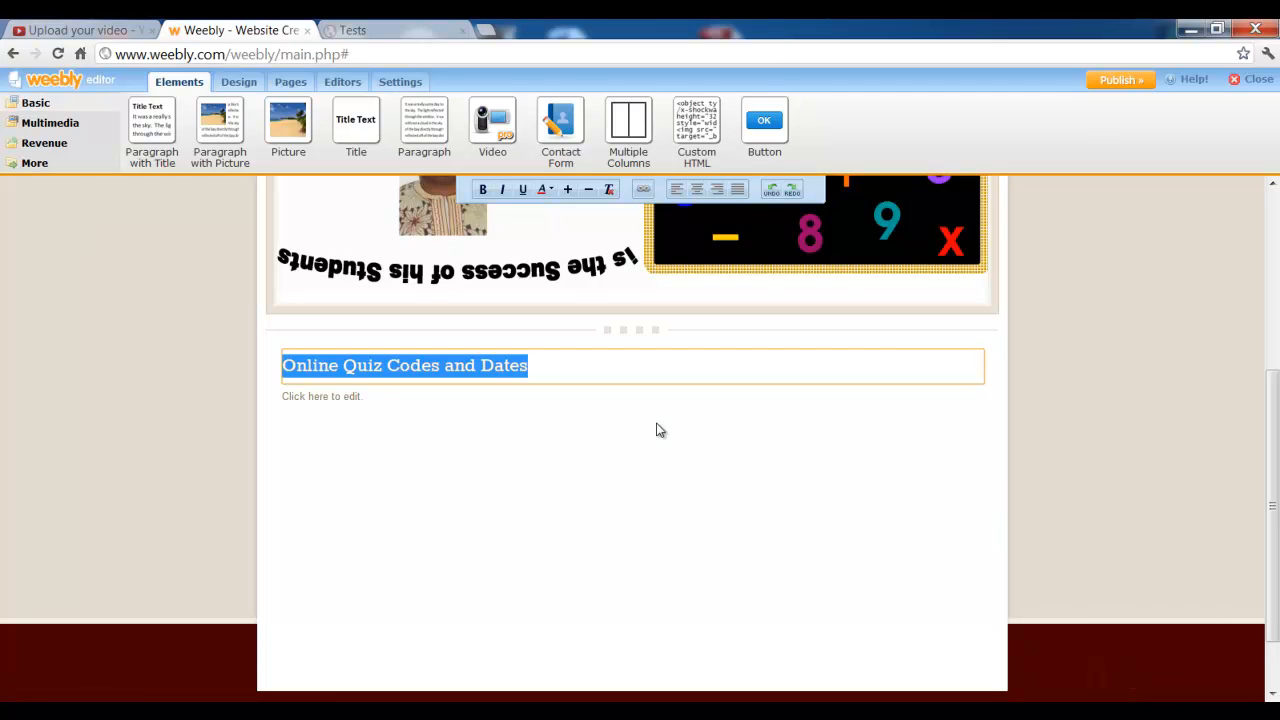
Step: Publish the site and open the live Mr. C's Class site in a new tab
{"action": "left_click", "coordinate": [504, 396]}
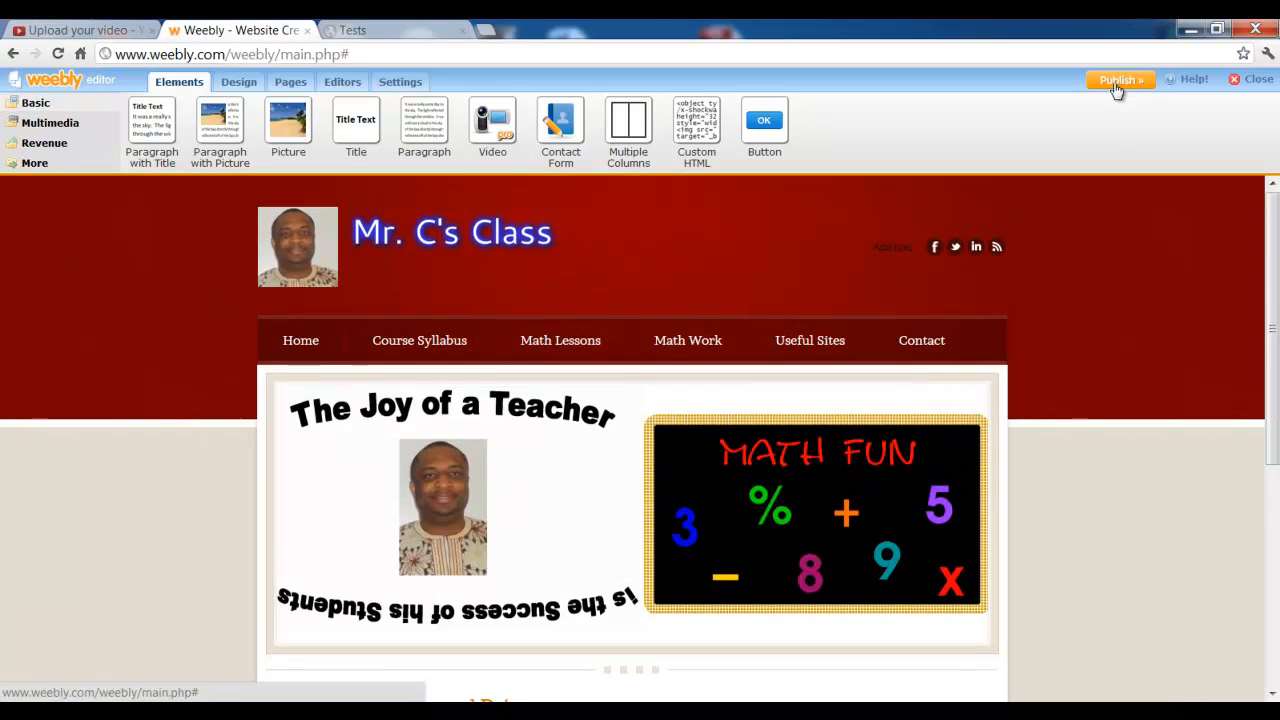
{"action": "left_click", "coordinate": [1118, 80]}
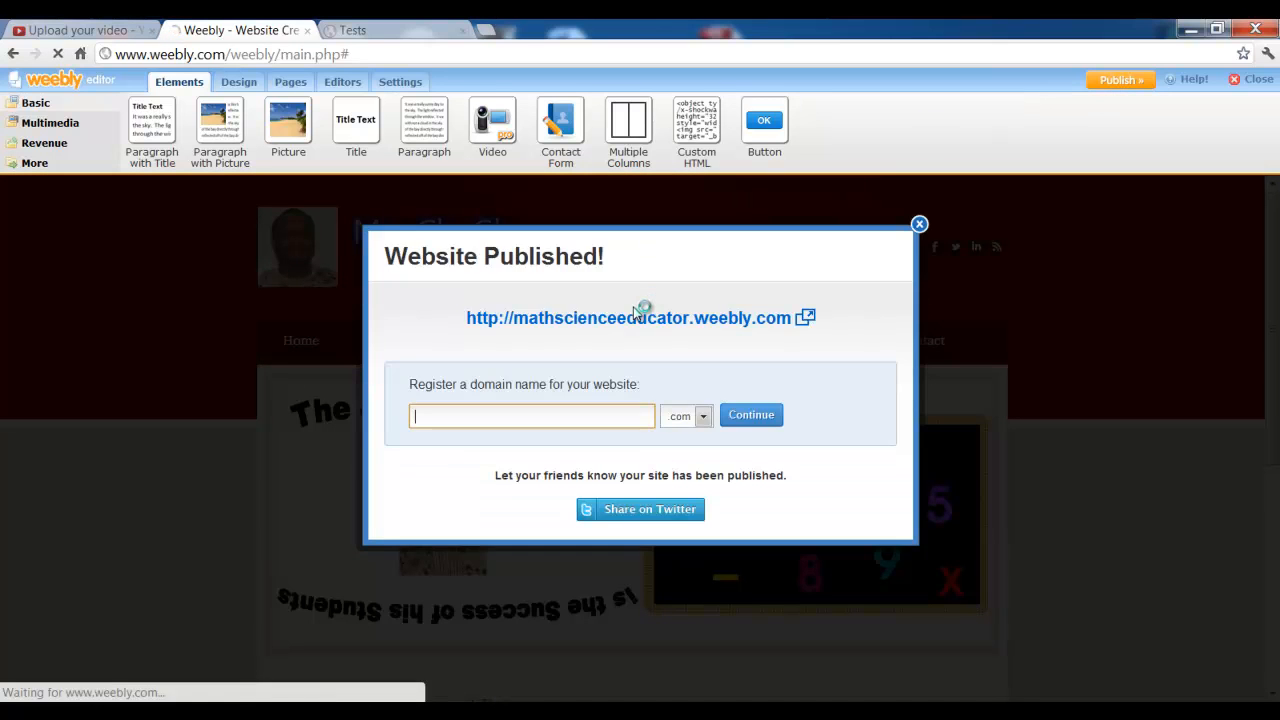
{"action": "left_click", "coordinate": [628, 318]}
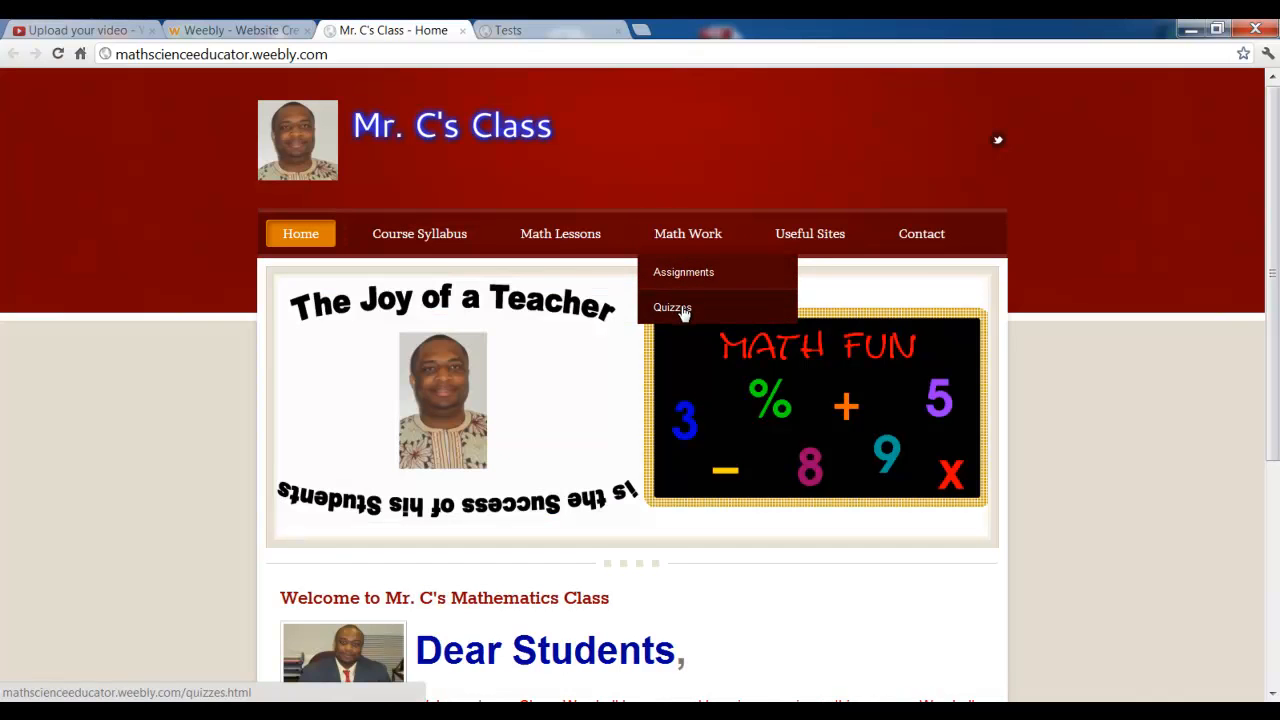
Step: On the live Quizzes page, follow the heading link to the quiz codes PDF, then return to Weebly
{"action": "left_click", "coordinate": [672, 308]}
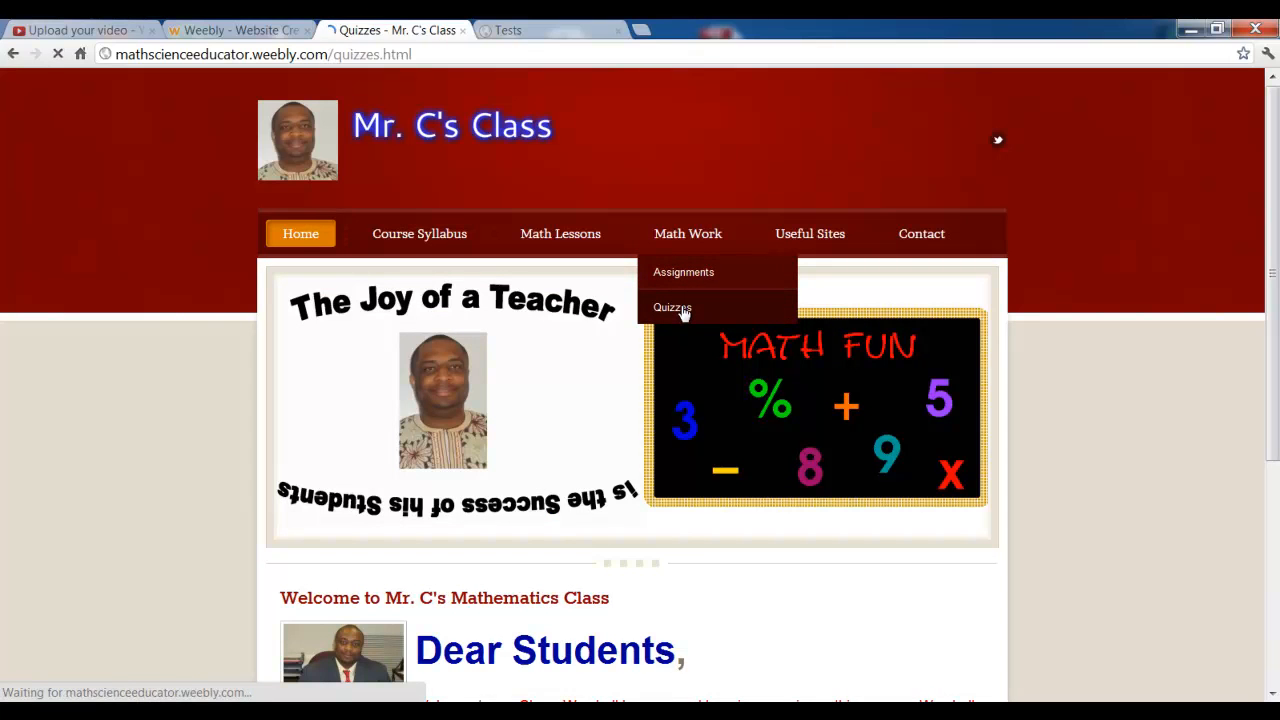
{"action": "left_click", "coordinate": [672, 308]}
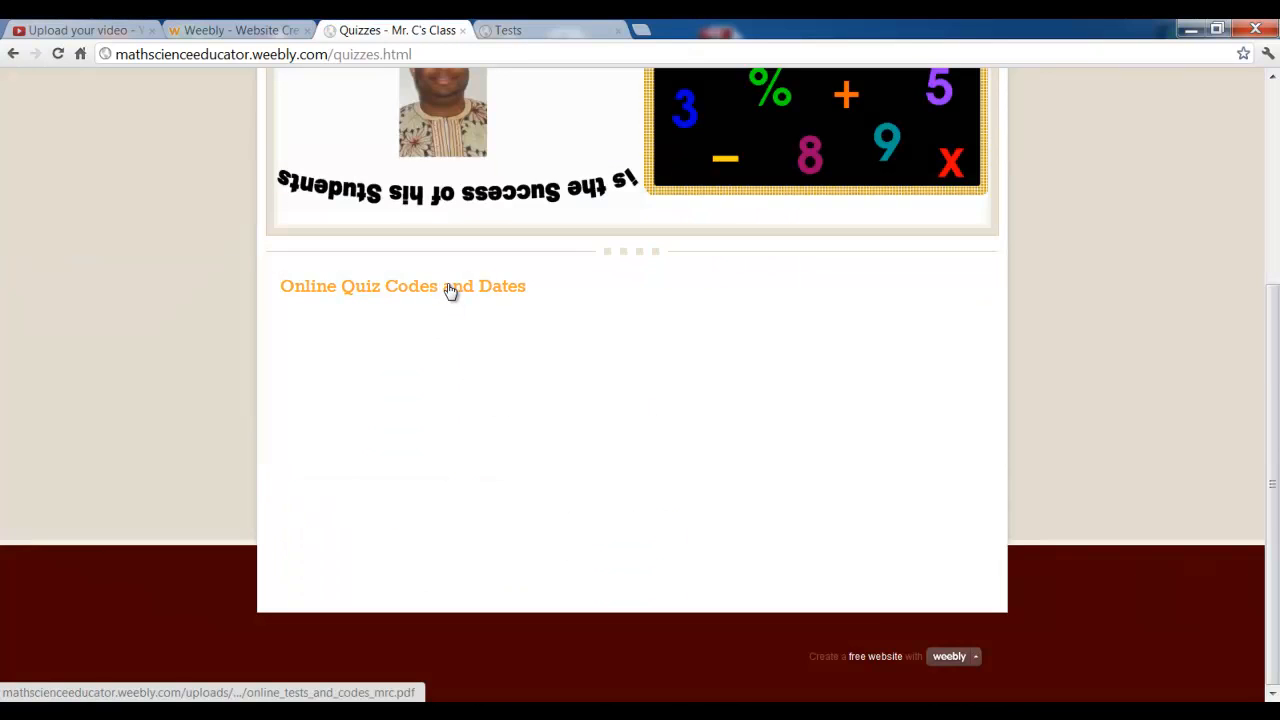
{"action": "left_click", "coordinate": [402, 286]}
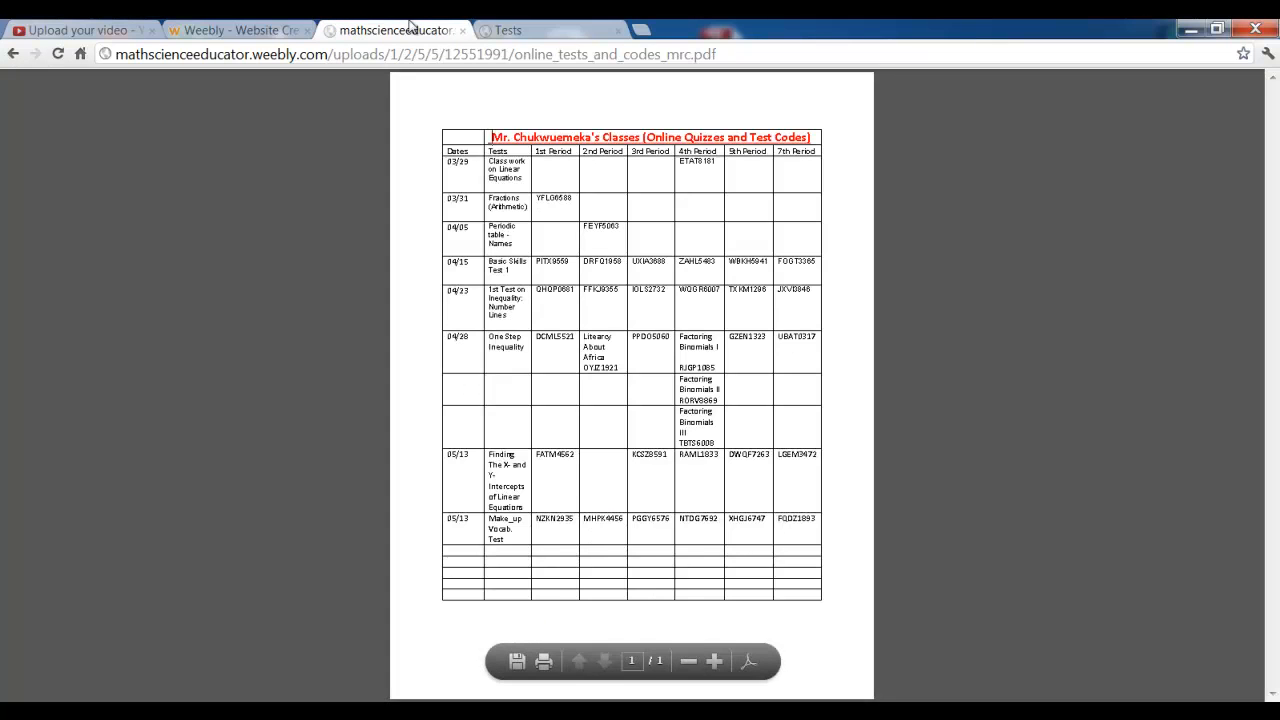
{"action": "left_click", "coordinate": [12, 54]}
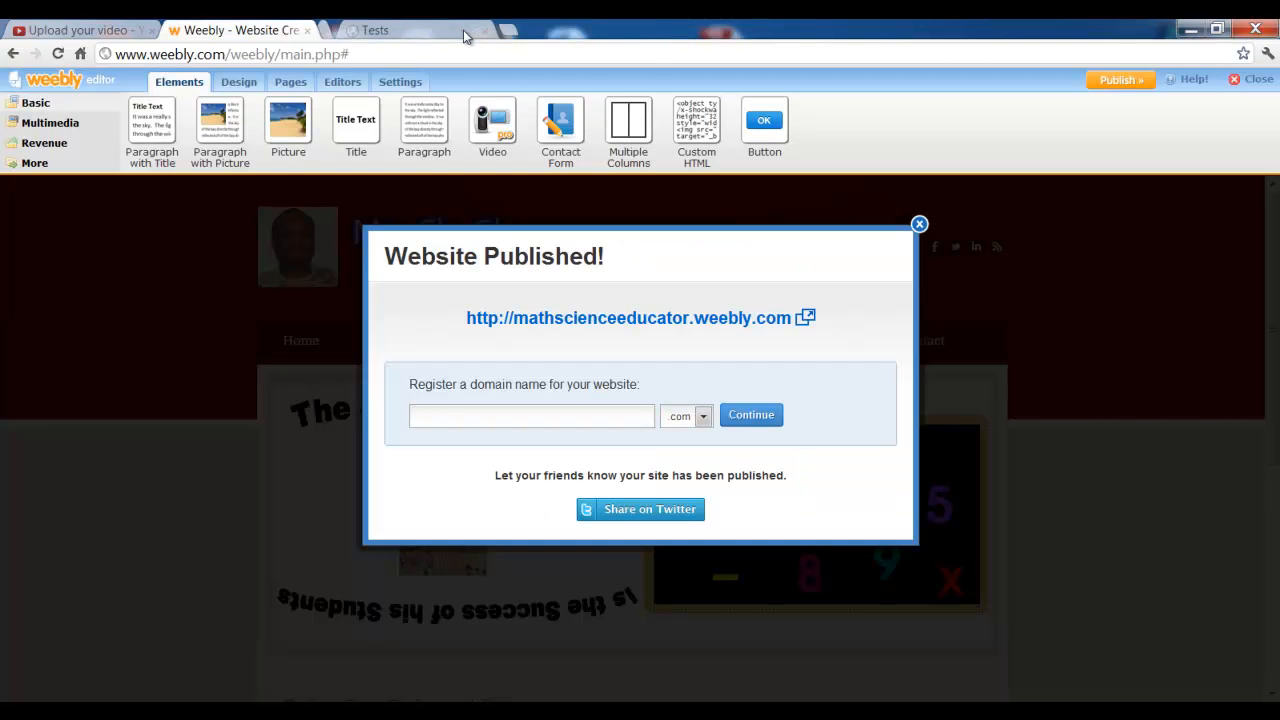
Step: Dismiss the Website Published dialog and minimize Chrome to show the desktop
{"action": "left_click", "coordinate": [918, 224]}
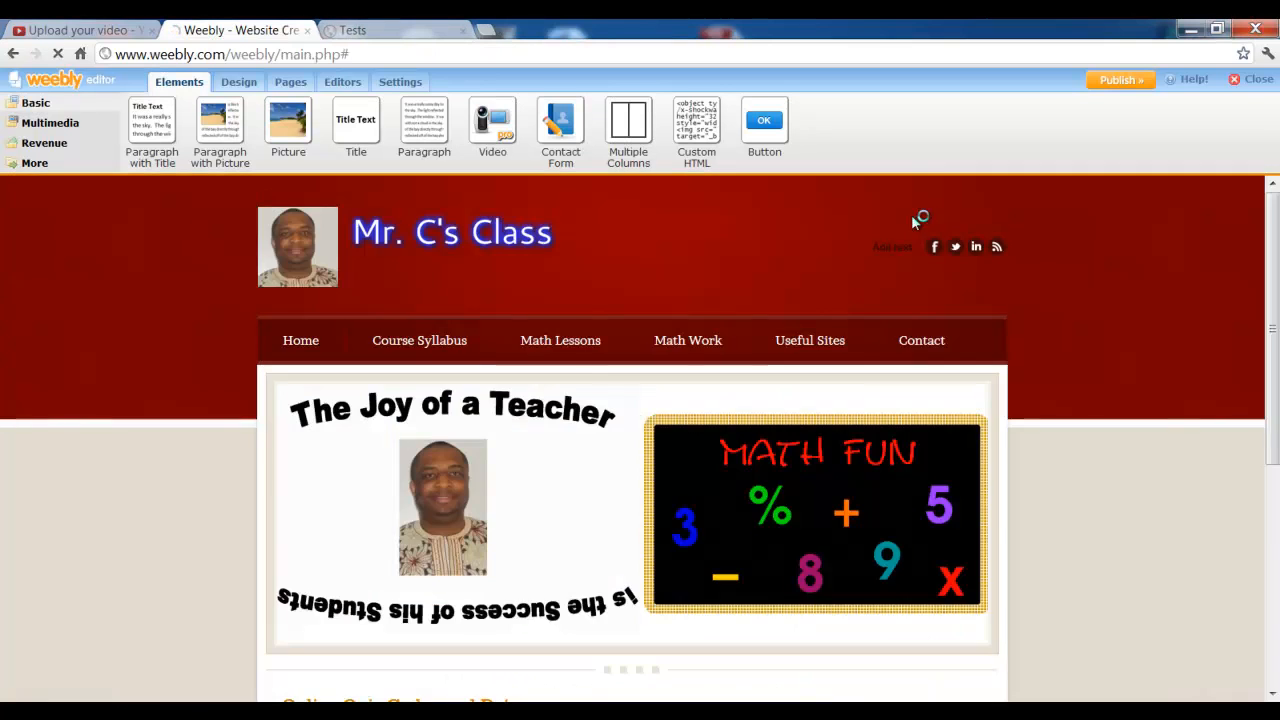
{"action": "scroll", "scroll_direction": "down", "scroll_amount": 3}
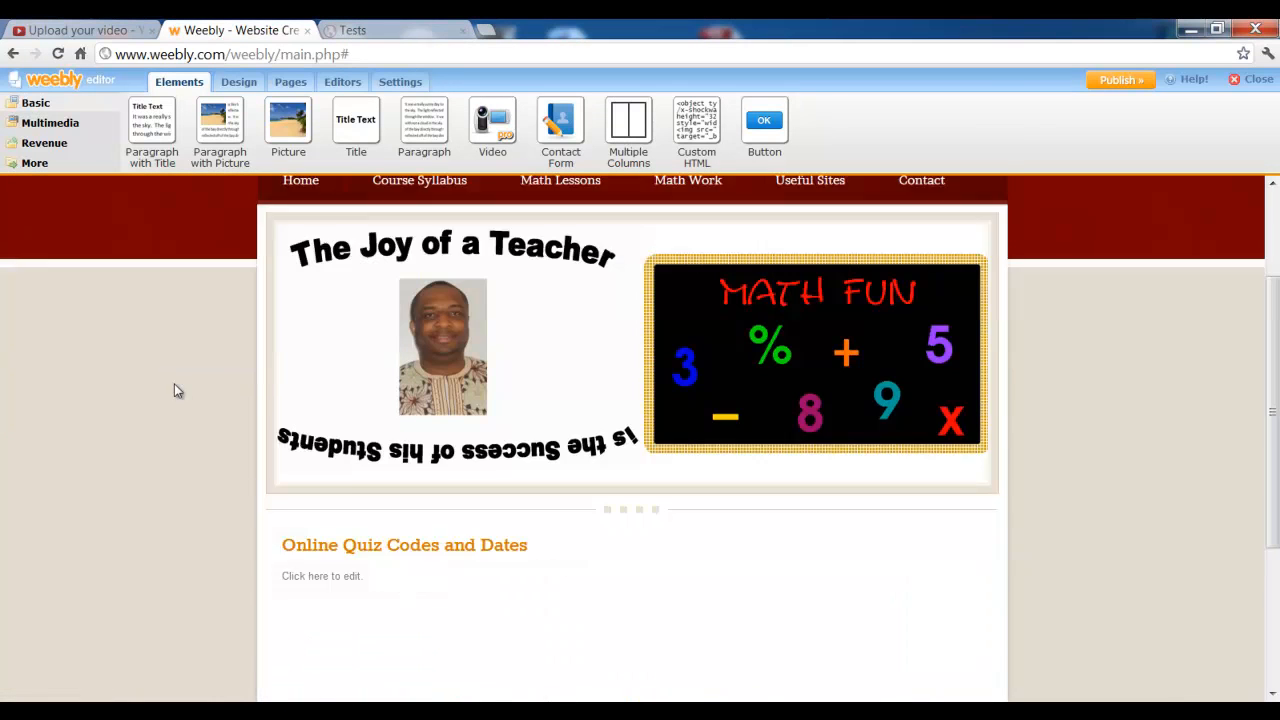
{"action": "scroll", "scroll_direction": "down", "scroll_amount": 3}
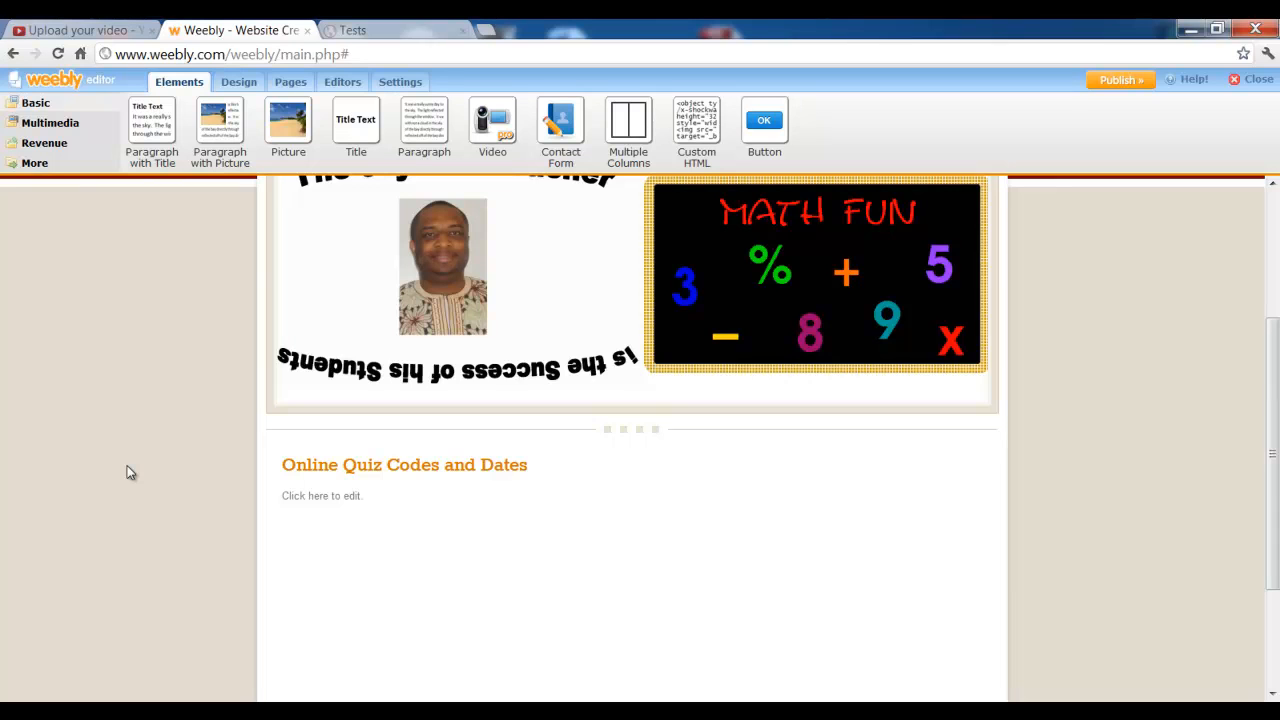
{"action": "left_click", "coordinate": [404, 464]}
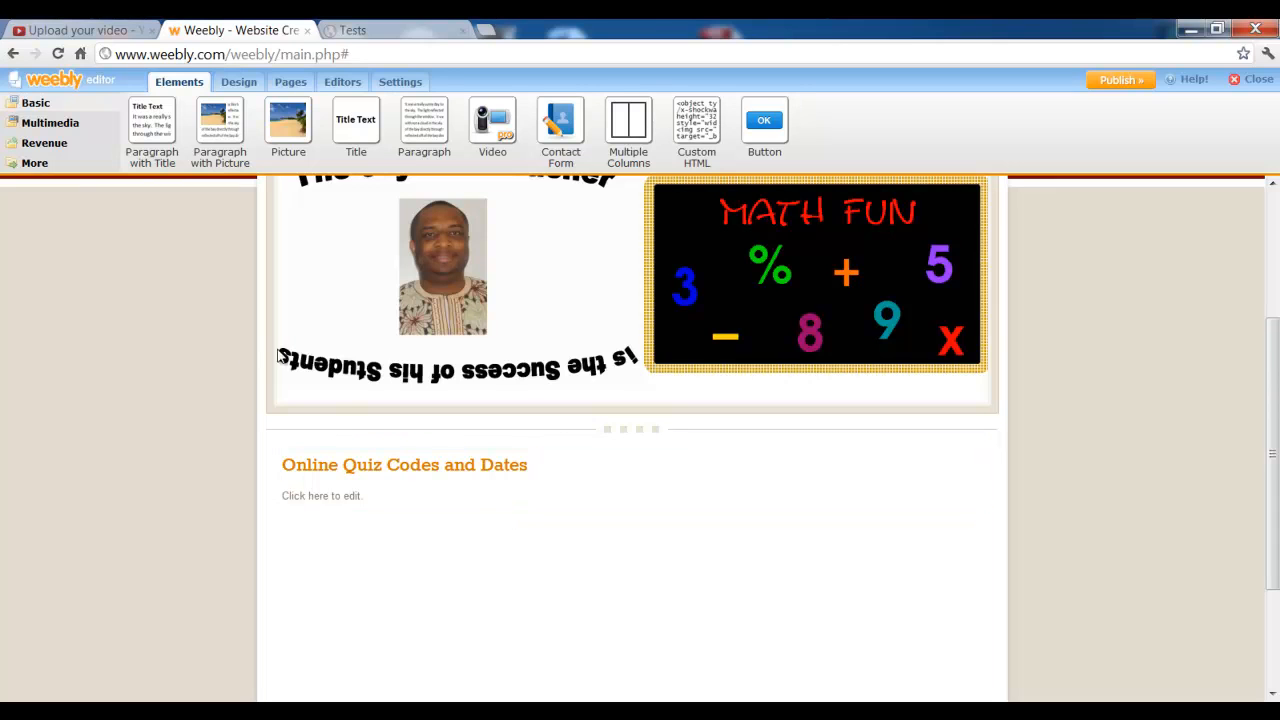
{"action": "mouse_move", "coordinate": [628, 170]}
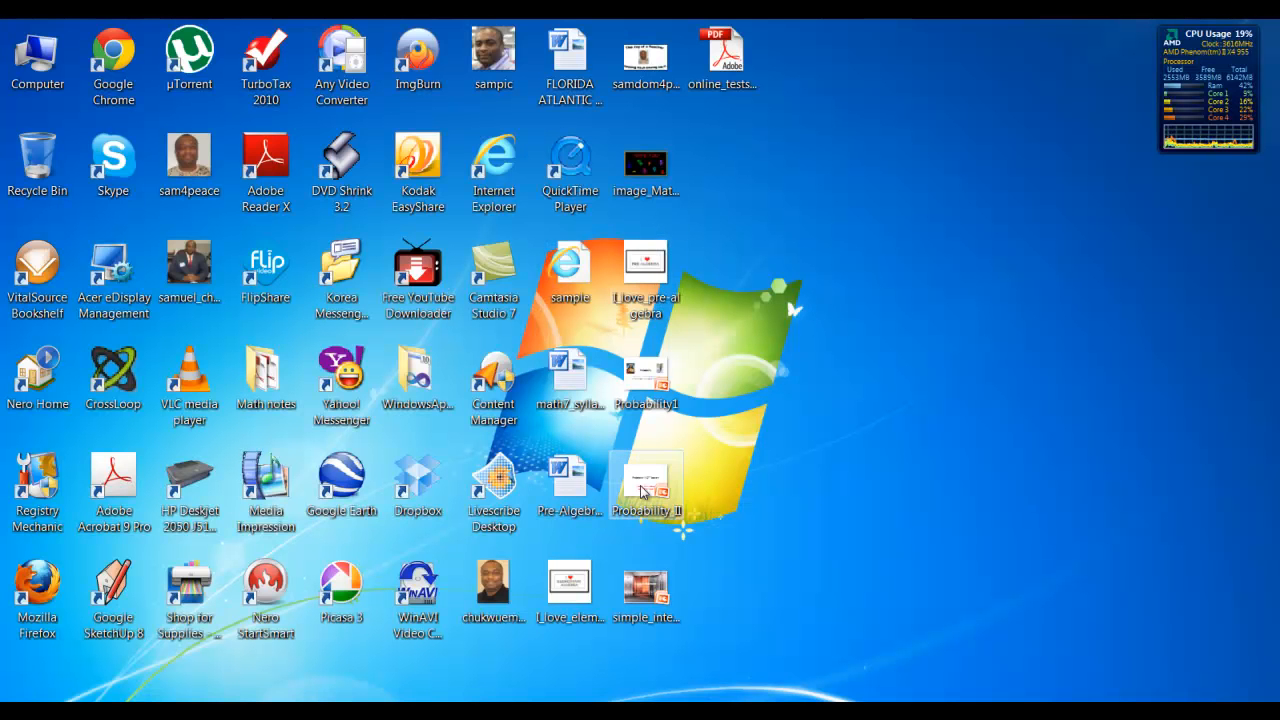
Step: Open Probability II in PowerPoint and create a PDF of it saved to the Desktop via Acrobat
{"action": "double_click", "coordinate": [646, 480]}
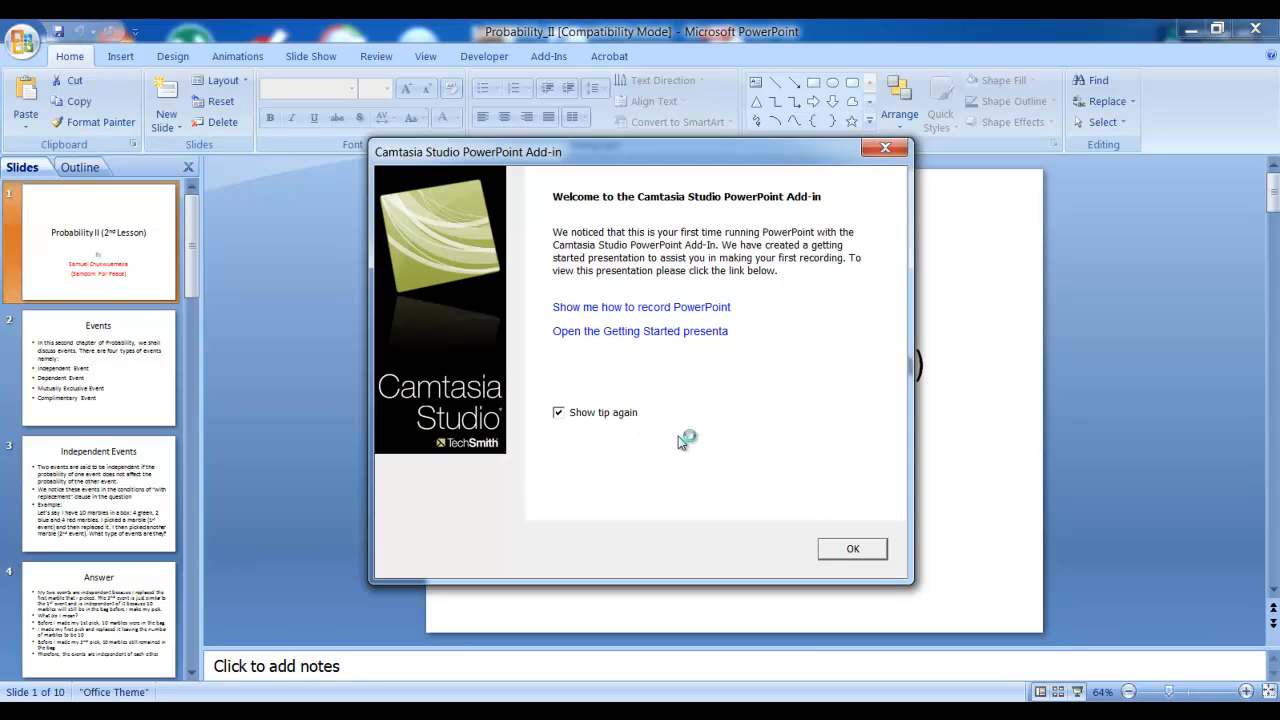
{"action": "left_click", "coordinate": [852, 548]}
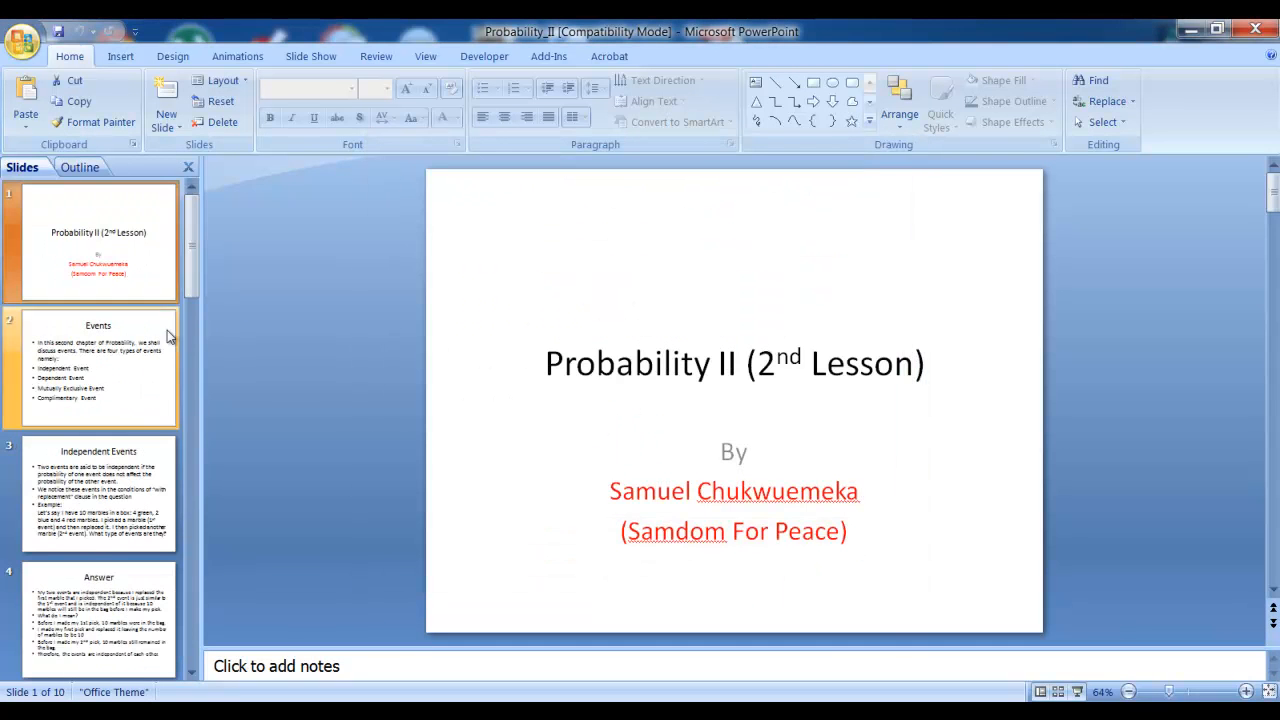
{"action": "scroll", "scroll_direction": "down", "scroll_amount": 3}
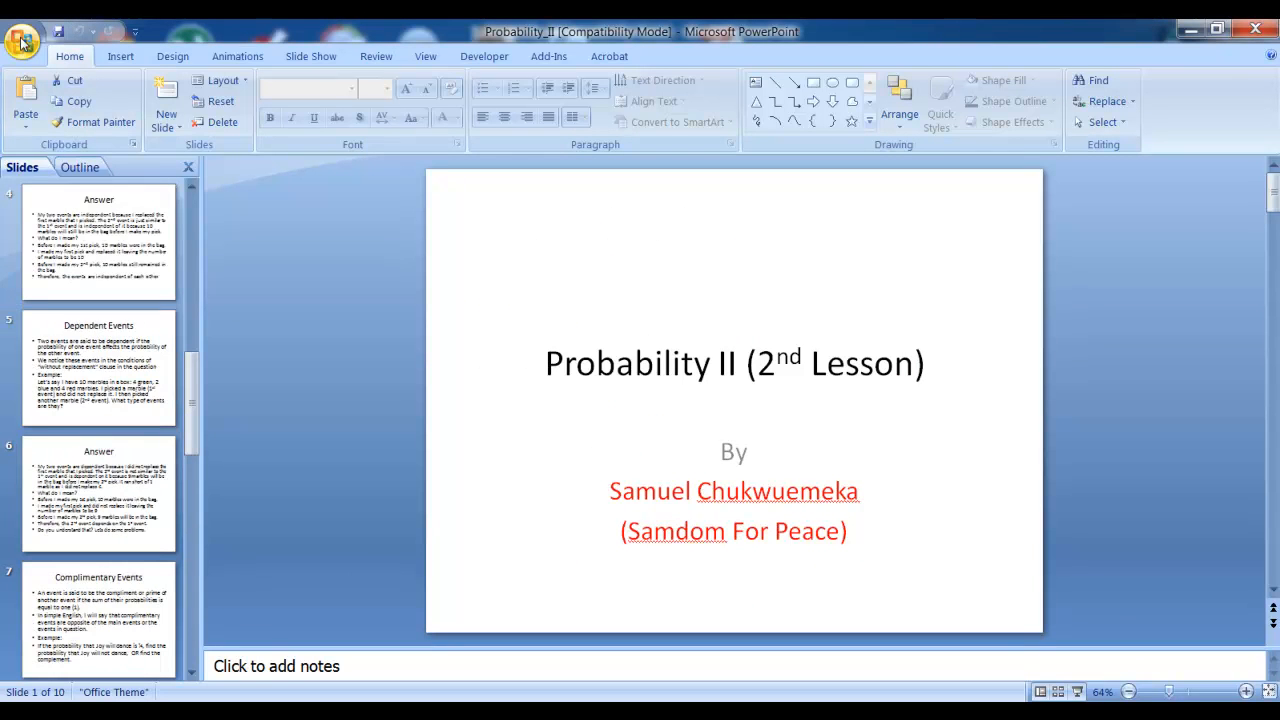
{"action": "left_click", "coordinate": [22, 38]}
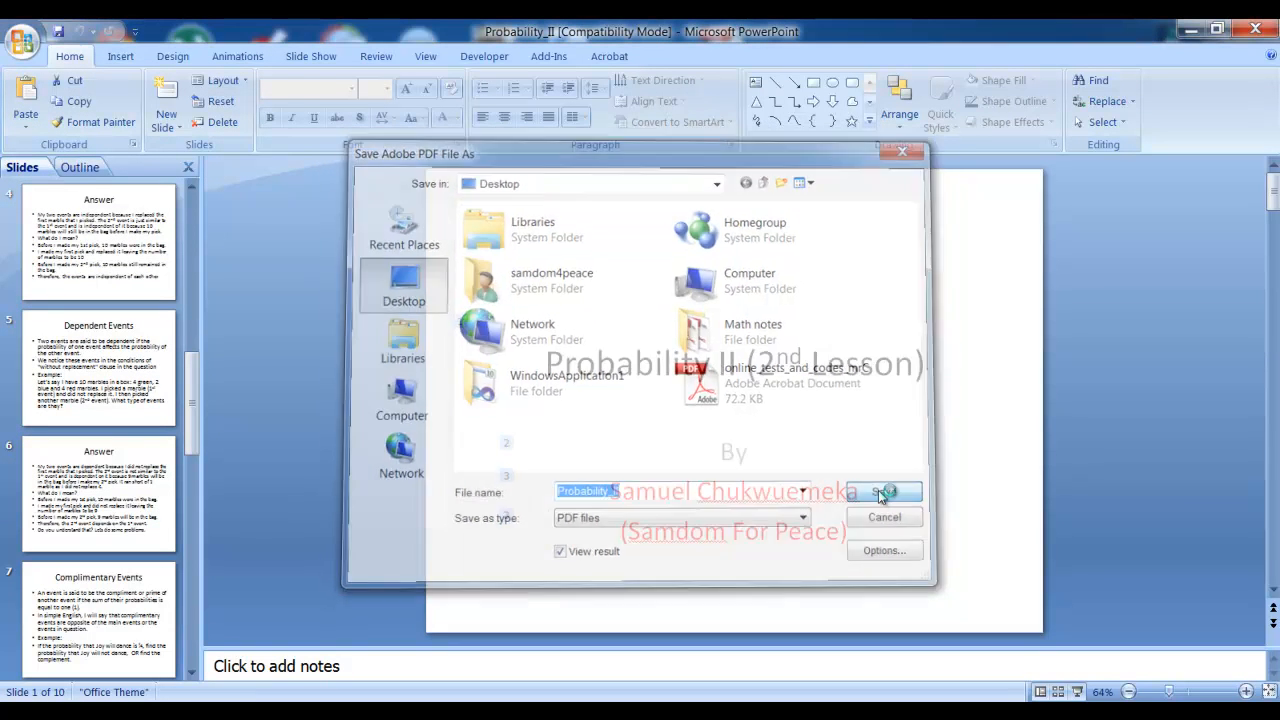
{"action": "left_click", "coordinate": [884, 492]}
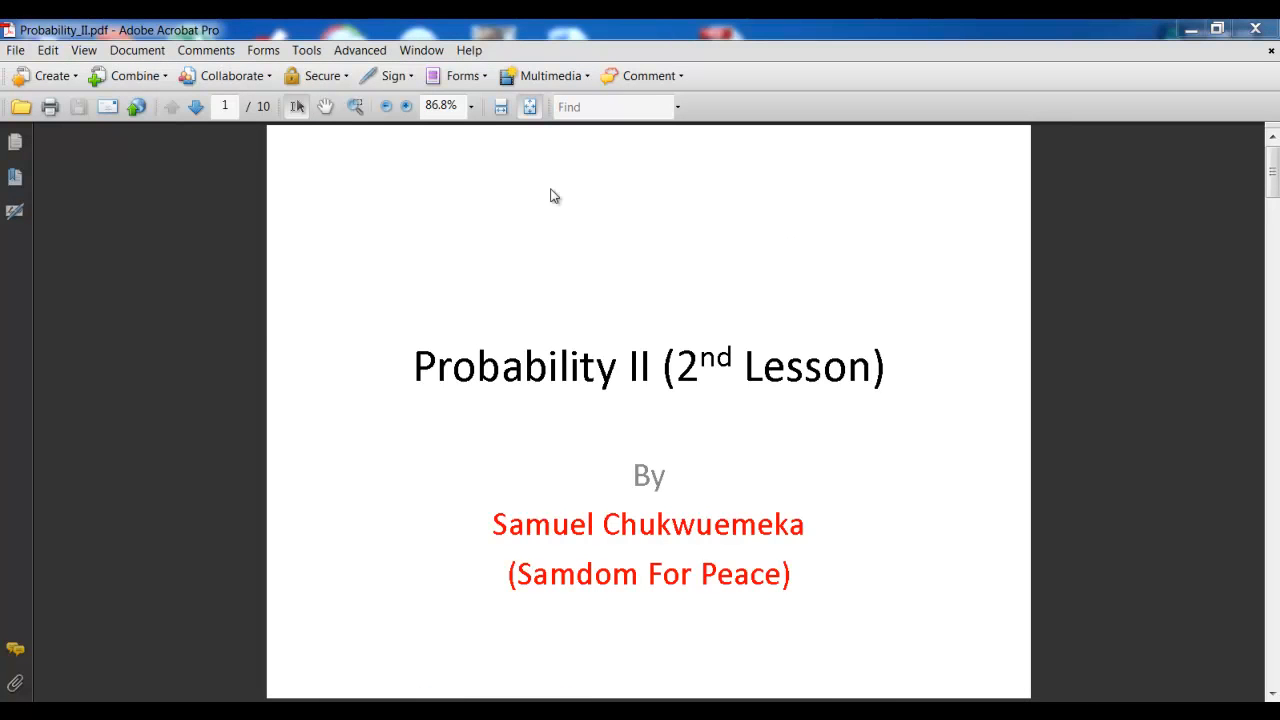
{"action": "mouse_move", "coordinate": [374, 328]}
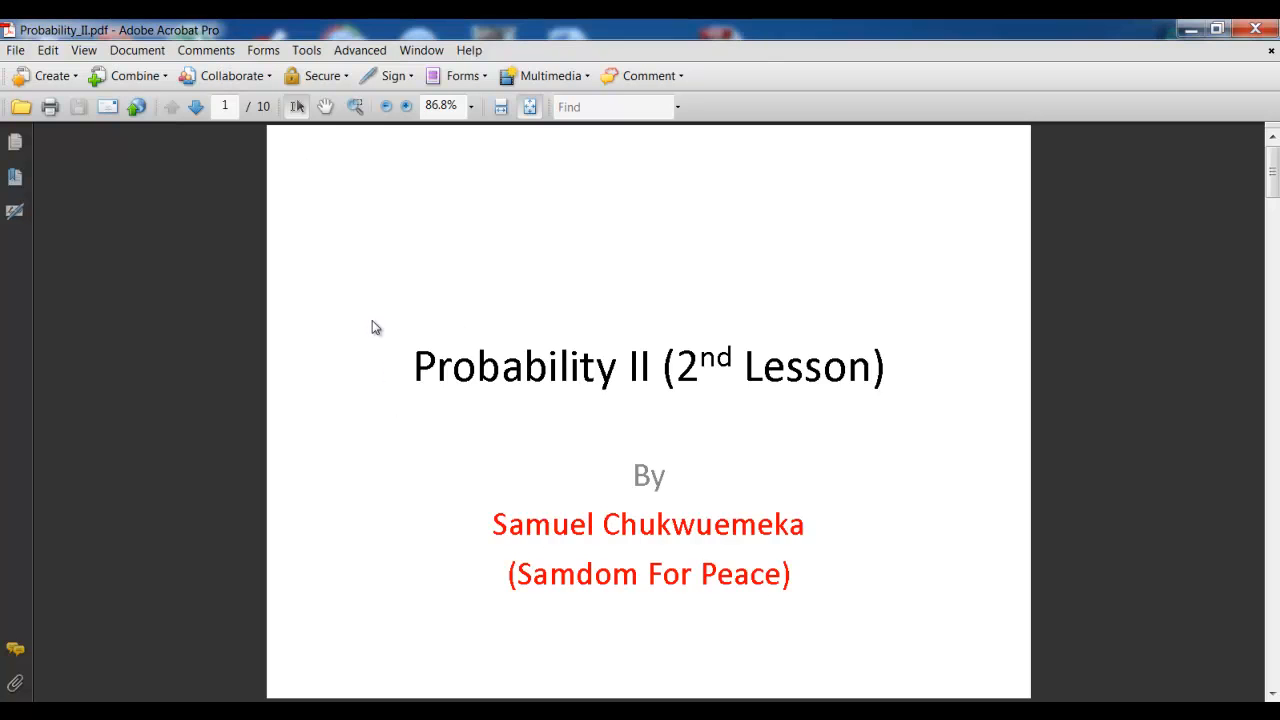
Step: Close the converted Probability_II.pdf in Acrobat Pro
{"action": "left_click", "coordinate": [414, 364]}
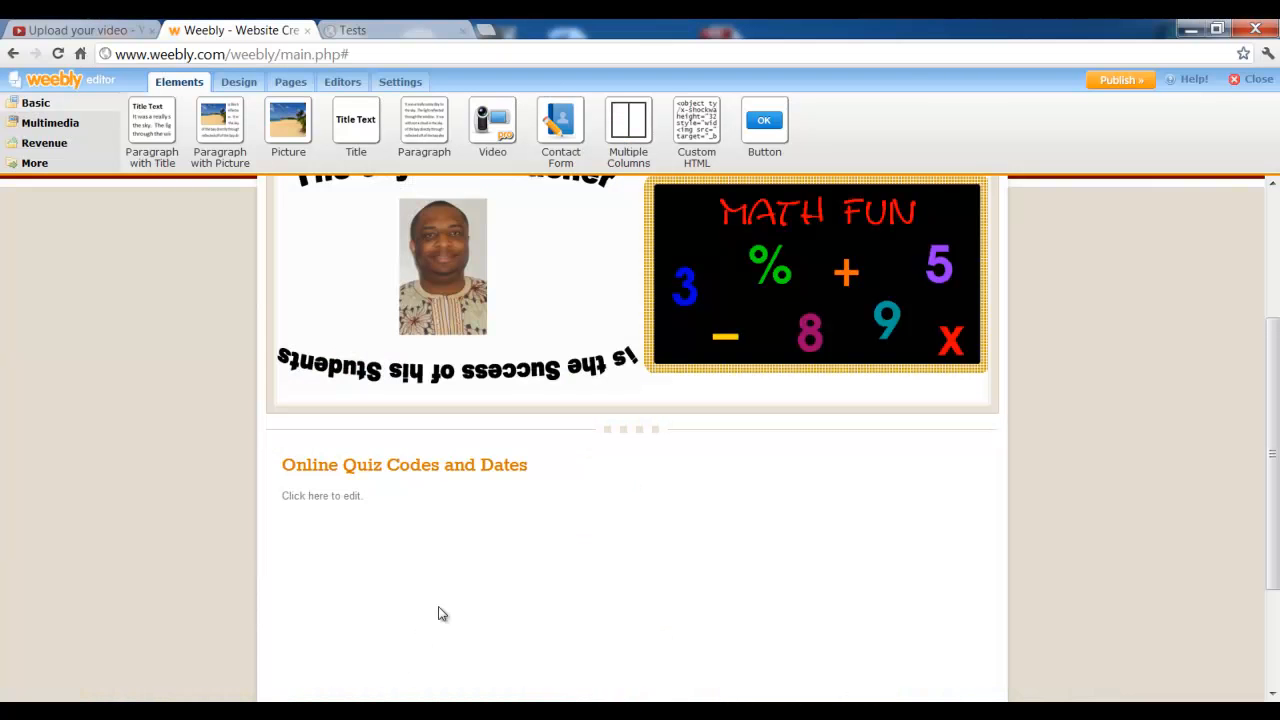
{"action": "mouse_move", "coordinate": [504, 540]}
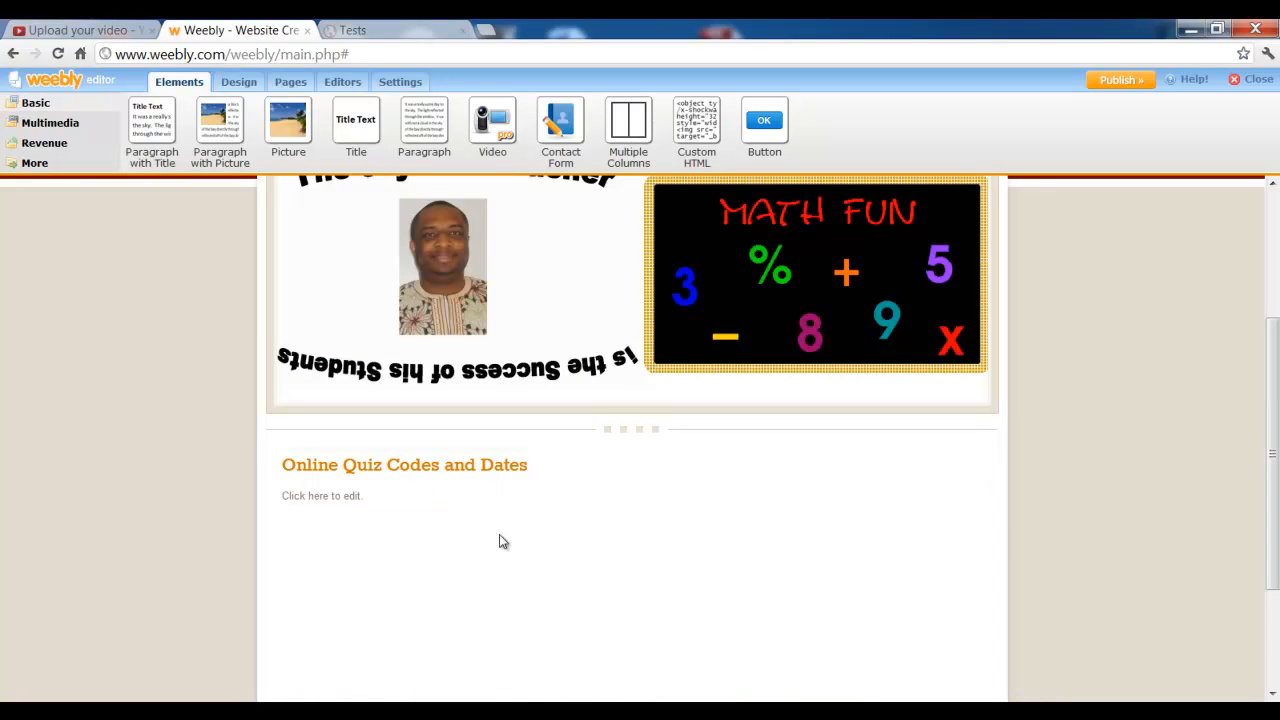
{"action": "mouse_move", "coordinate": [504, 574]}
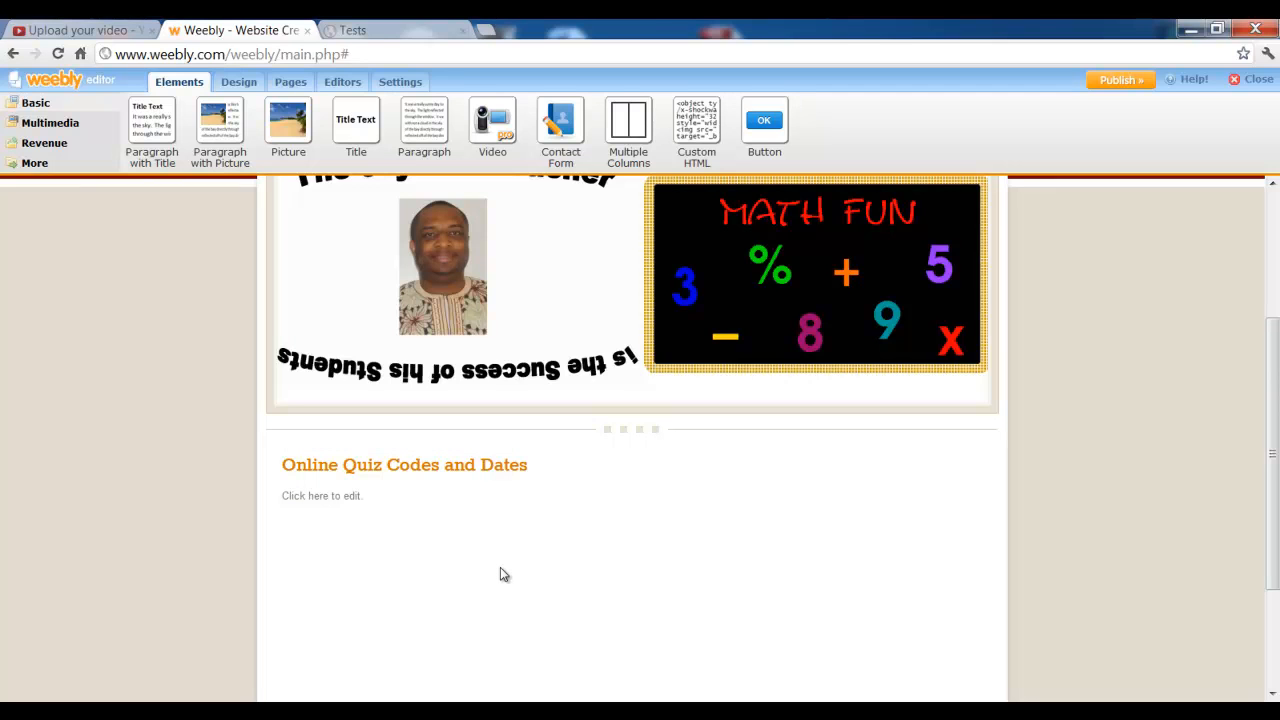
{"action": "scroll", "scroll_direction": "up", "scroll_amount": 3}
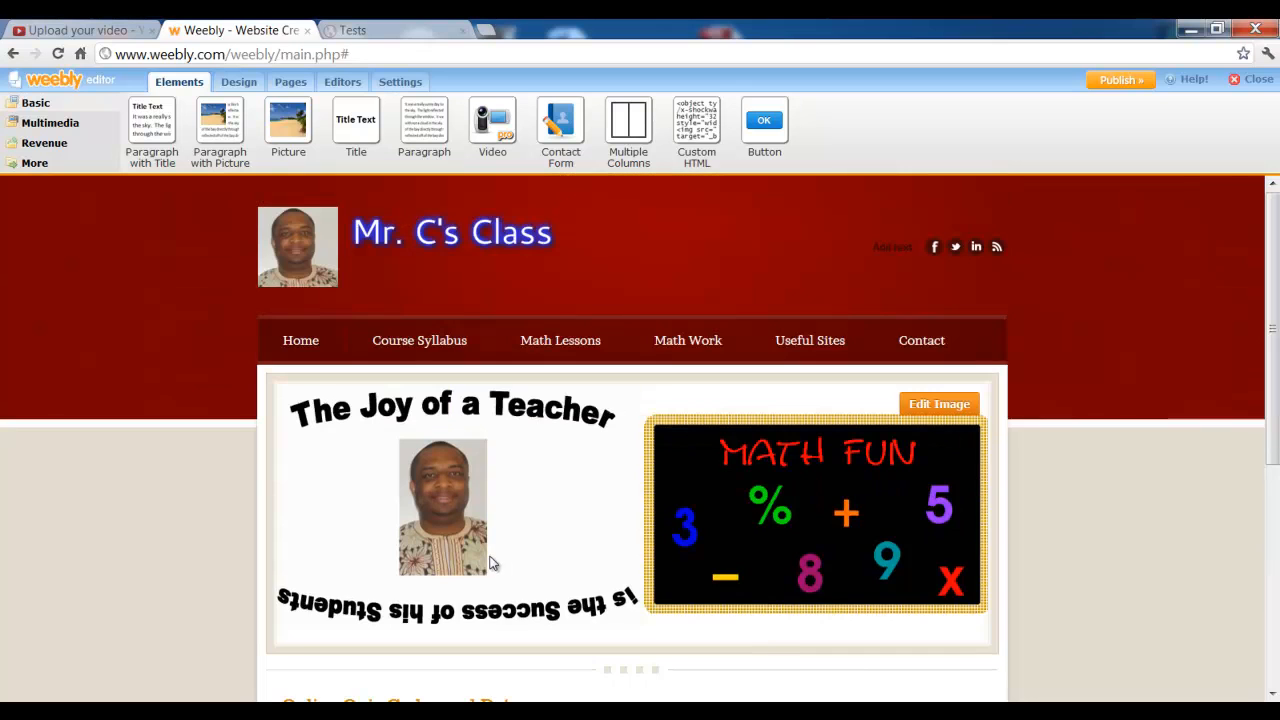